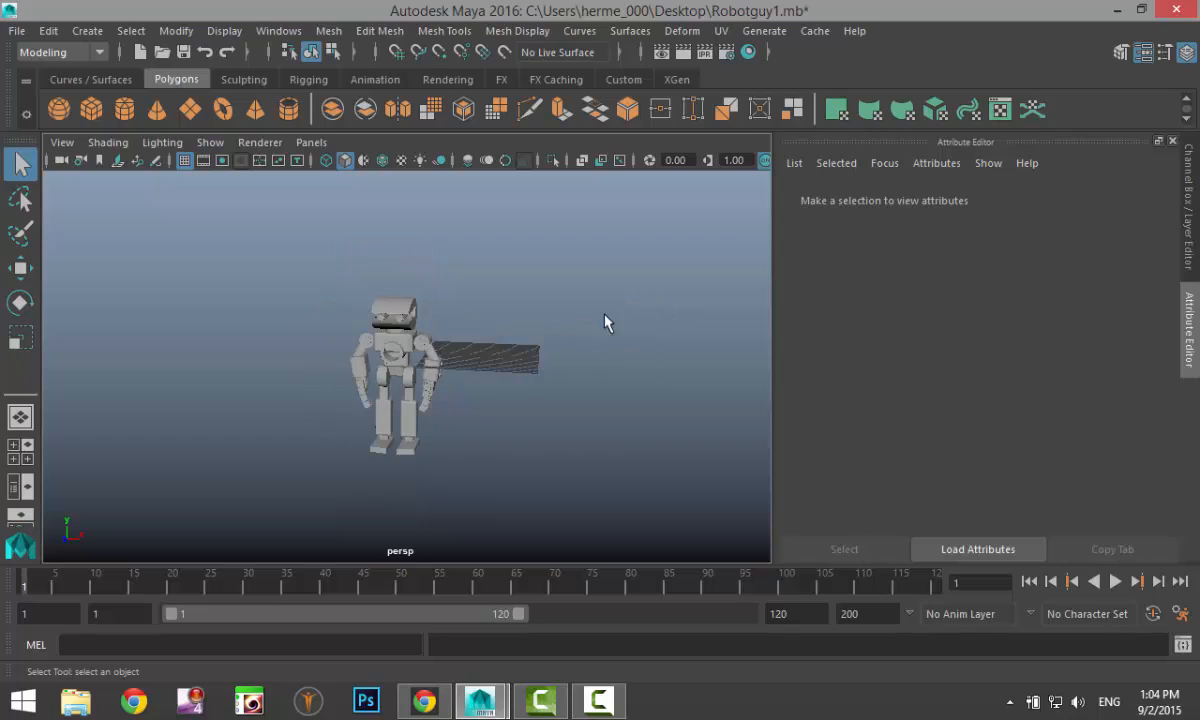
- Move group1 to the origin on the grid and freeze its transformations via Modify
{"action": "left_click", "coordinate": [398, 380]}
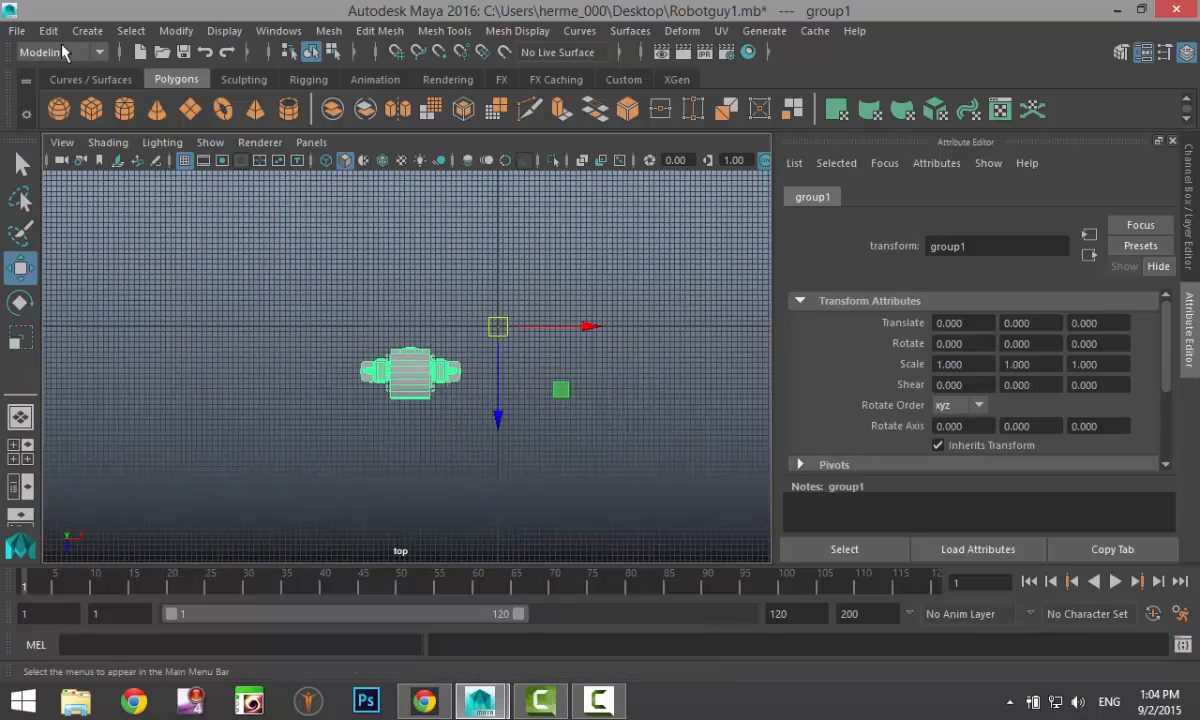
{"action": "left_click", "coordinate": [176, 30]}
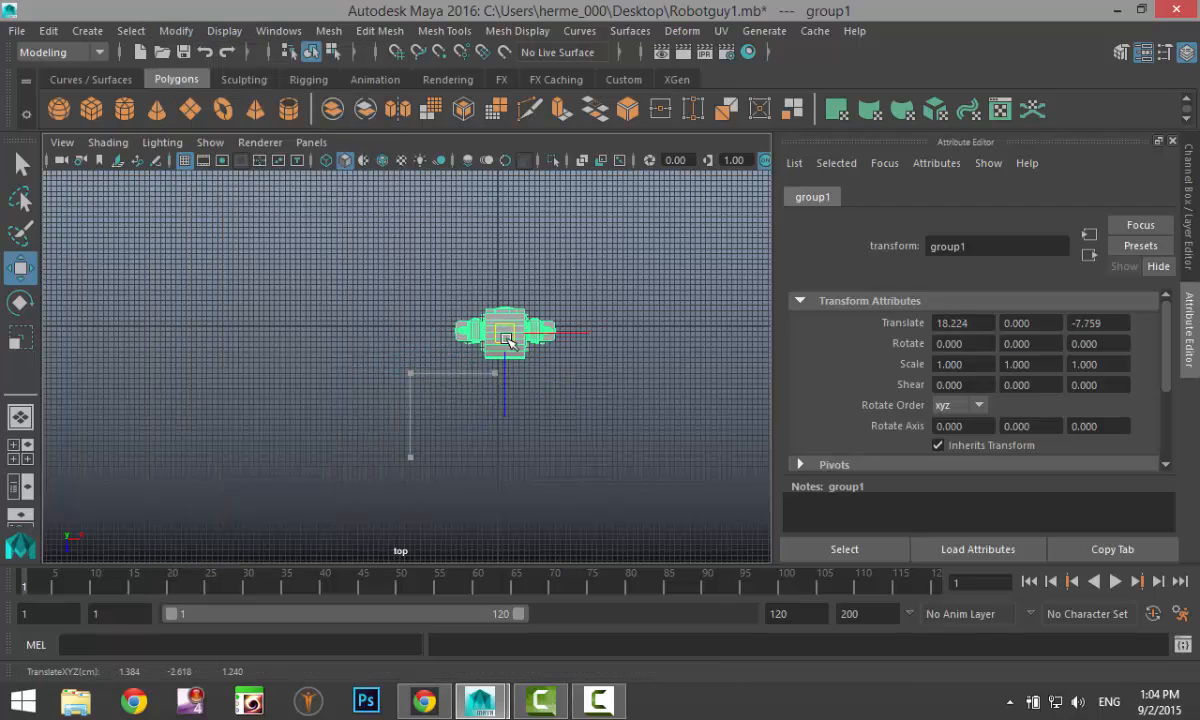
{"action": "left_click_drag", "start_coordinate": [504, 336], "coordinate": [500, 340]}
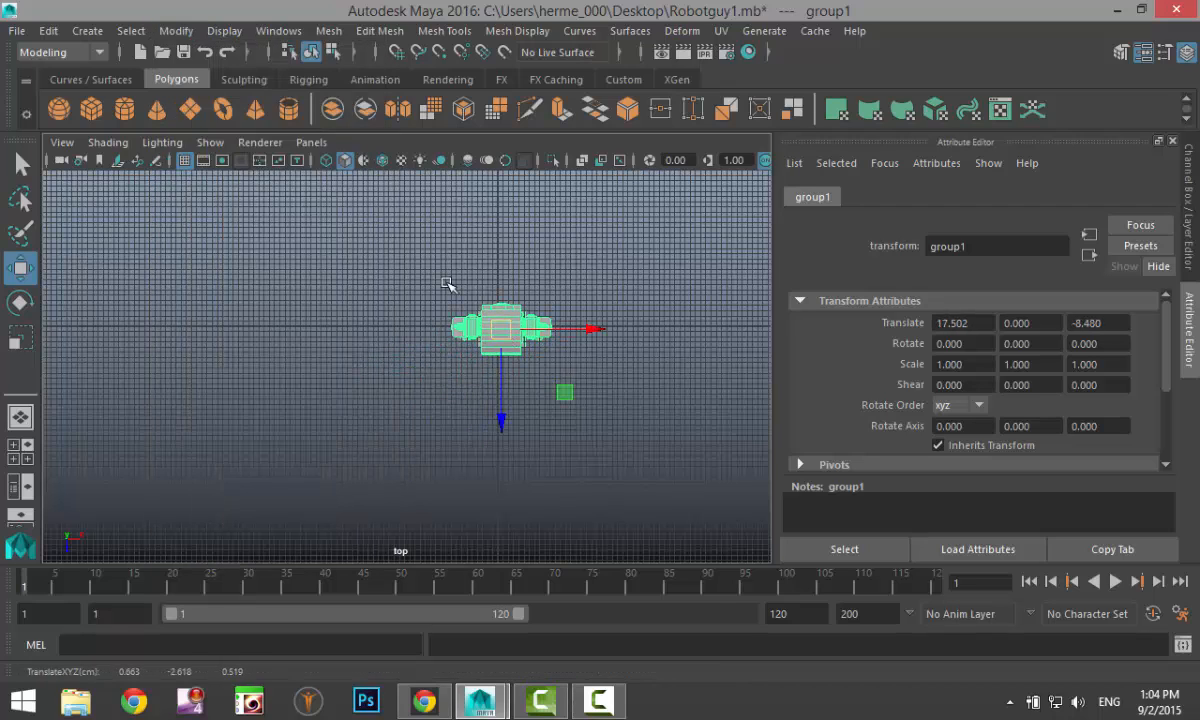
{"action": "left_click", "coordinate": [48, 30]}
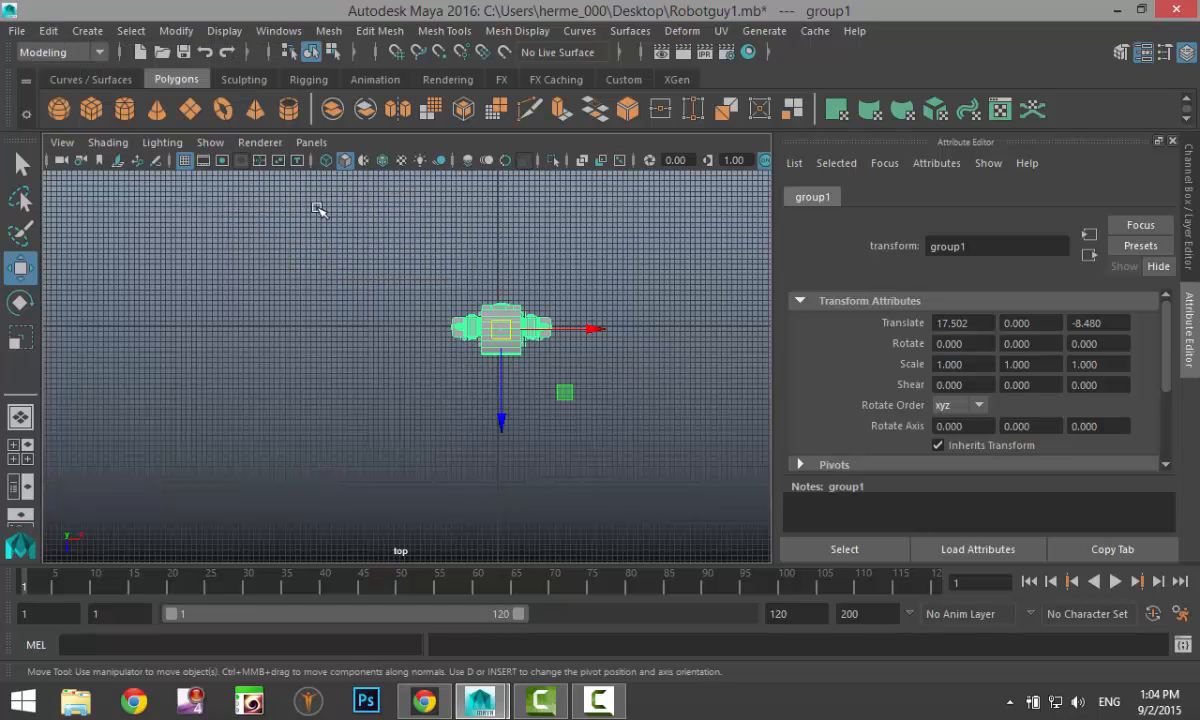
{"action": "left_click", "coordinate": [176, 30]}
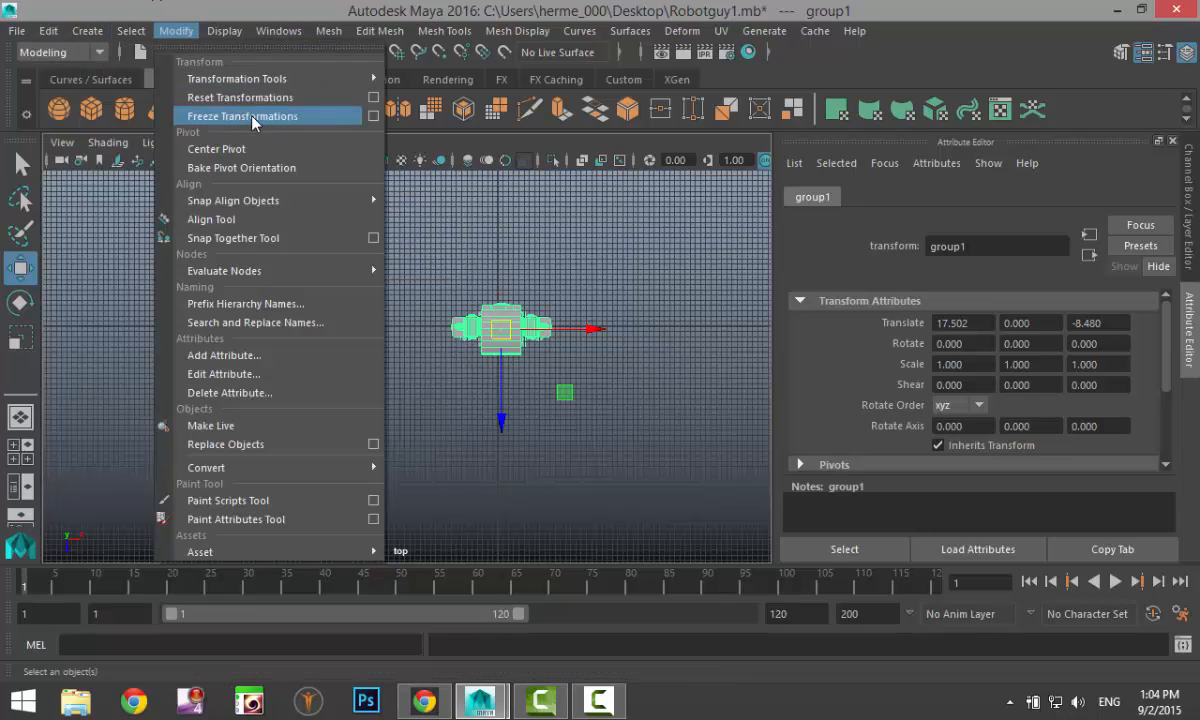
{"action": "left_click", "coordinate": [240, 116]}
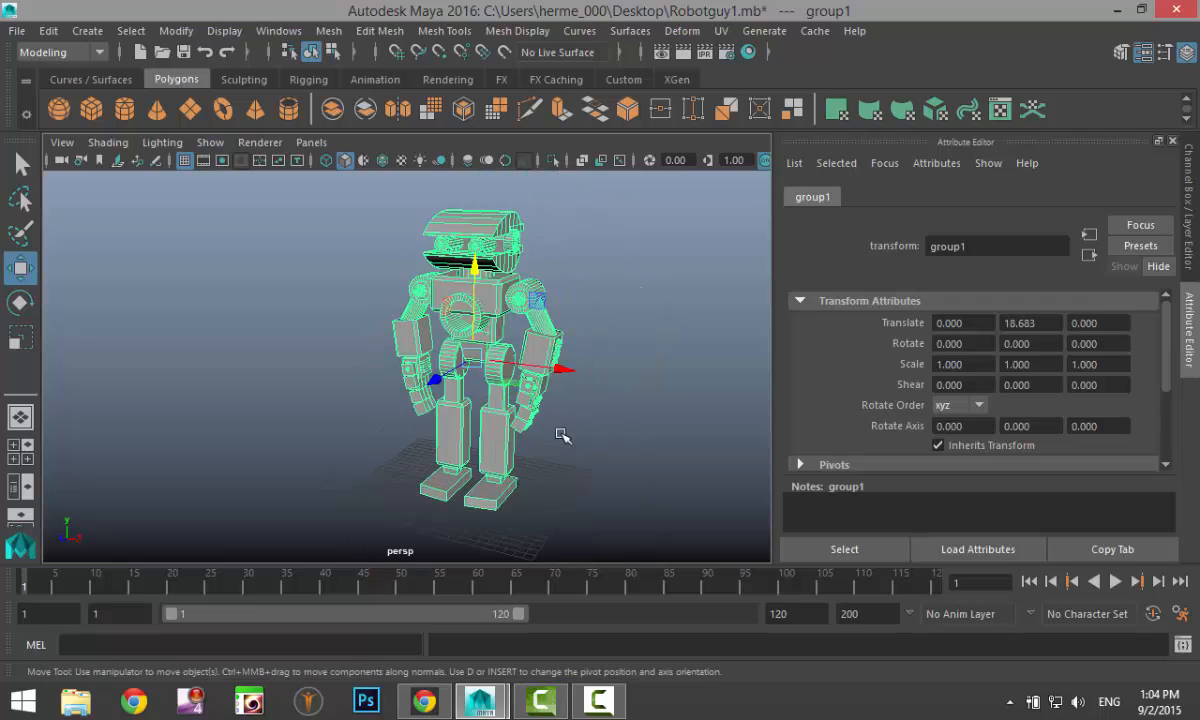
- Lift group1 along Y about 18.7 units so it stands on the grid
{"action": "left_click_drag", "start_coordinate": [564, 436], "coordinate": [544, 448]}
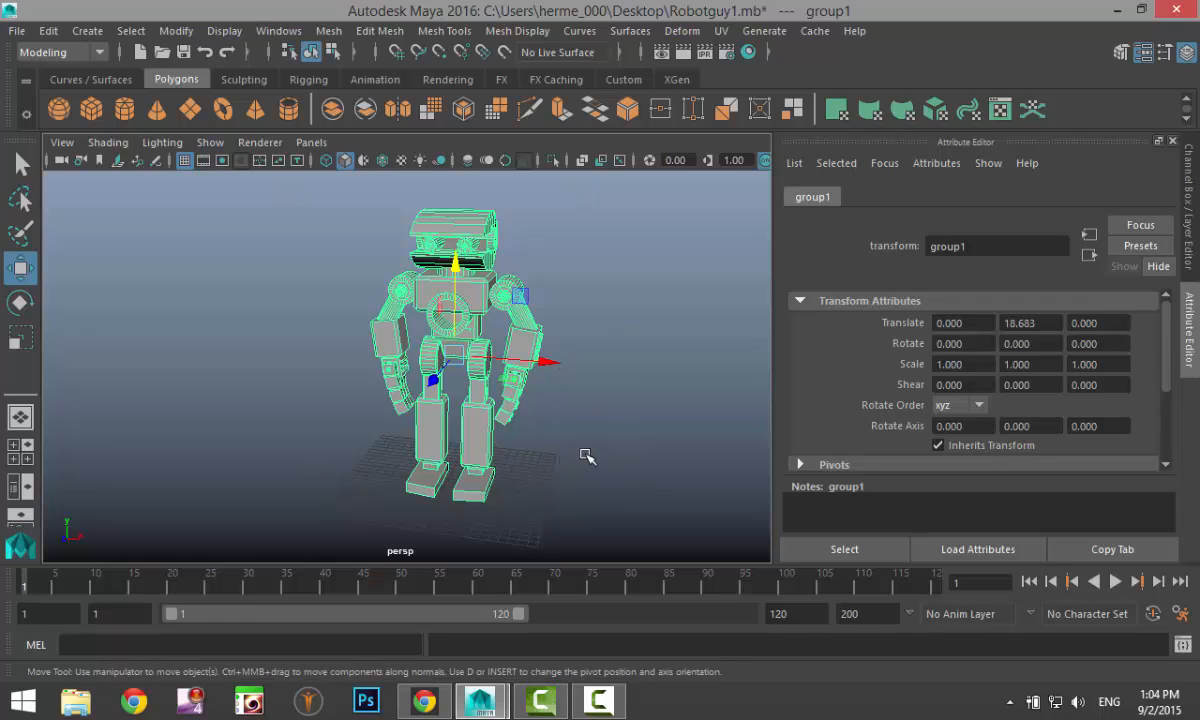
{"action": "mouse_move", "coordinate": [542, 458]}
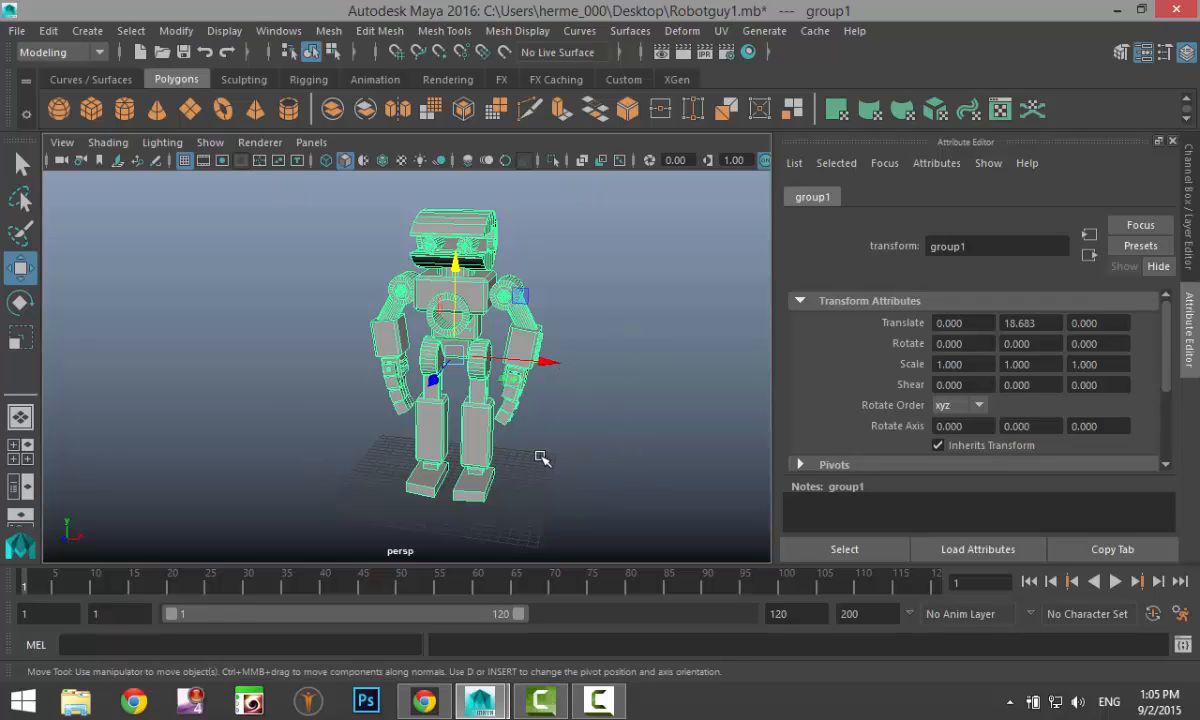
{"action": "mouse_move", "coordinate": [602, 456]}
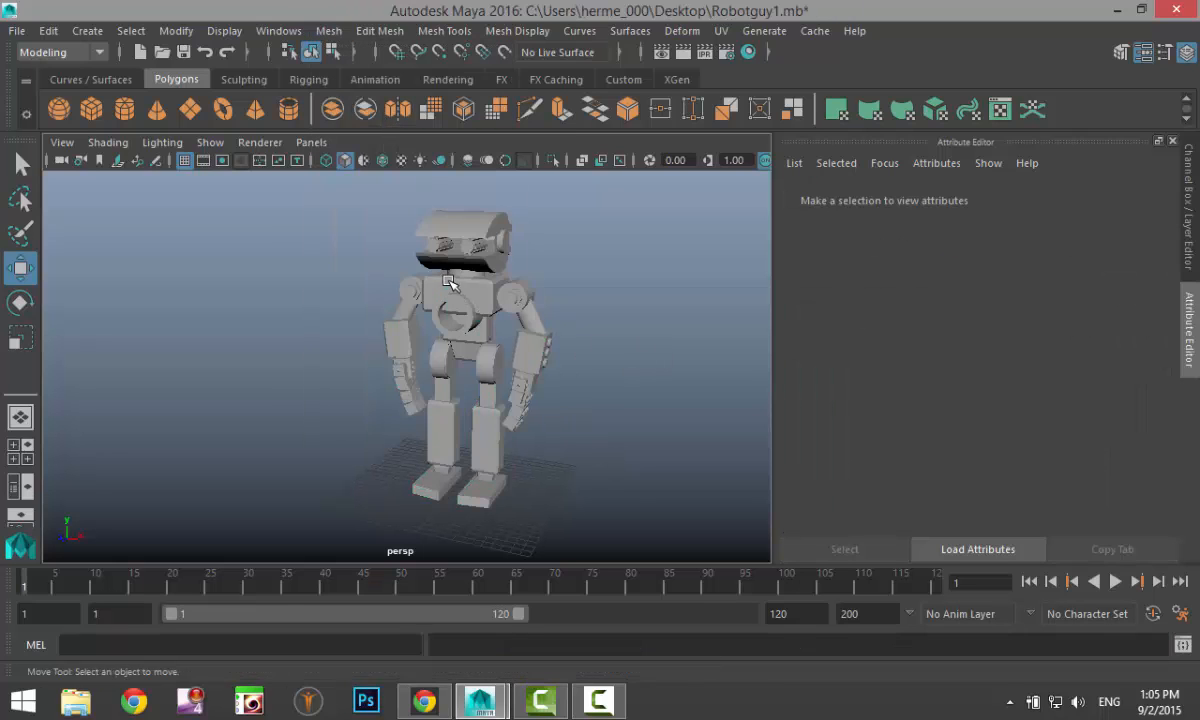
- Separate the robot mesh into pieces and assign a new Blinn material with its colour set to white
{"action": "left_click", "coordinate": [328, 32]}
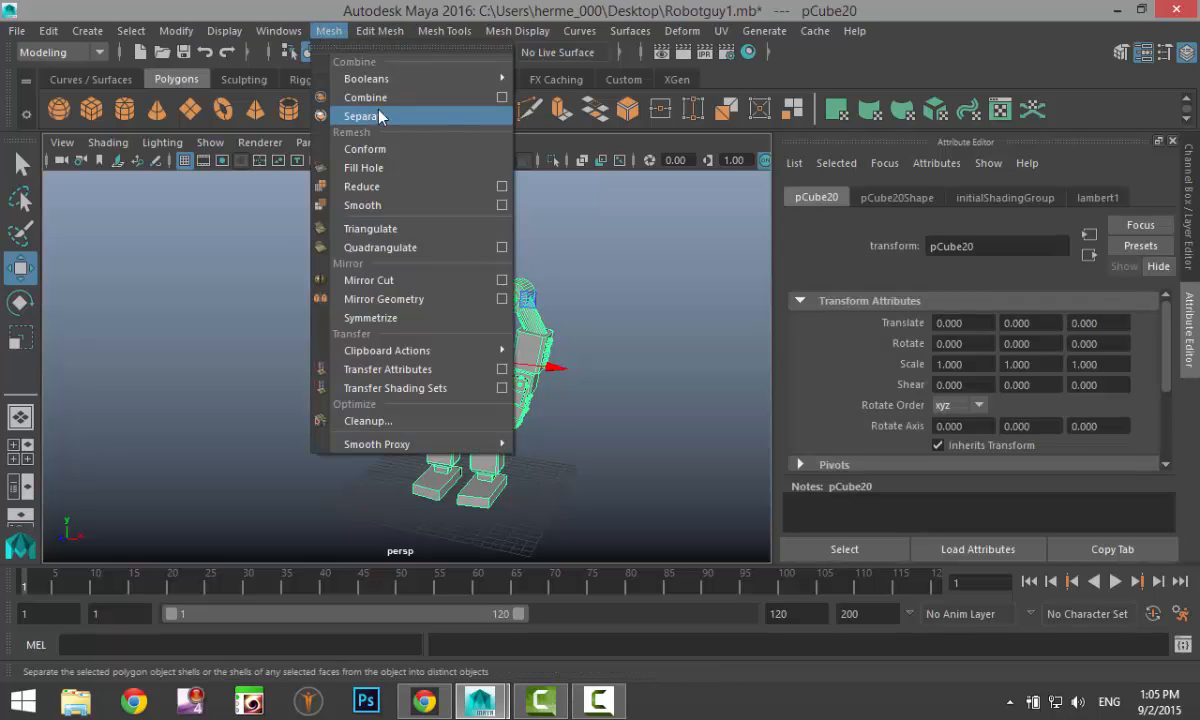
{"action": "left_click", "coordinate": [360, 116]}
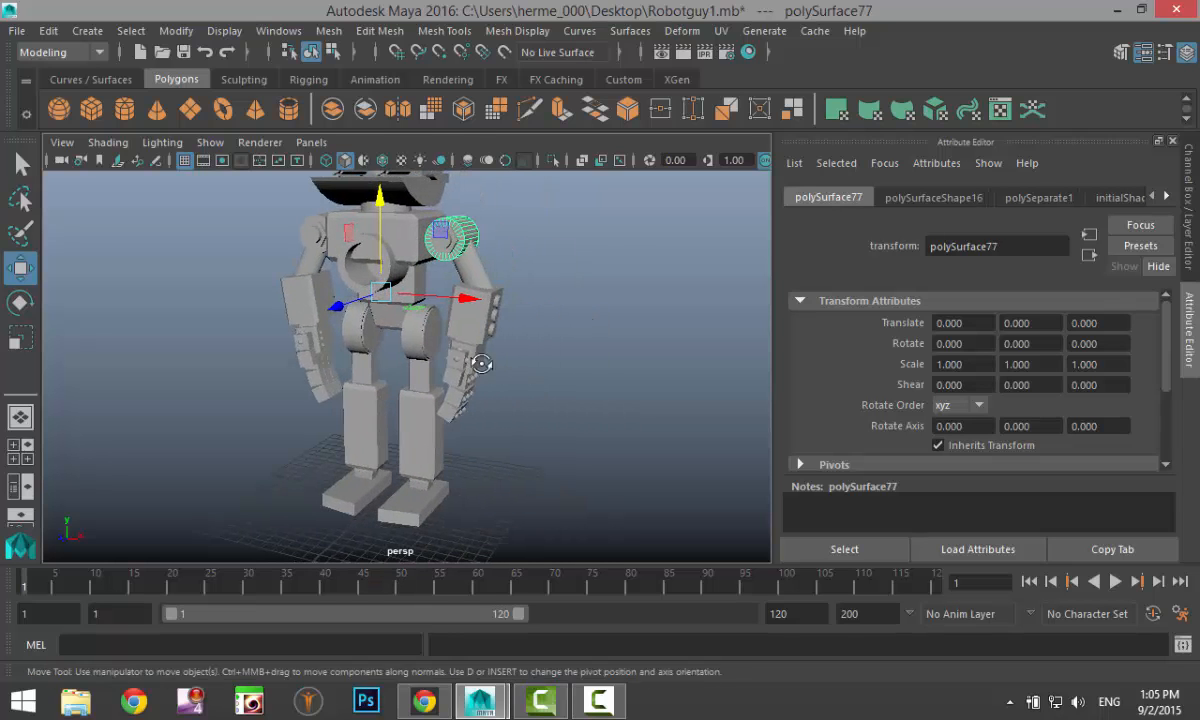
{"action": "scroll", "scroll_direction": "down", "scroll_amount": 3}
{"action": "type", "text": "bli"}
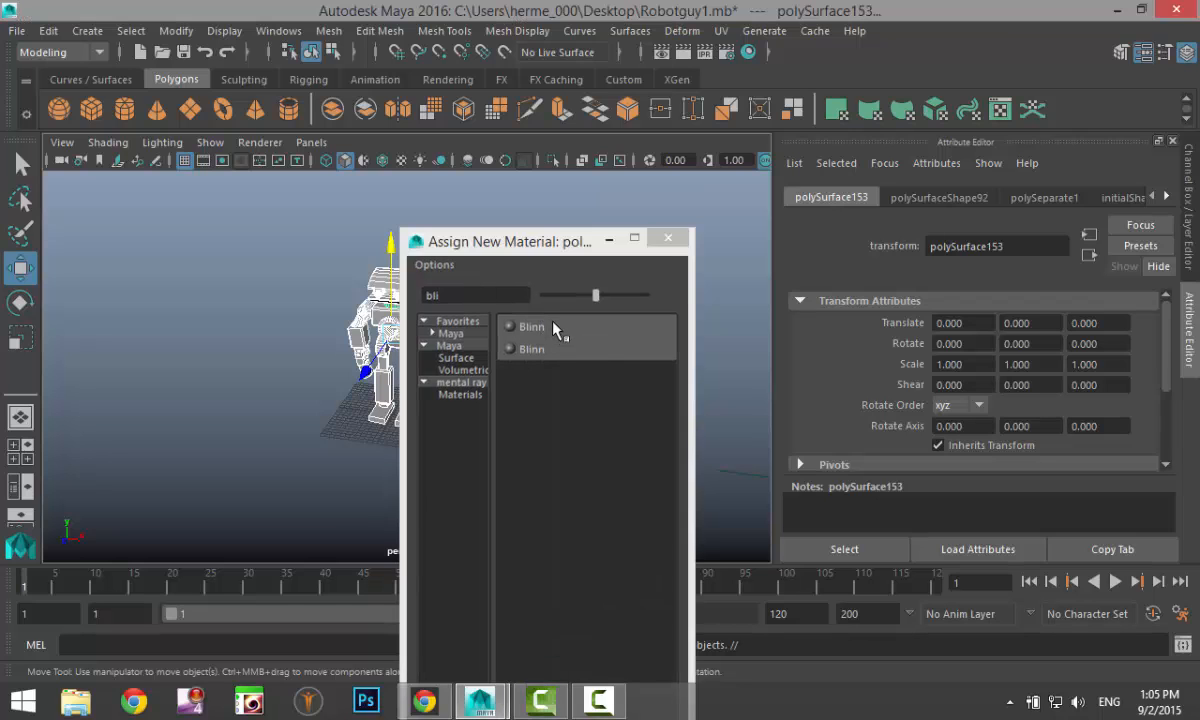
{"action": "left_click", "coordinate": [532, 328]}
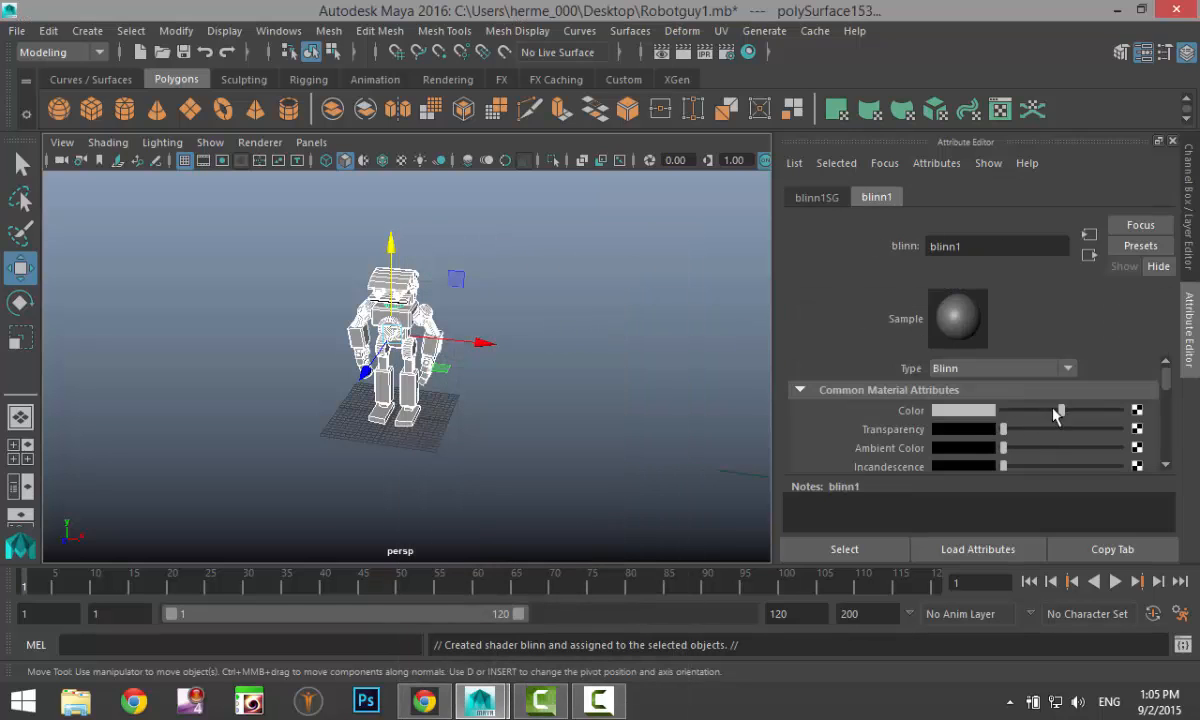
{"action": "left_click_drag", "start_coordinate": [1004, 410], "coordinate": [1130, 410]}
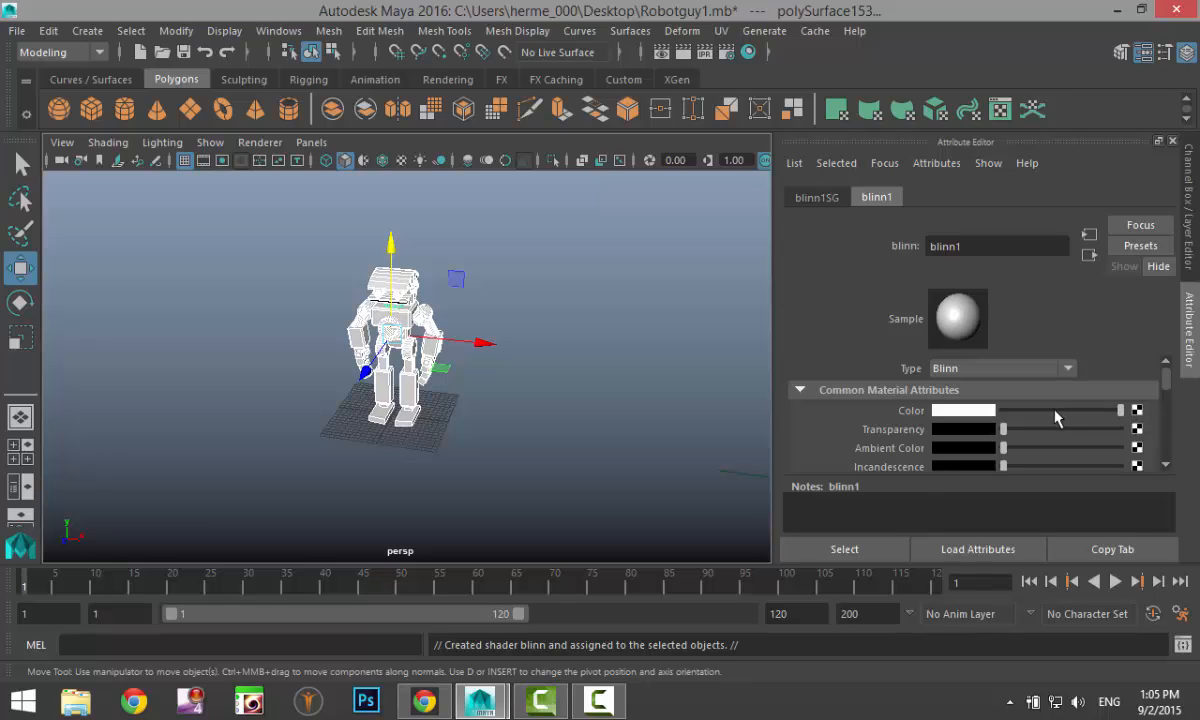
{"action": "scroll", "scroll_direction": "down", "scroll_amount": 3}
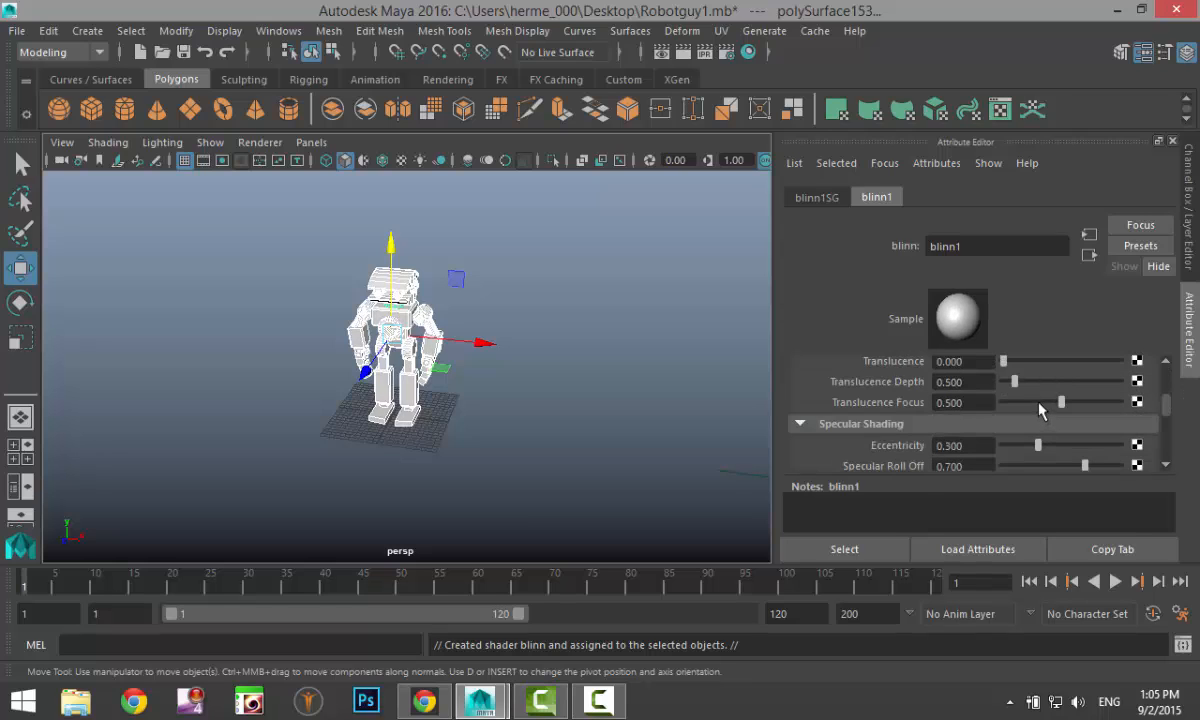
{"action": "scroll", "scroll_direction": "down", "scroll_amount": 3}
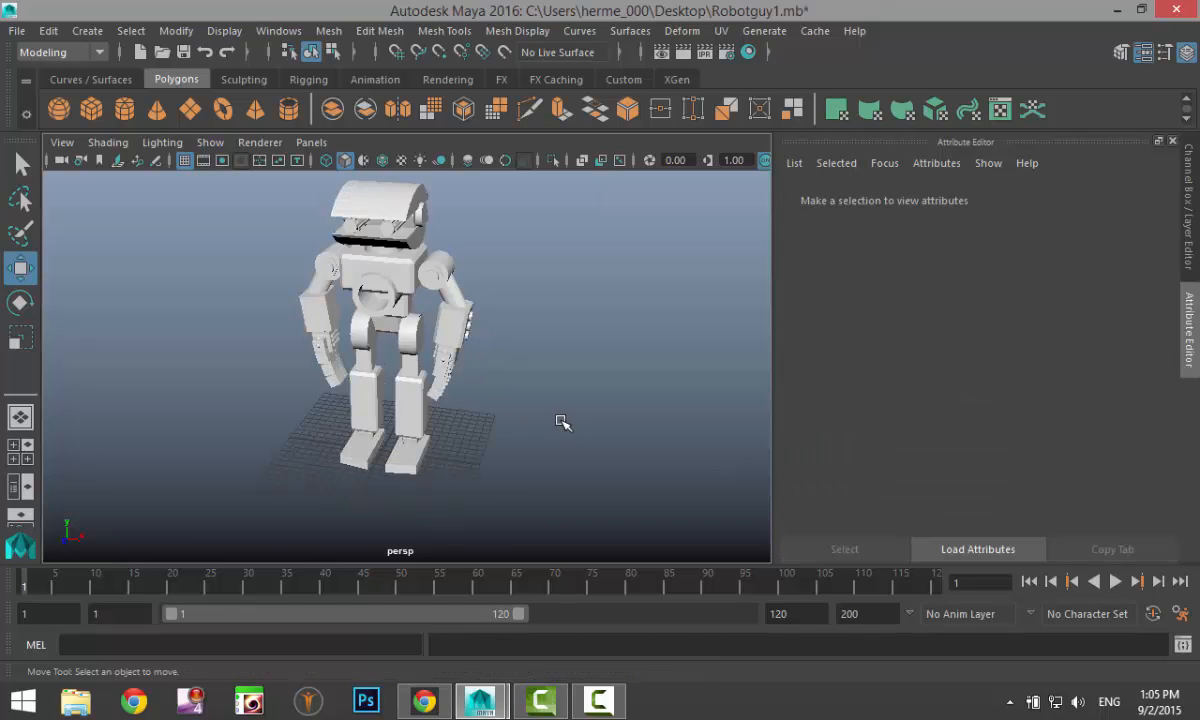
- Shift-select the arm piece and the round studs on the robot's arm panels
{"action": "left_click_drag", "start_coordinate": [564, 420], "coordinate": [456, 380]}
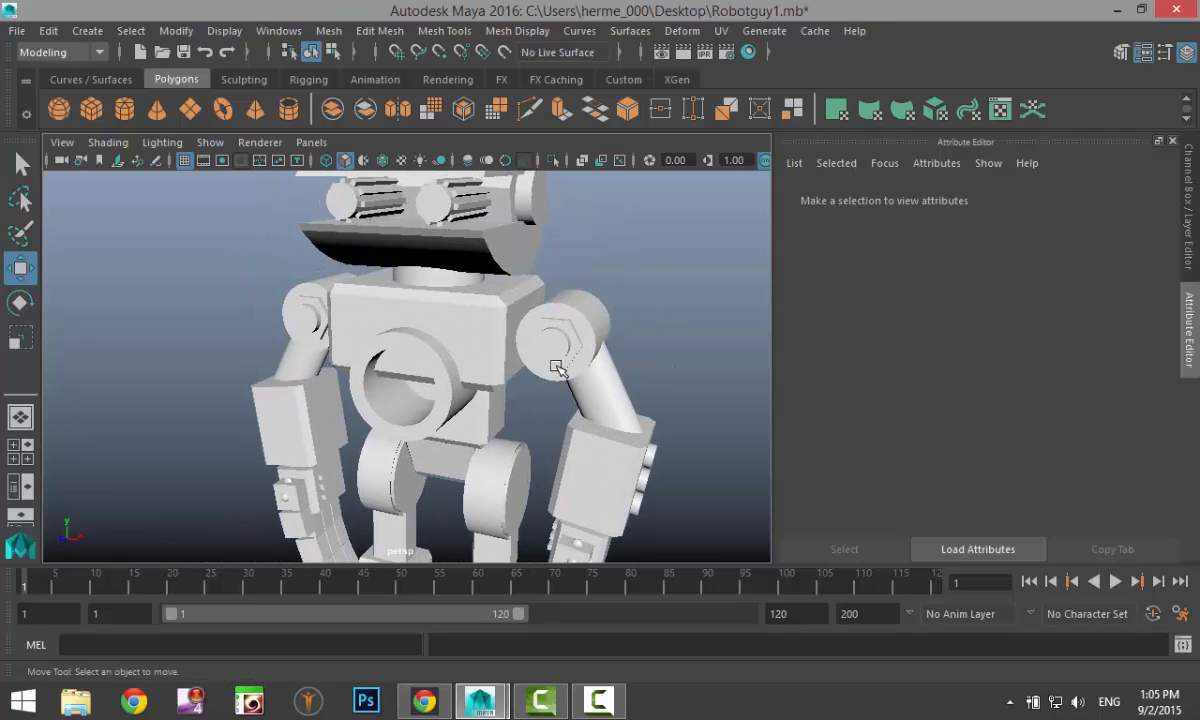
{"action": "left_click", "coordinate": [552, 348]}
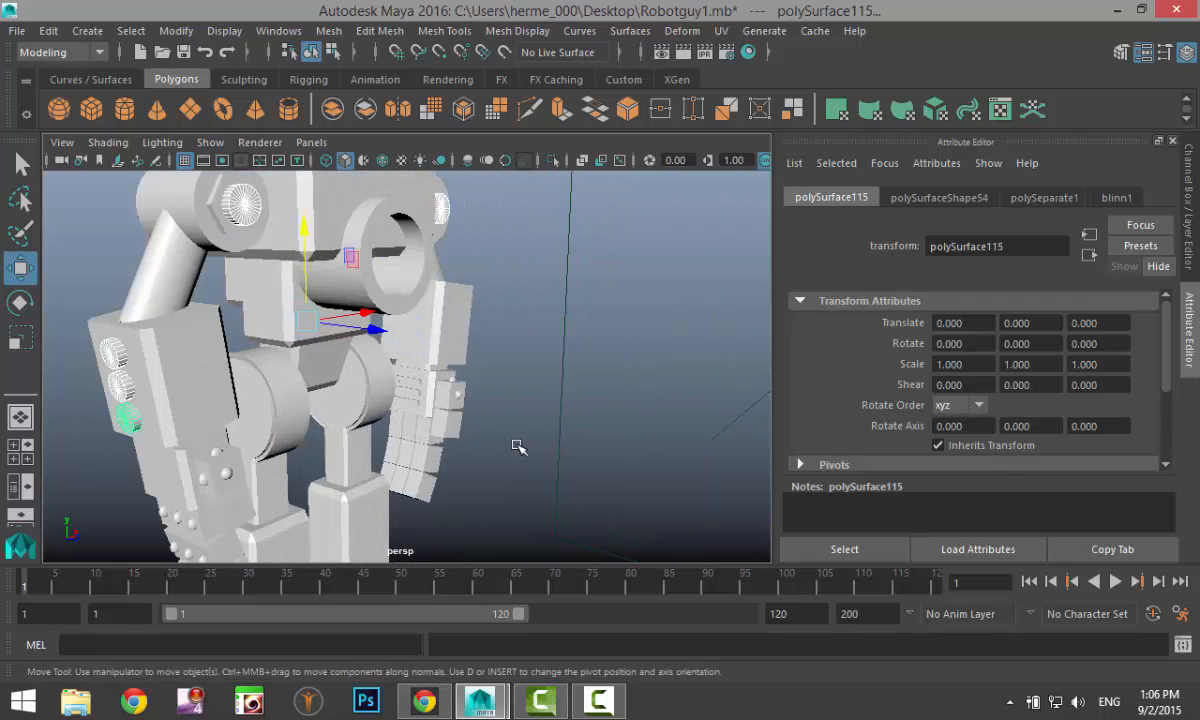
{"action": "left_click_drag", "start_coordinate": [518, 446], "coordinate": [368, 422]}
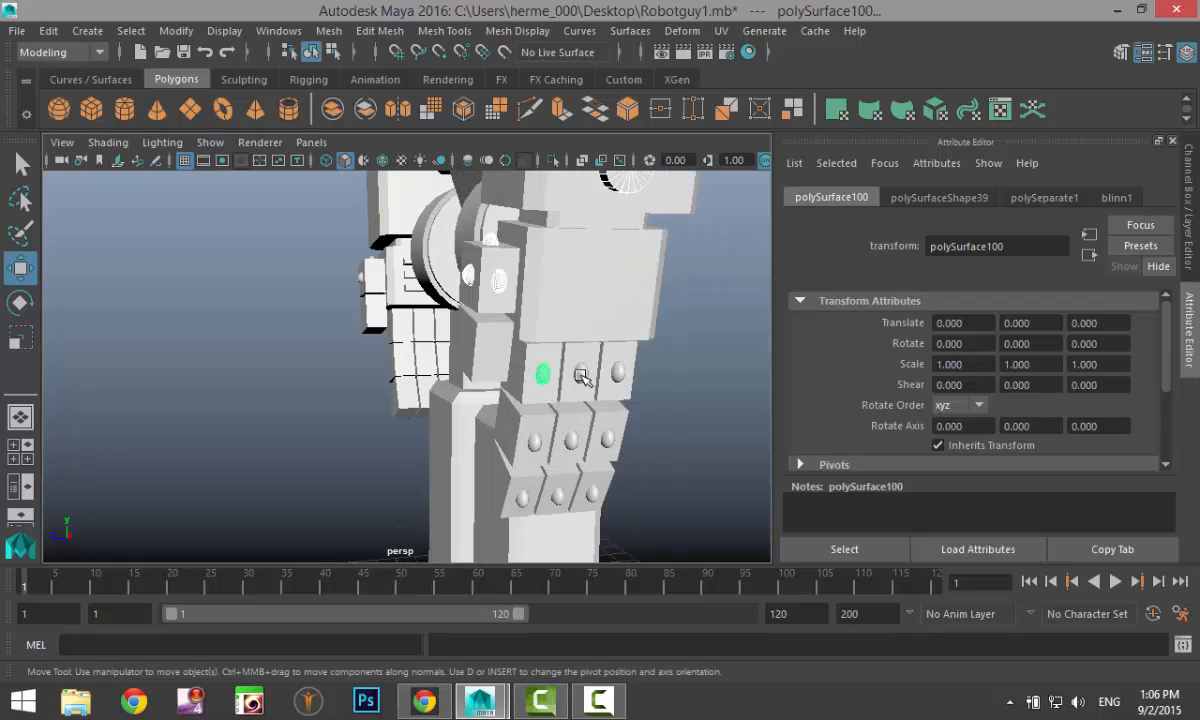
{"action": "left_click", "coordinate": [618, 374]}
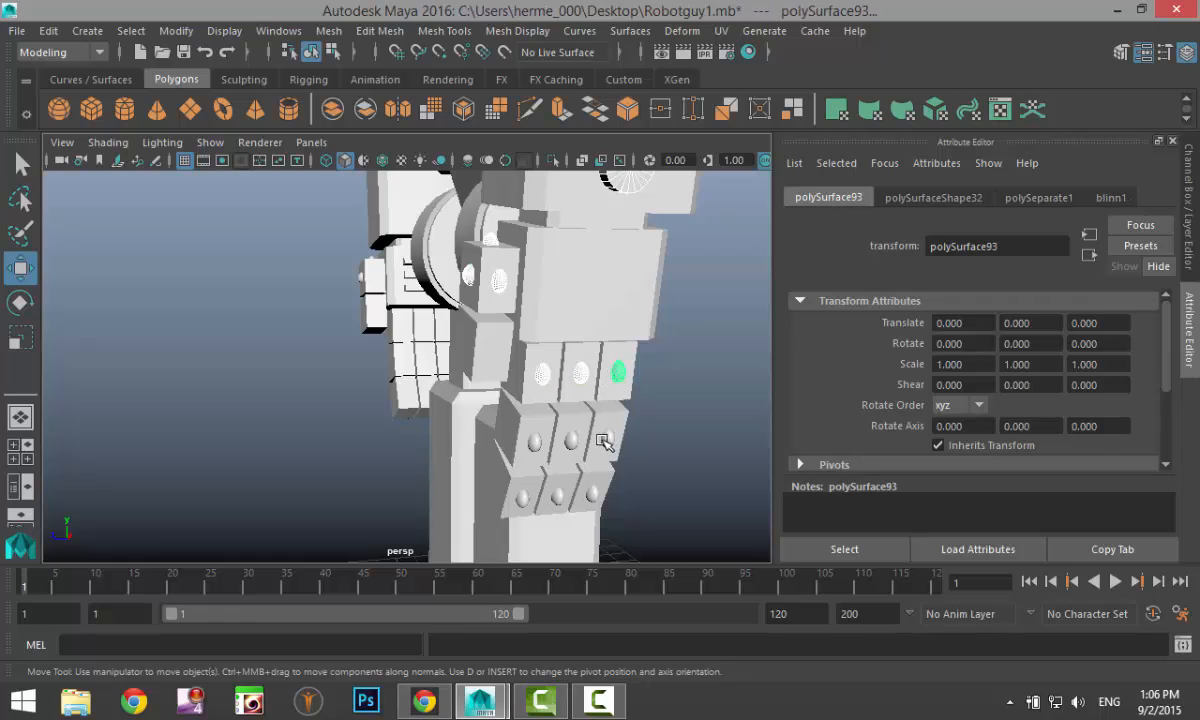
{"action": "left_click", "coordinate": [532, 442]}
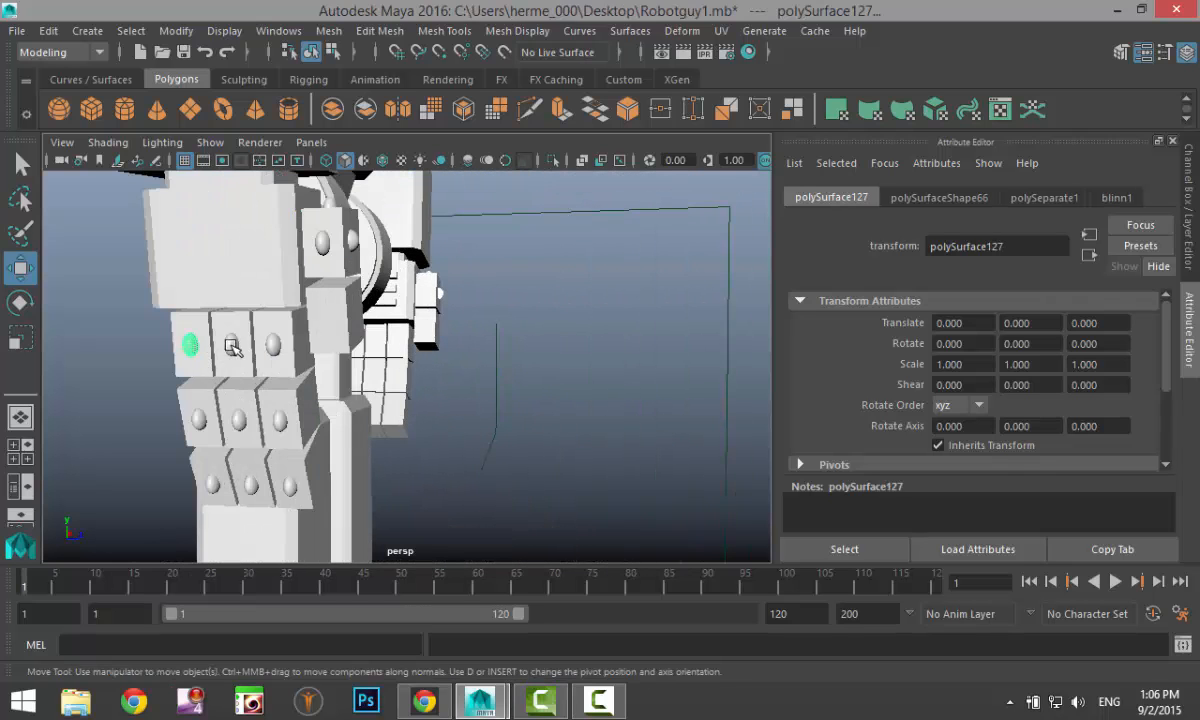
{"action": "left_click", "coordinate": [244, 420]}
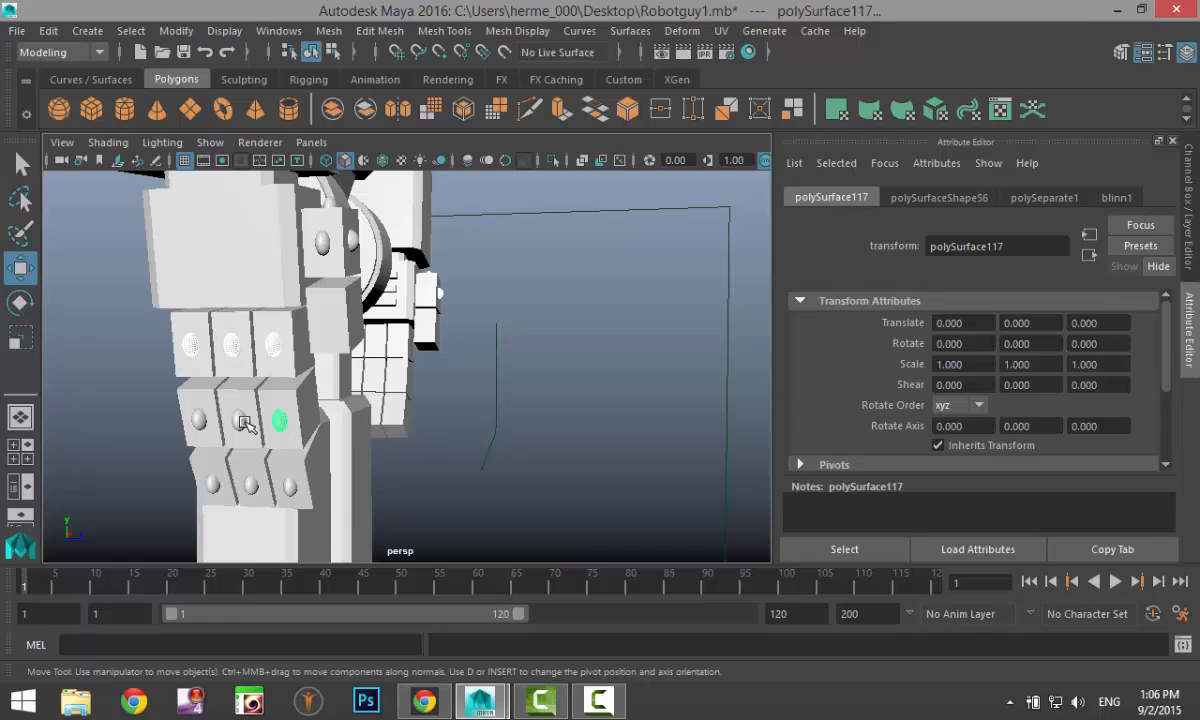
{"action": "left_click", "coordinate": [196, 420]}
{"action": "type", "text": "bli"}
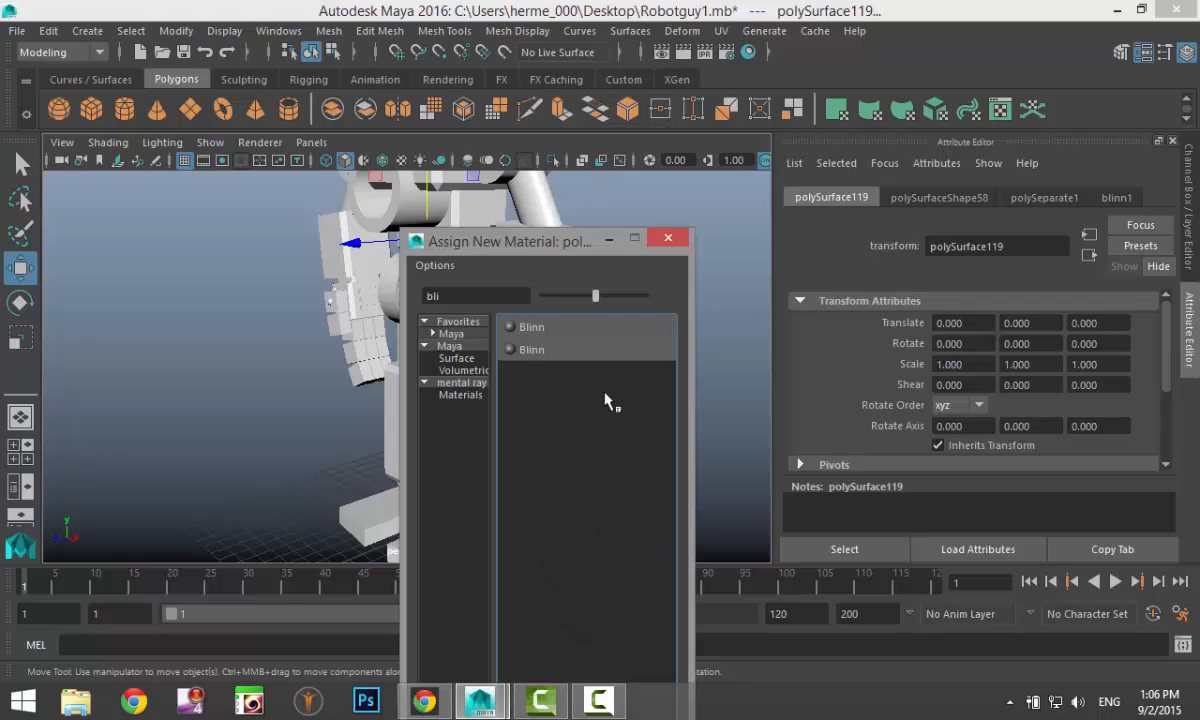
- Assign the studs a new black Blinn material with adjusted reflectivity
{"action": "double_click", "coordinate": [532, 328]}
{"action": "type", "text": "1.500"}
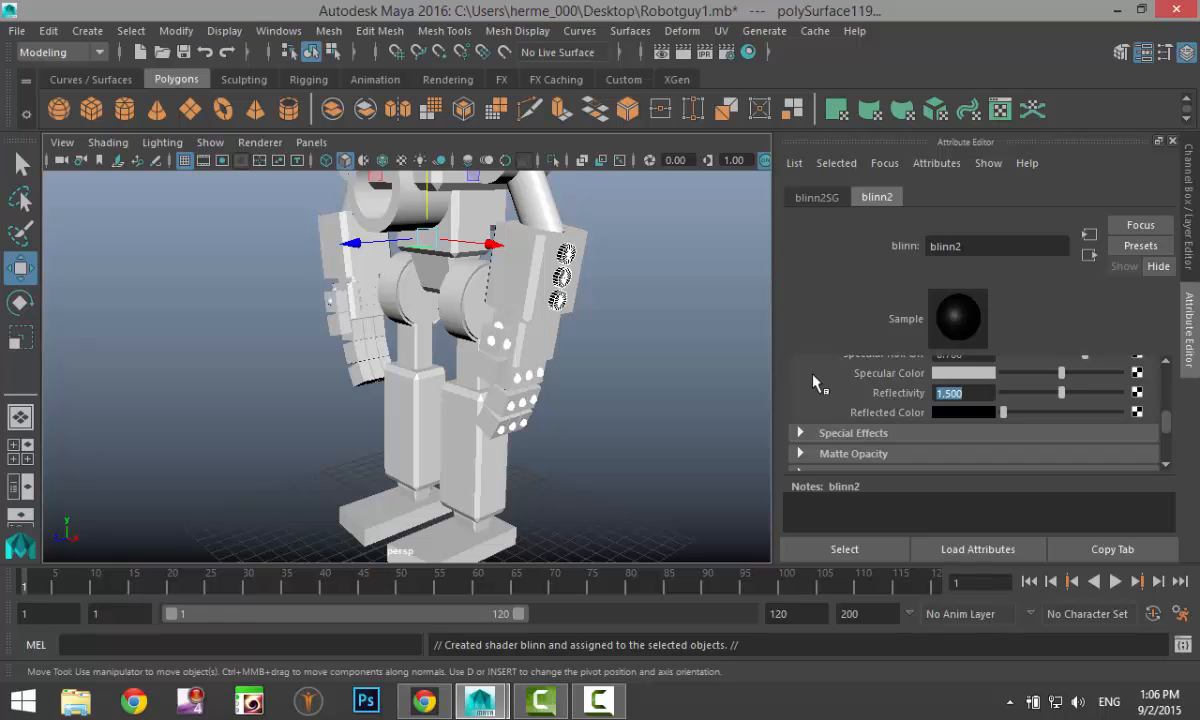
{"action": "left_click", "coordinate": [596, 400]}
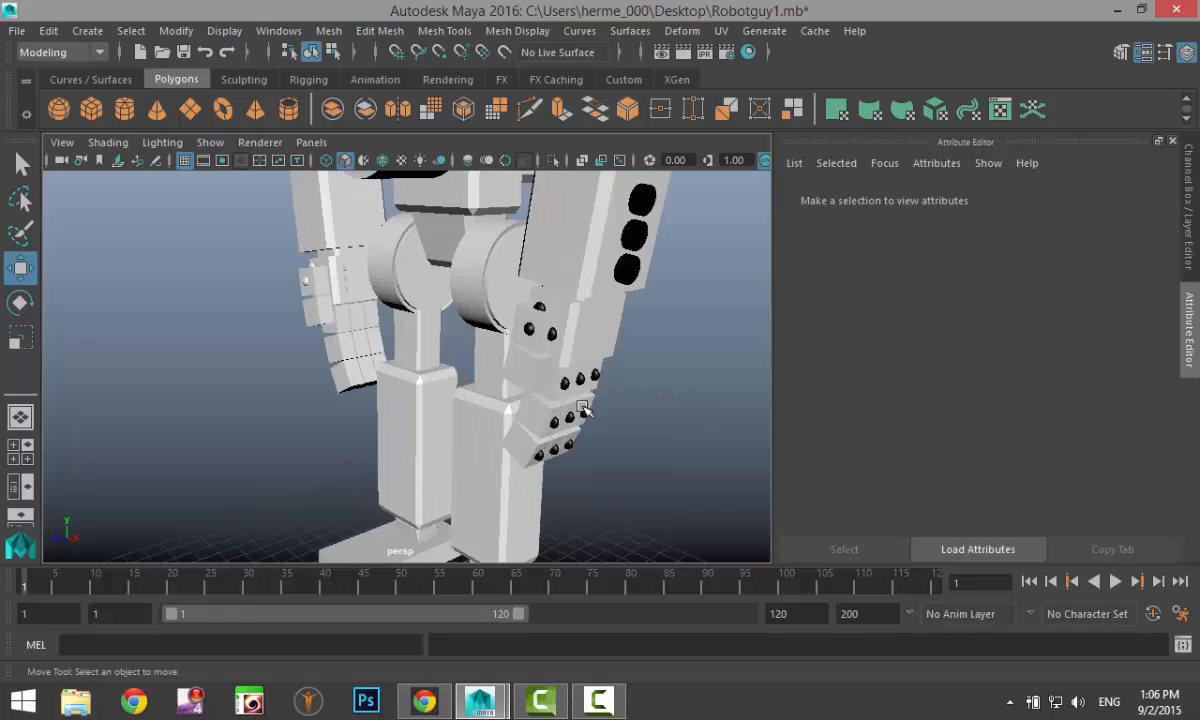
- Assign the existing blinn1 material to the robot's head piece
{"action": "left_click_drag", "start_coordinate": [580, 408], "coordinate": [636, 434]}
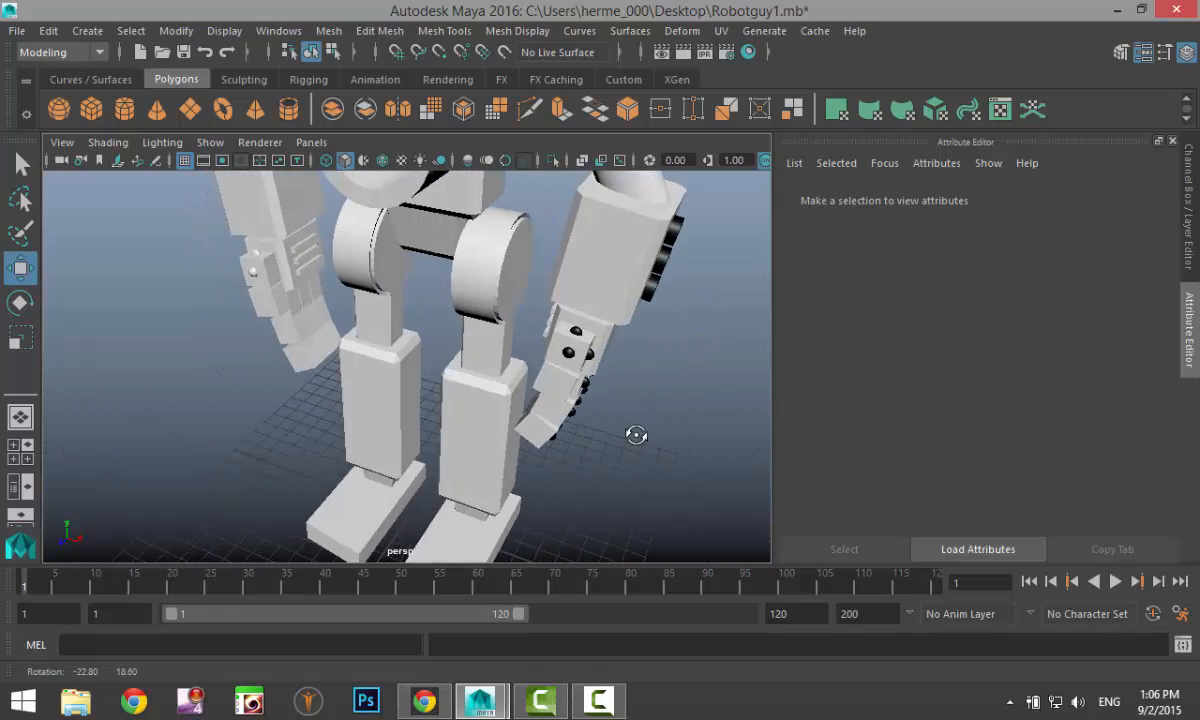
{"action": "left_click_drag", "start_coordinate": [636, 434], "coordinate": [644, 316]}
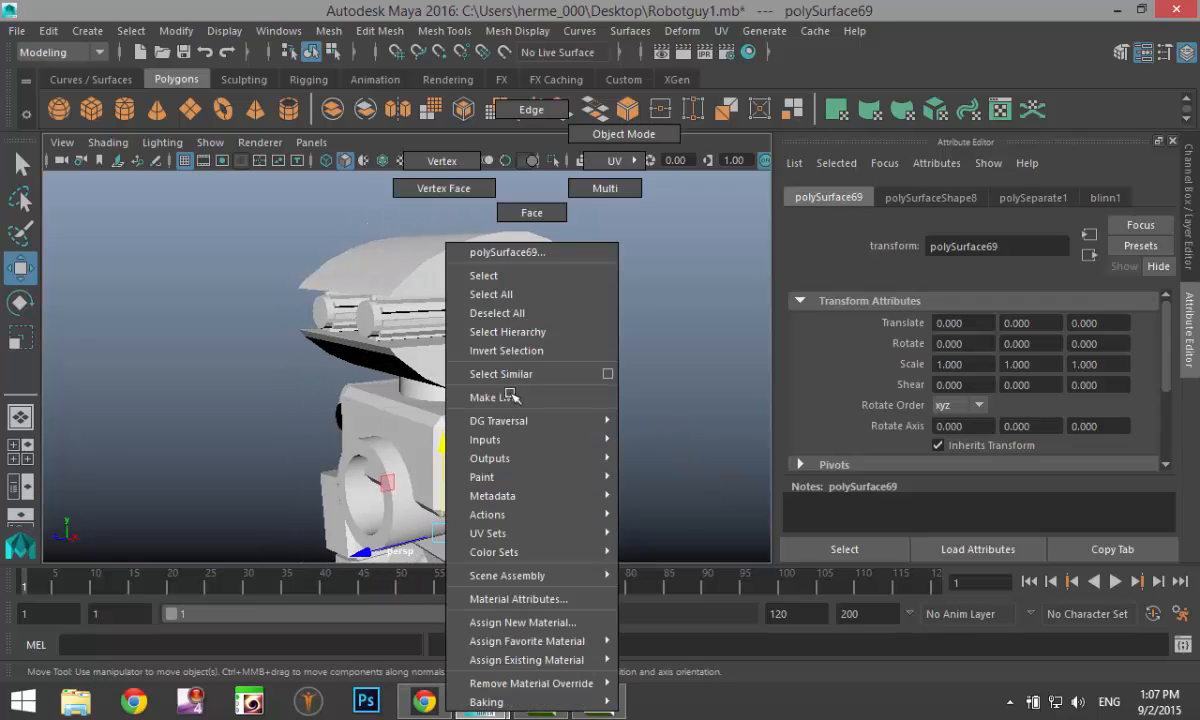
{"action": "mouse_move", "coordinate": [526, 660]}
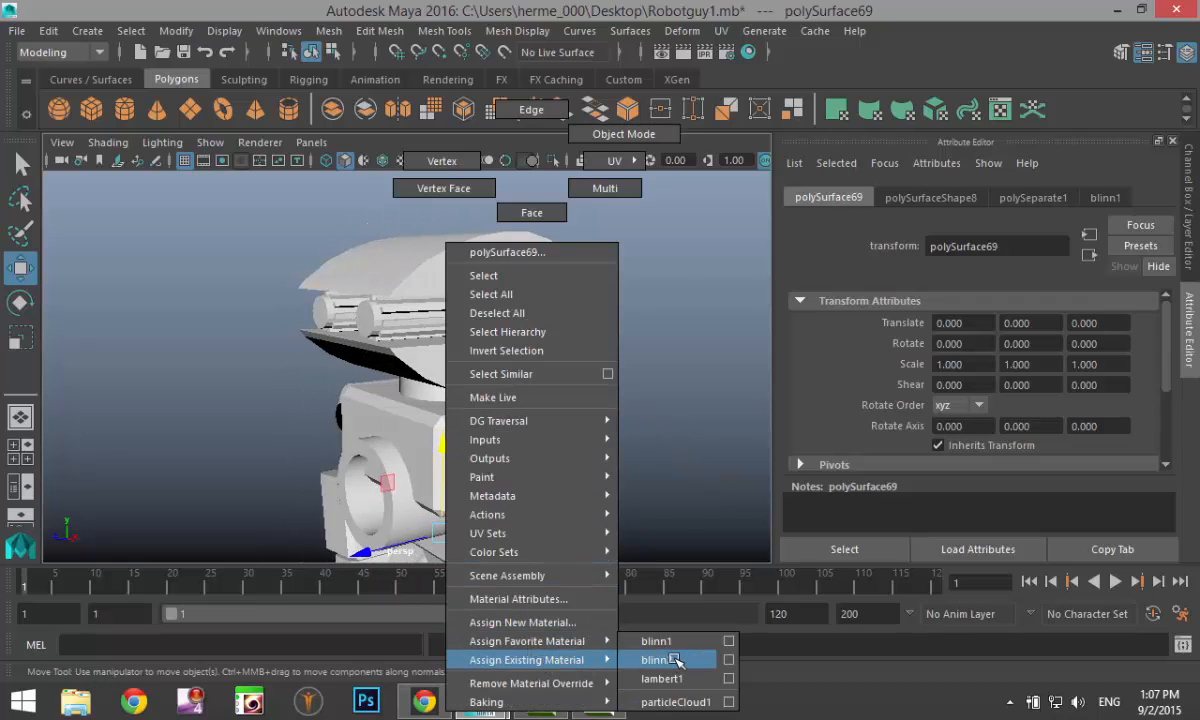
{"action": "left_click", "coordinate": [656, 660]}
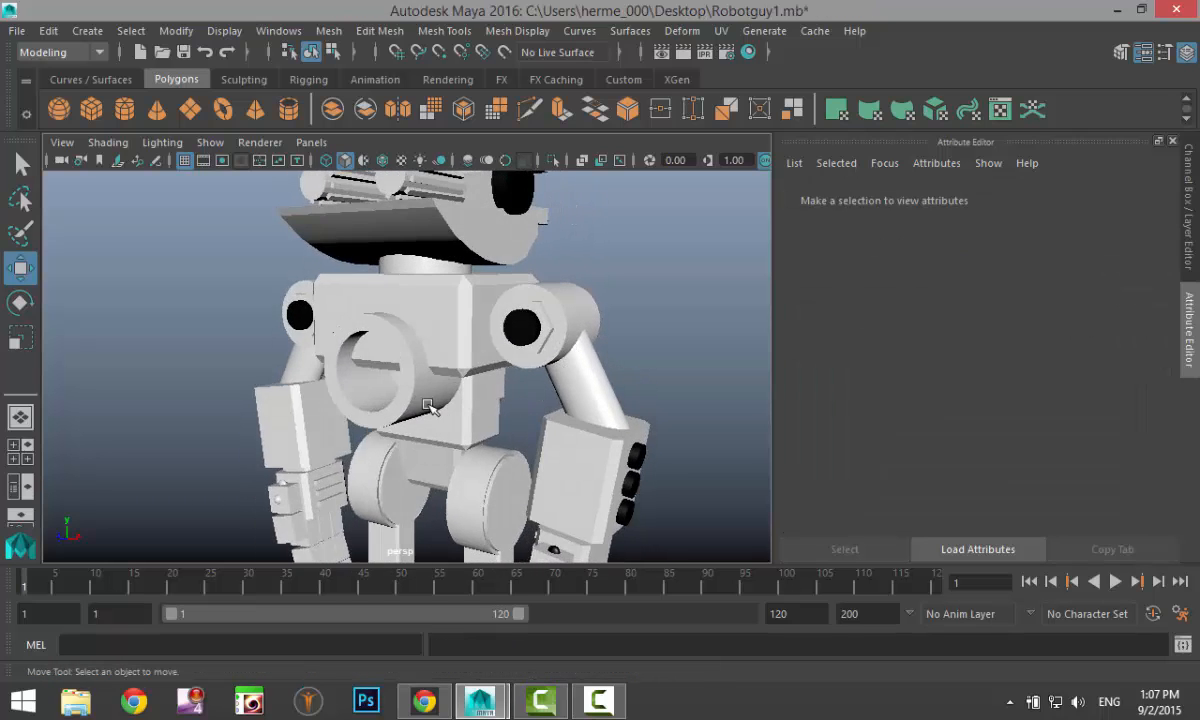
- Assign the chest ring a new Phong E material and set its colour to bright green
{"action": "left_click", "coordinate": [380, 360]}
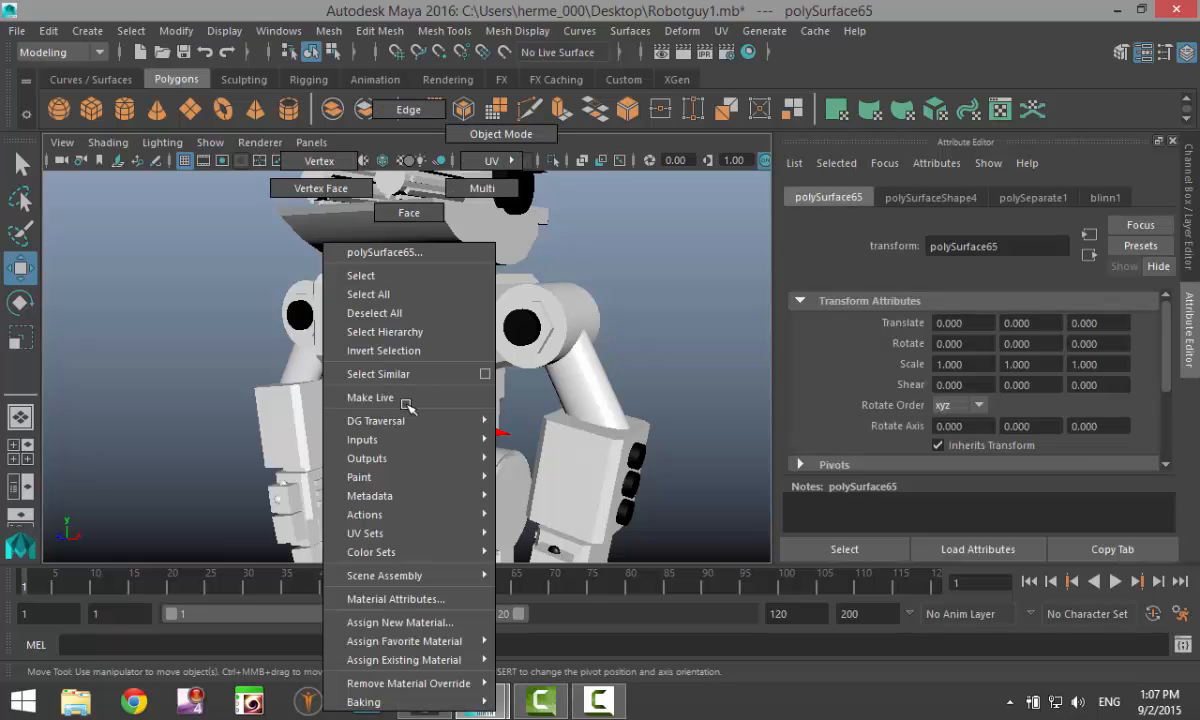
{"action": "left_click", "coordinate": [400, 622]}
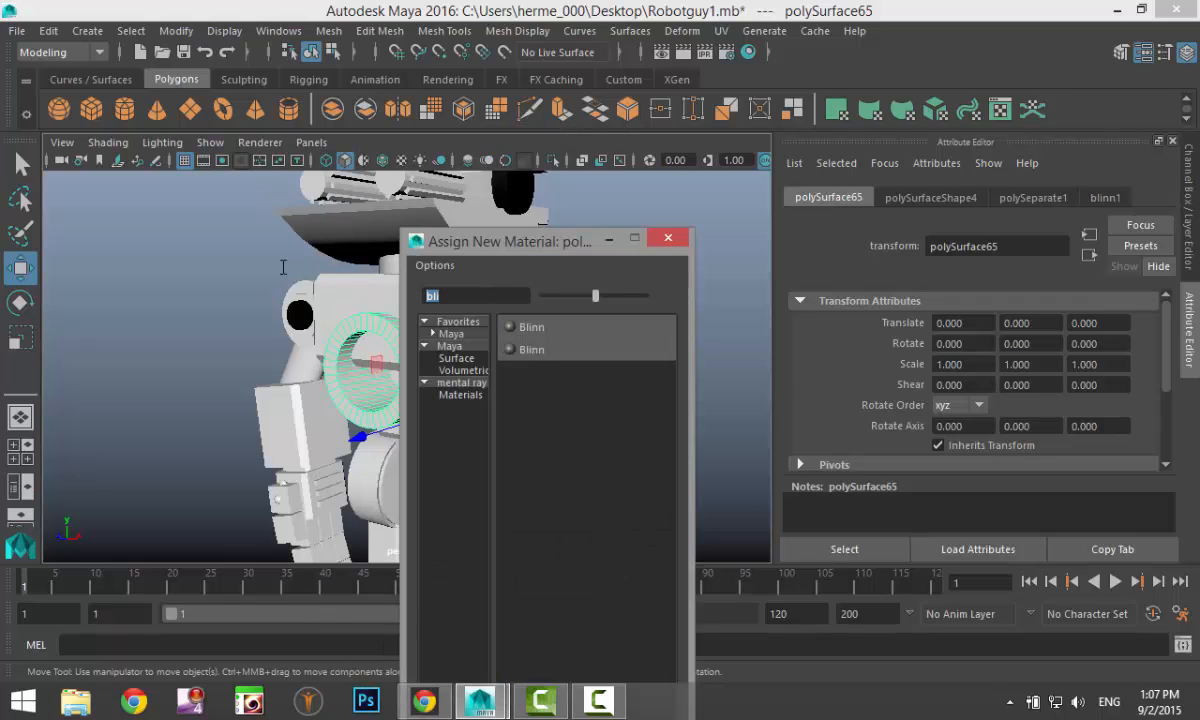
{"action": "type", "text": "ph"}
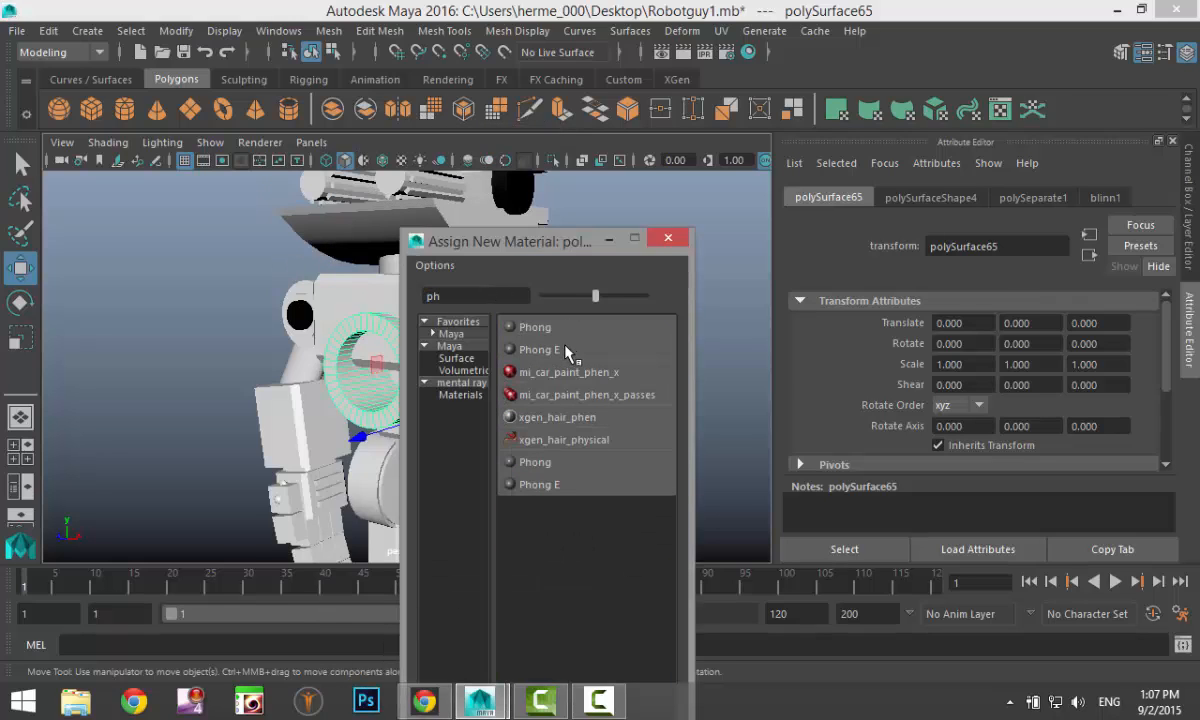
{"action": "left_click", "coordinate": [540, 348]}
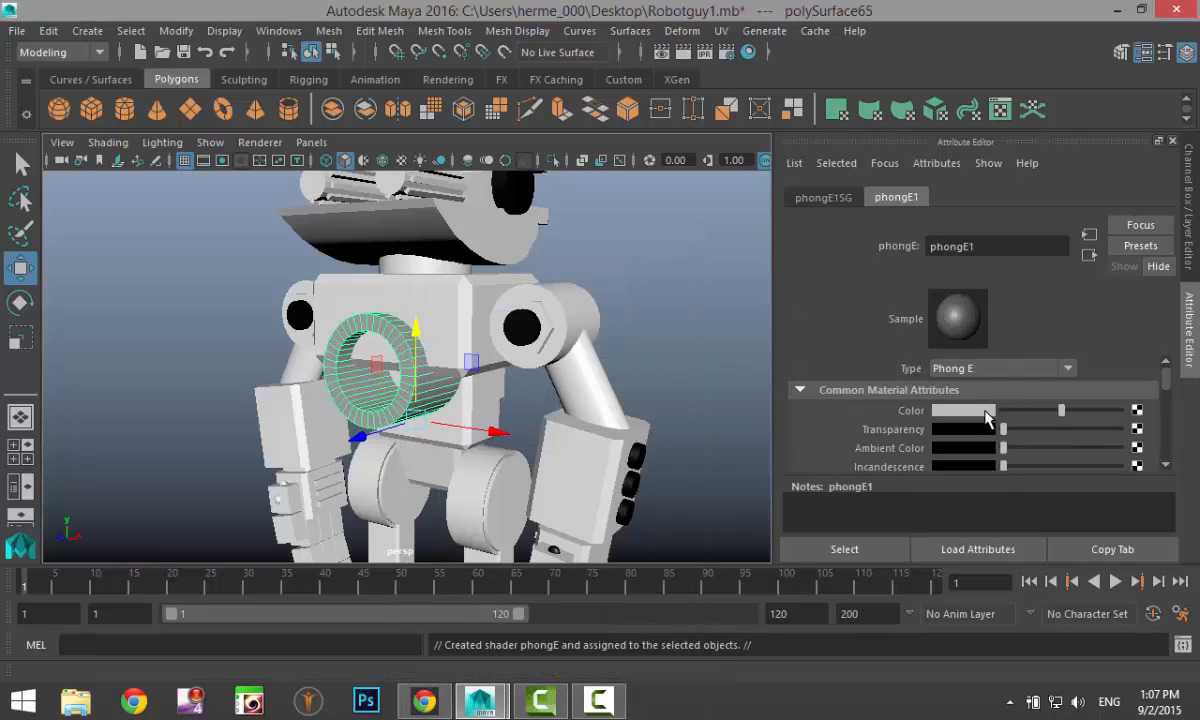
{"action": "left_click", "coordinate": [960, 412]}
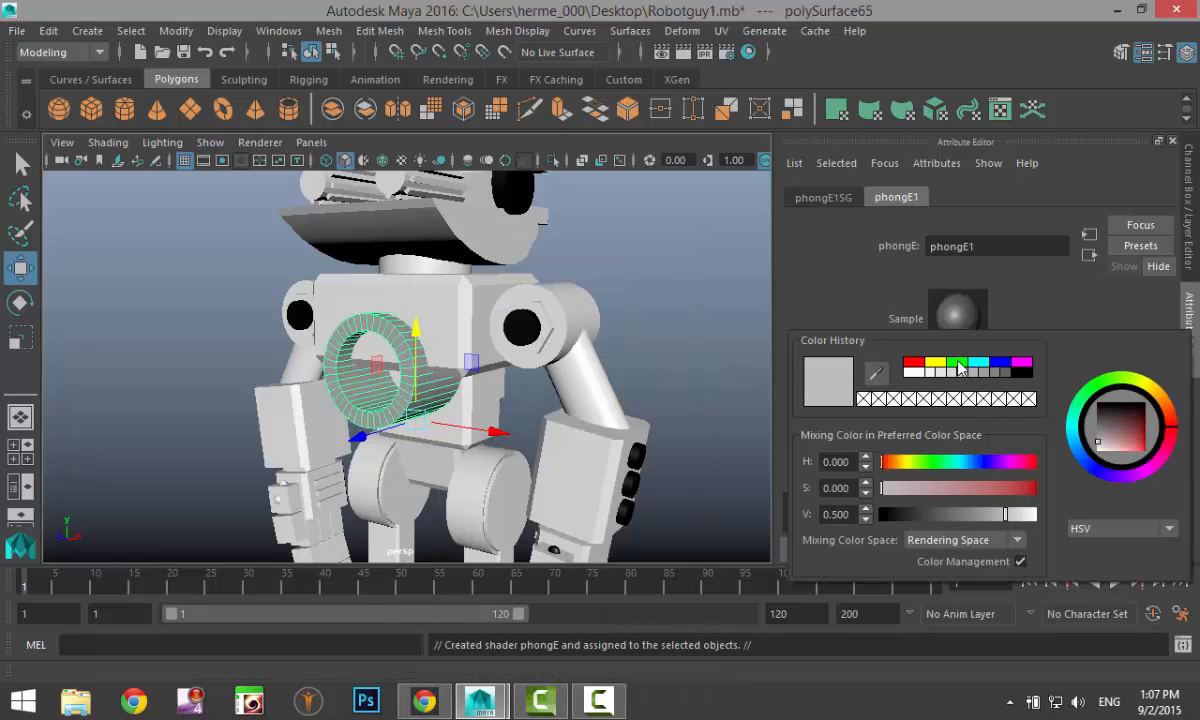
{"action": "left_click", "coordinate": [958, 364]}
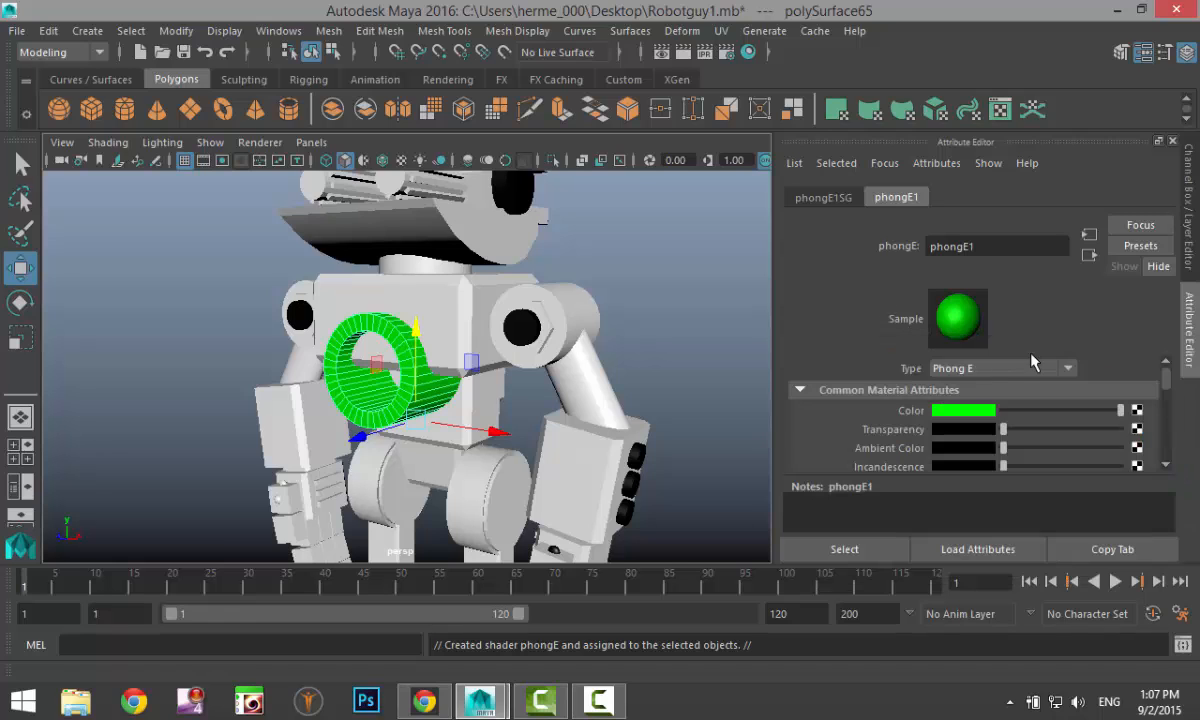
{"action": "left_click", "coordinate": [800, 388]}
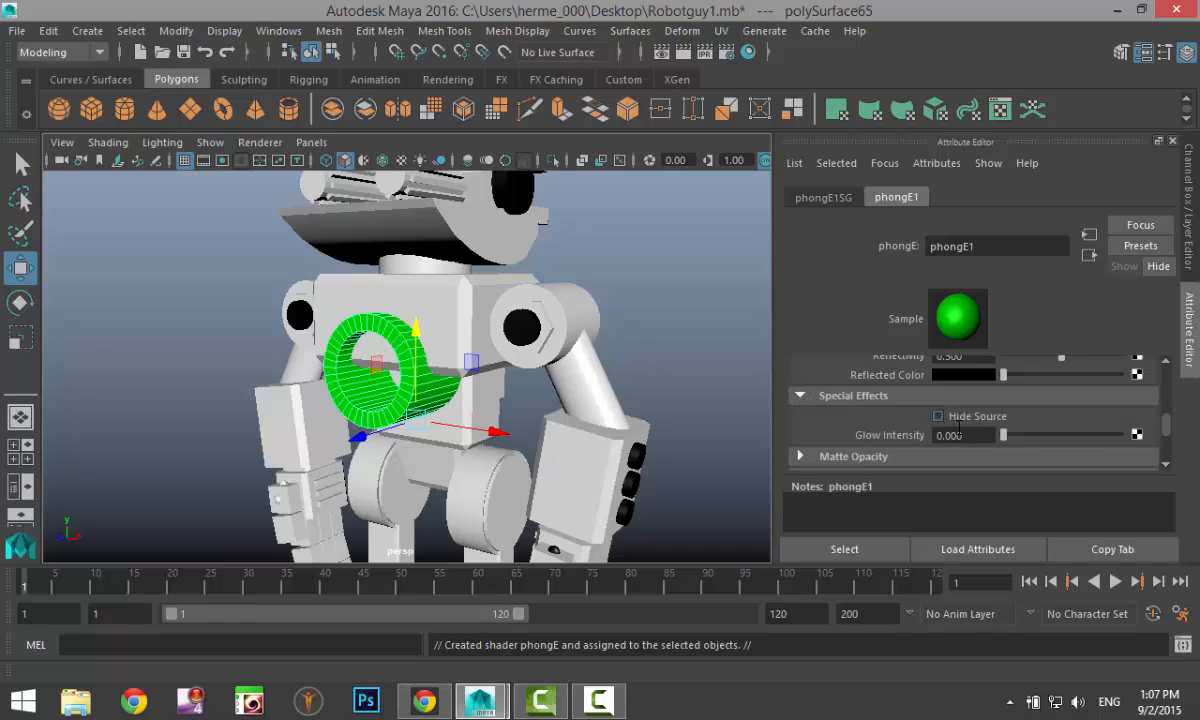
{"action": "left_click_drag", "start_coordinate": [1004, 434], "coordinate": [1040, 434]}
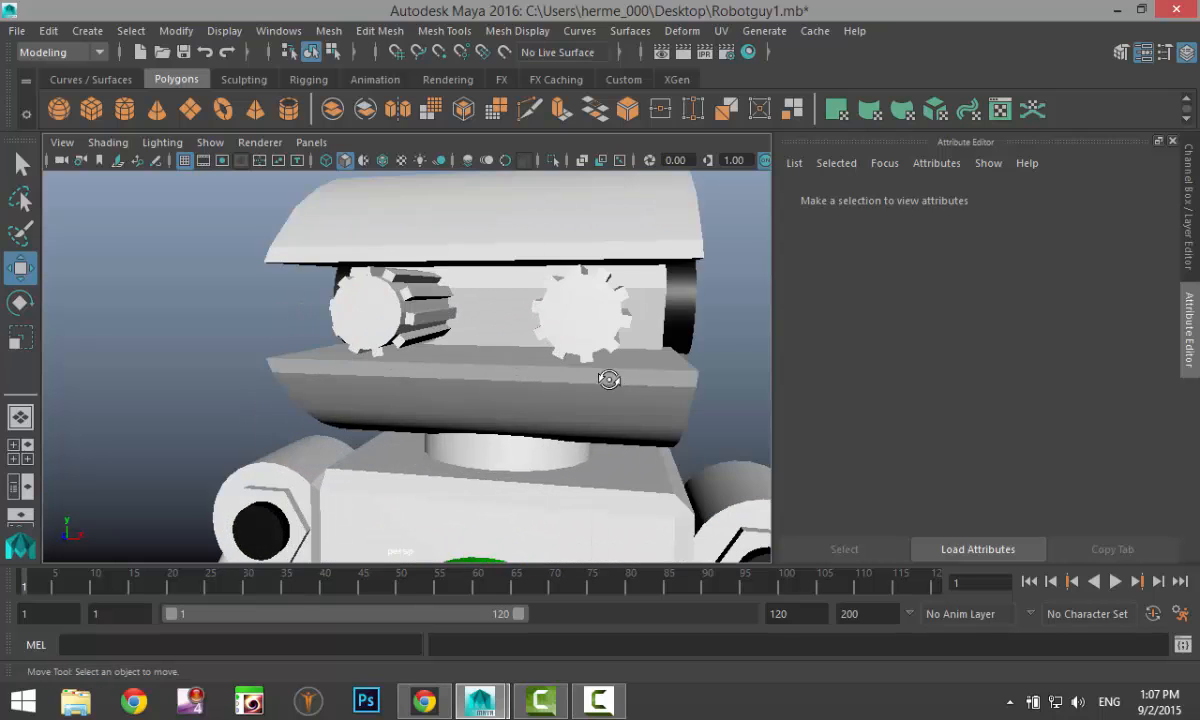
- Undo the stray extrude on the head gear and select its triangular front cap faces in face mode
{"action": "left_click", "coordinate": [584, 320]}
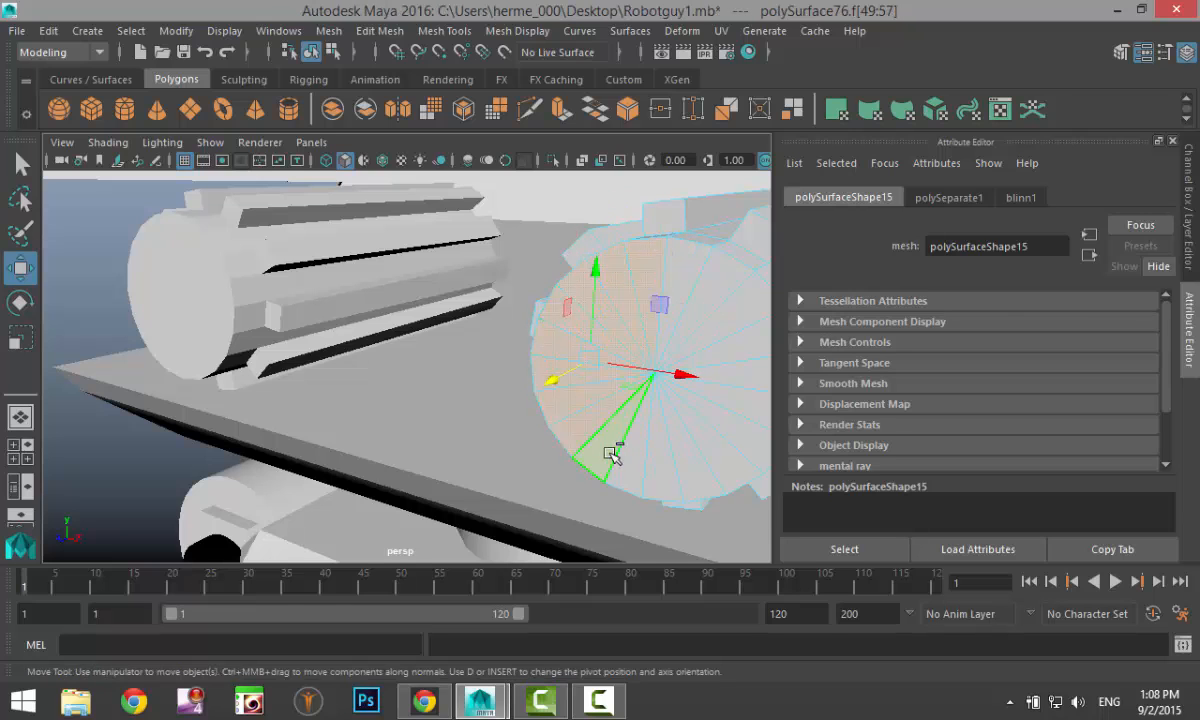
{"action": "left_click_drag", "start_coordinate": [610, 456], "coordinate": [720, 464]}
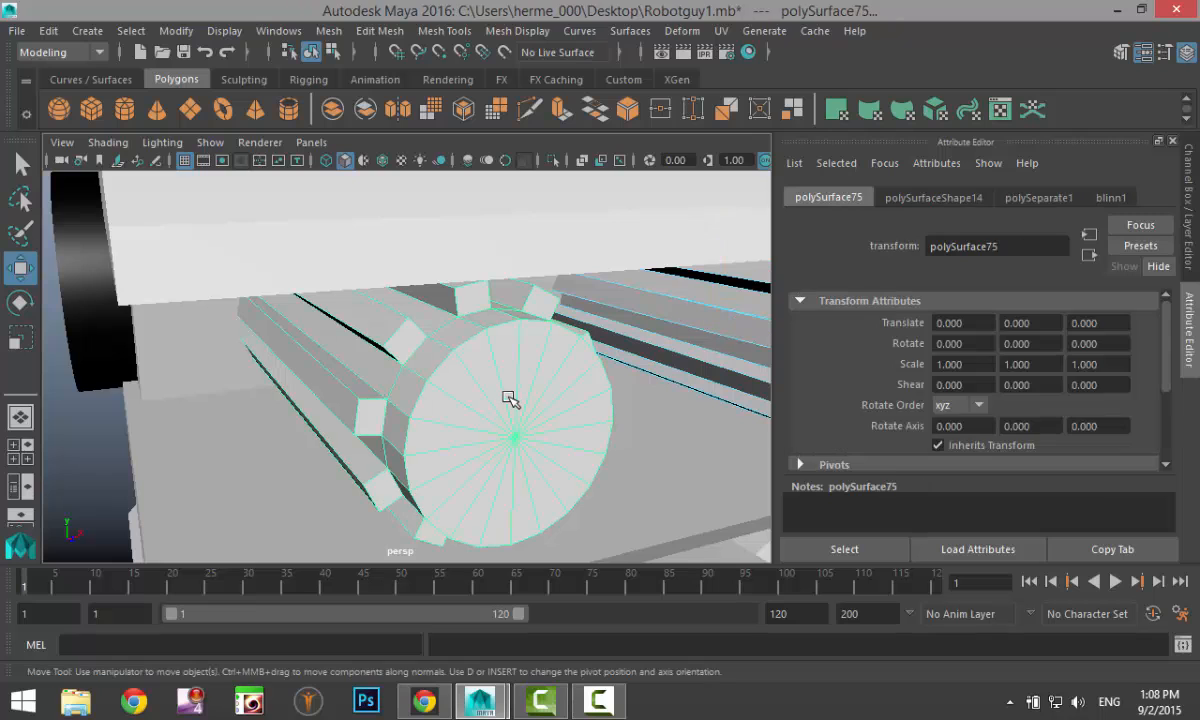
{"action": "left_click", "coordinate": [480, 358]}
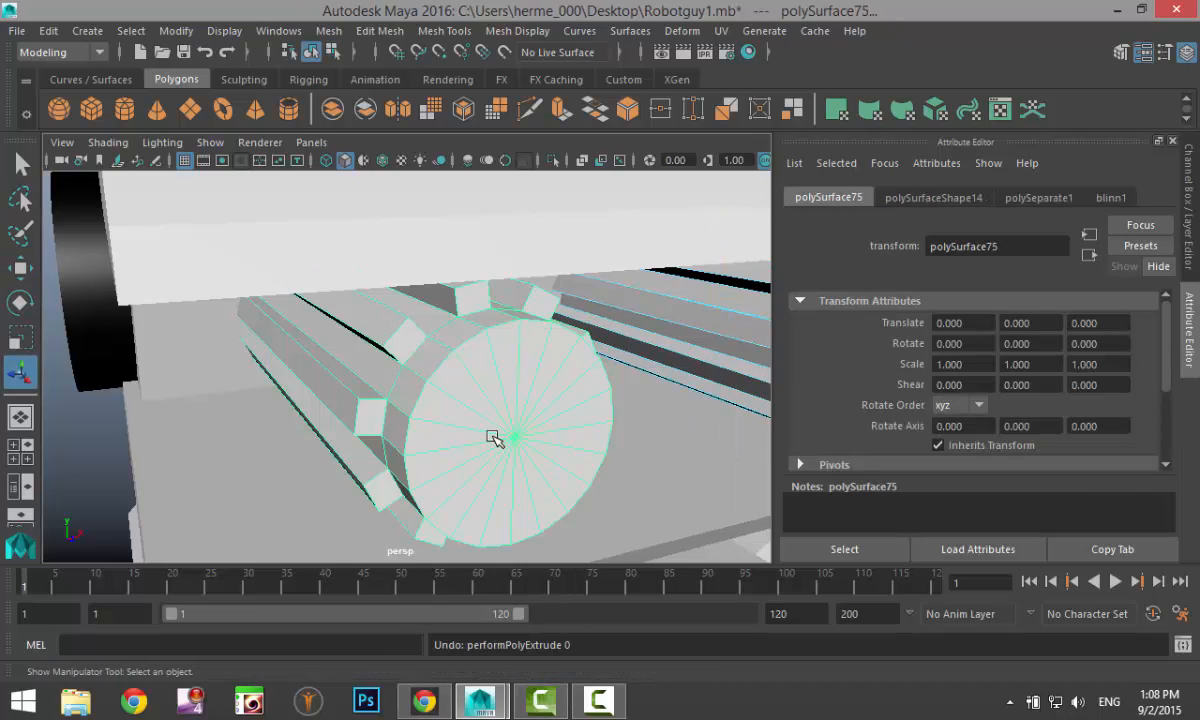
{"action": "left_click", "coordinate": [470, 298]}
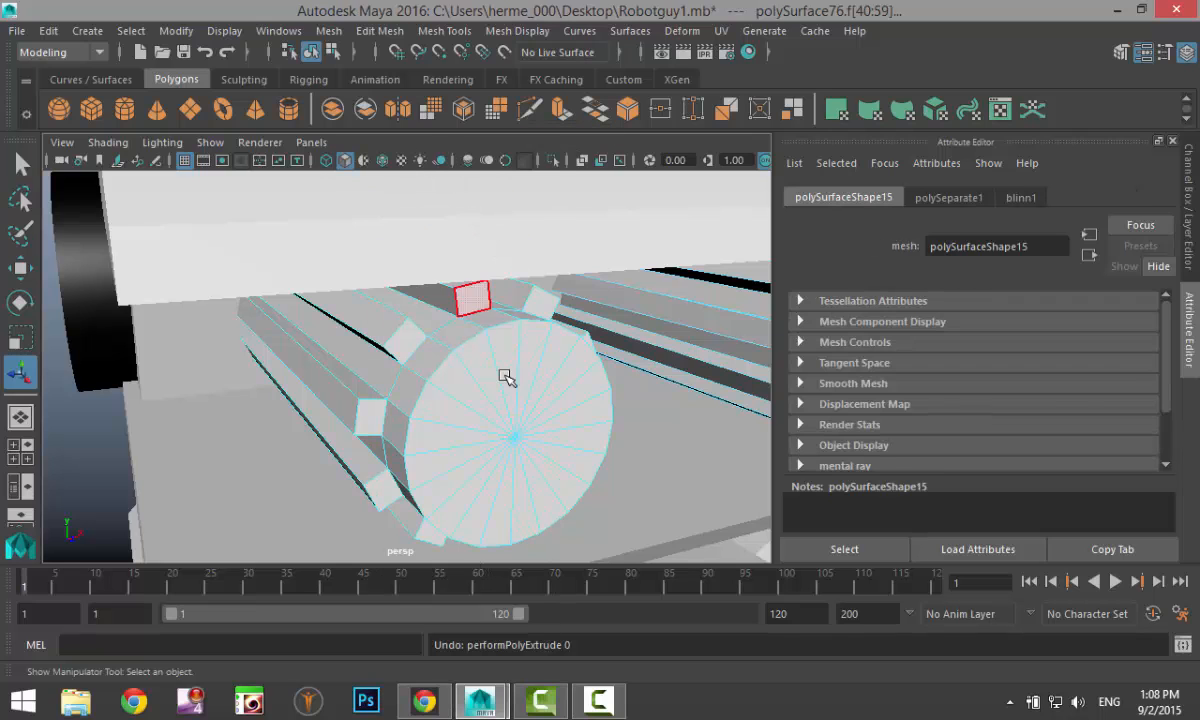
{"action": "left_click", "coordinate": [504, 384]}
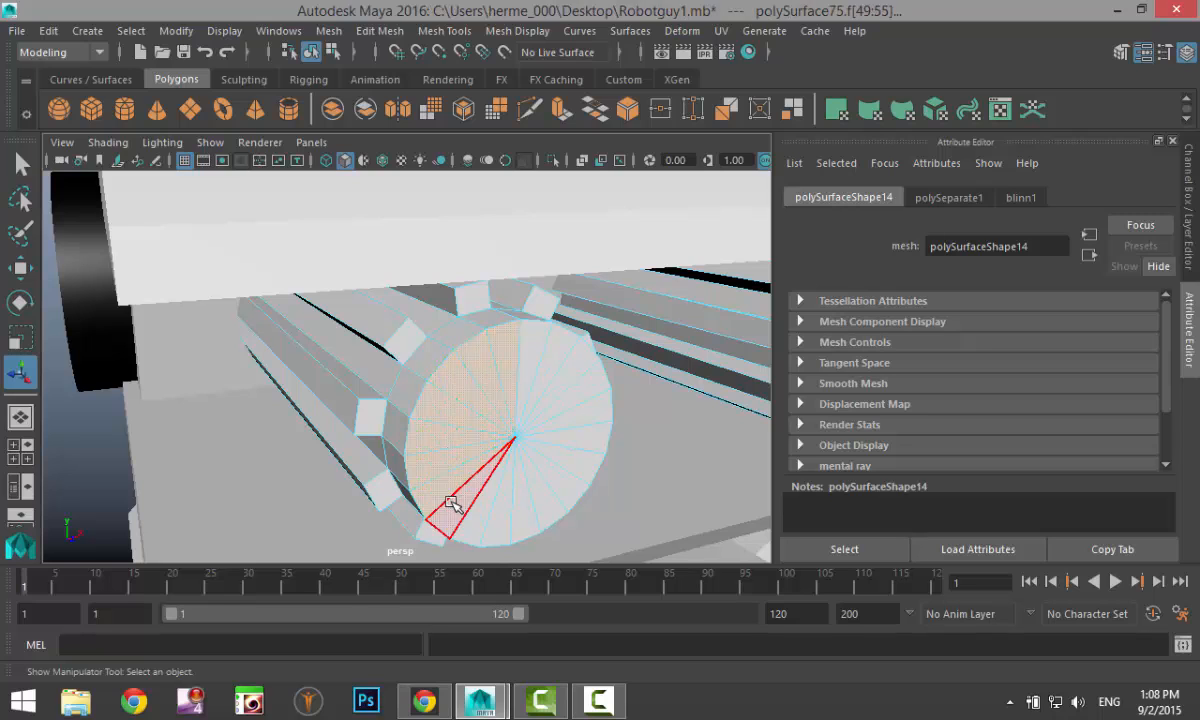
{"action": "left_click_drag", "start_coordinate": [450, 510], "coordinate": [548, 522]}
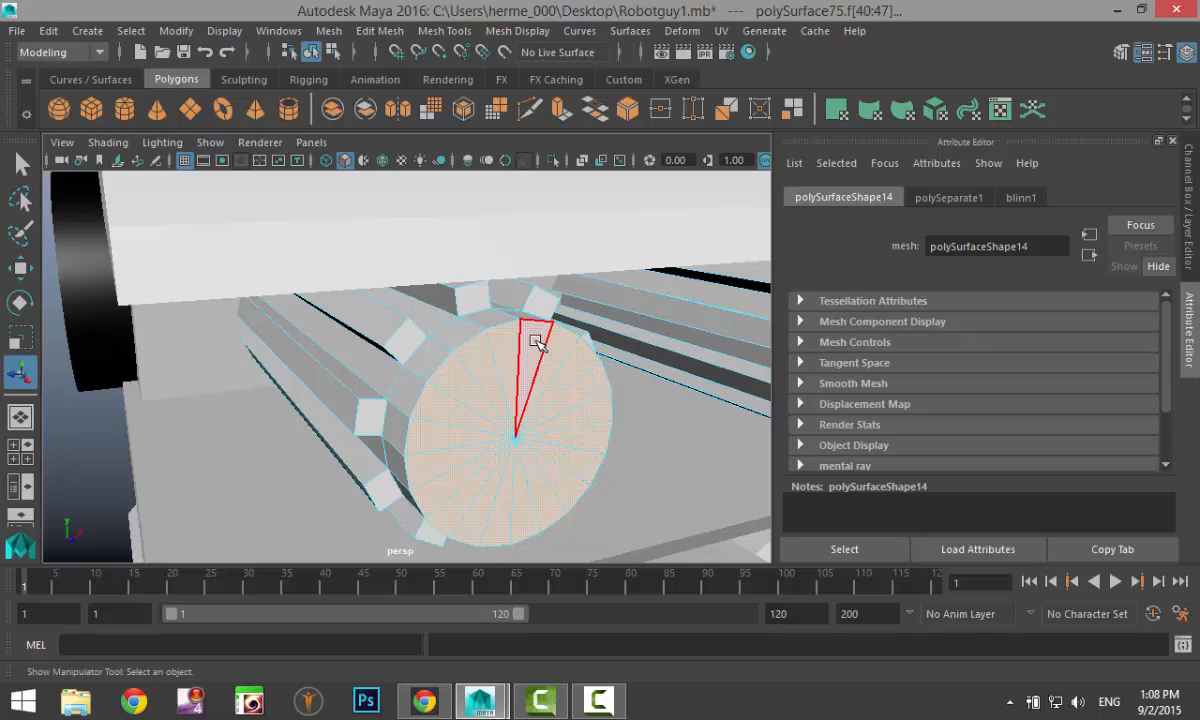
- Assign the gear's cap faces a new mia_material_x and replace its settings with the GlassThin preset
{"action": "right_click", "coordinate": [538, 342]}
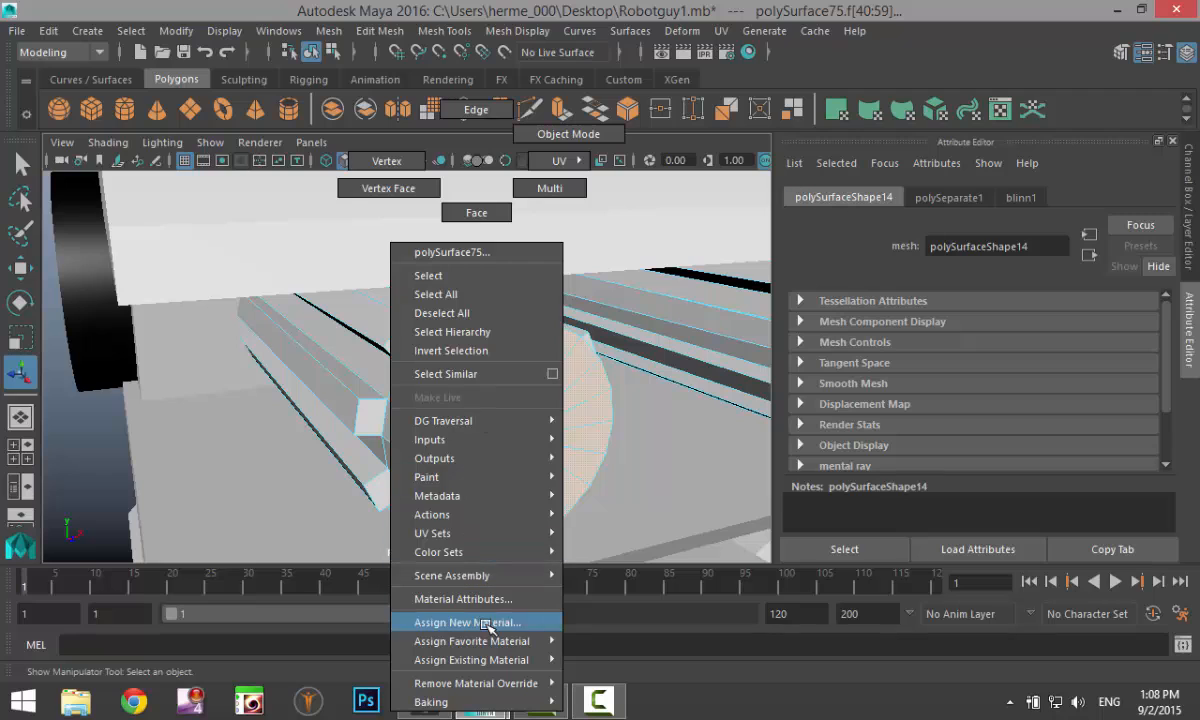
{"action": "left_click", "coordinate": [470, 620]}
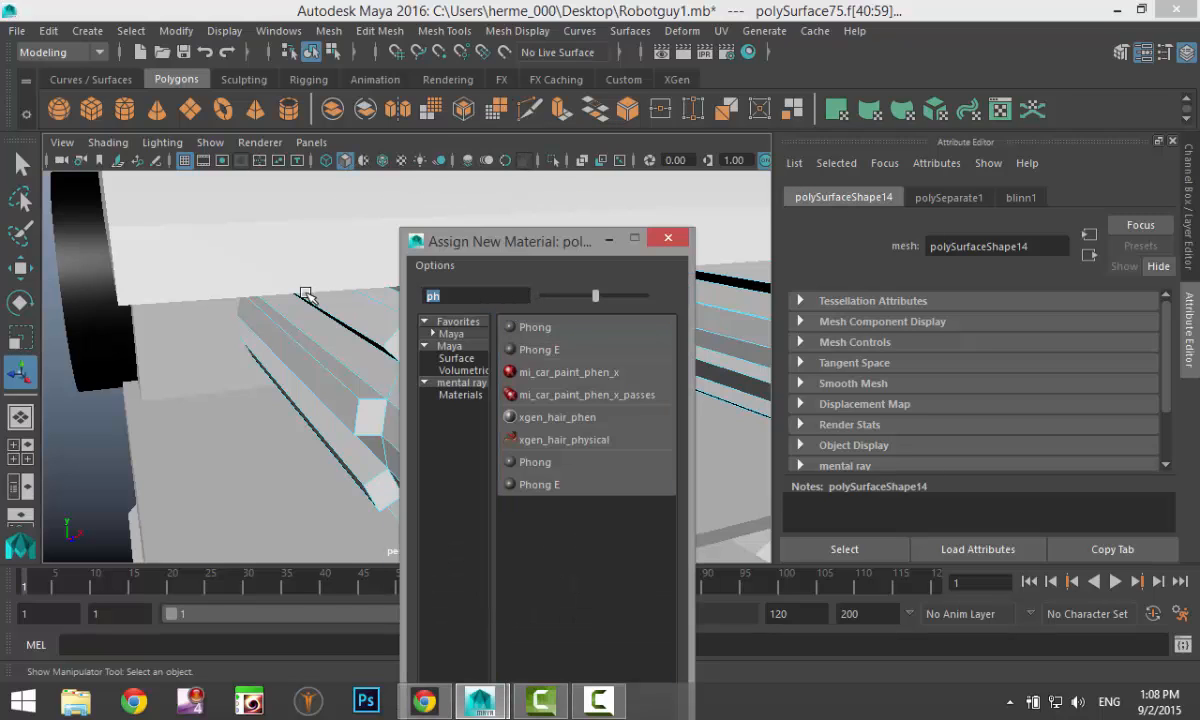
{"action": "type", "text": "mia"}
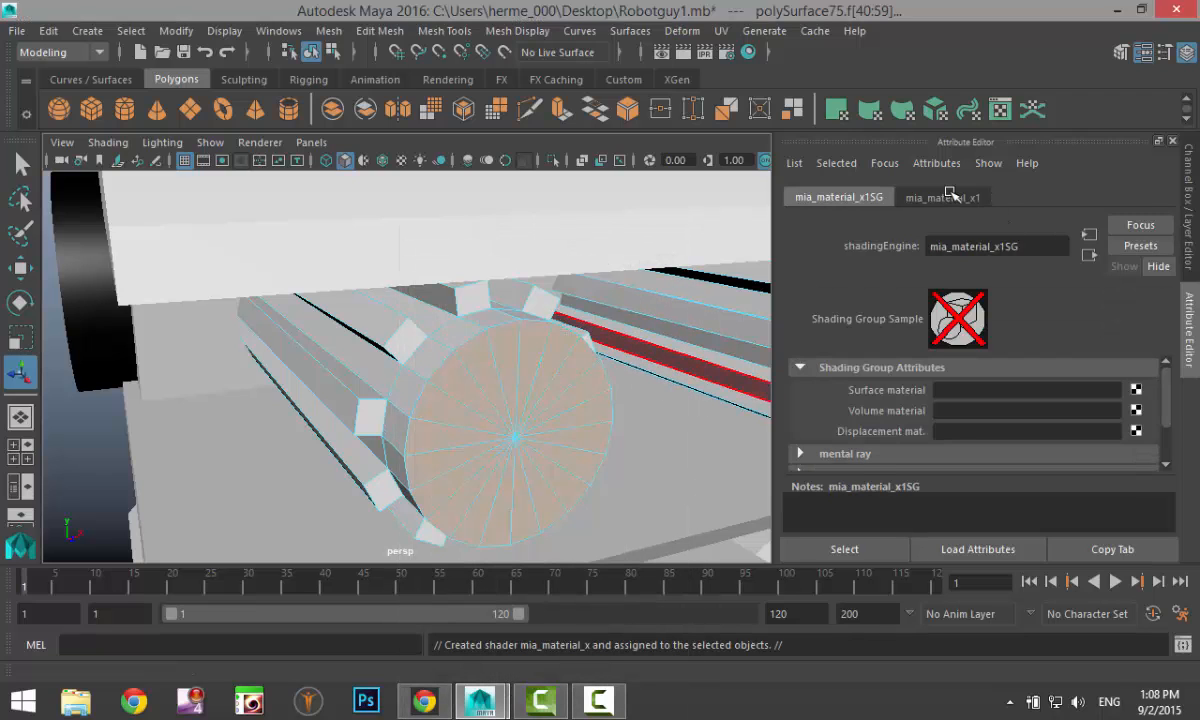
{"action": "left_click", "coordinate": [940, 198]}
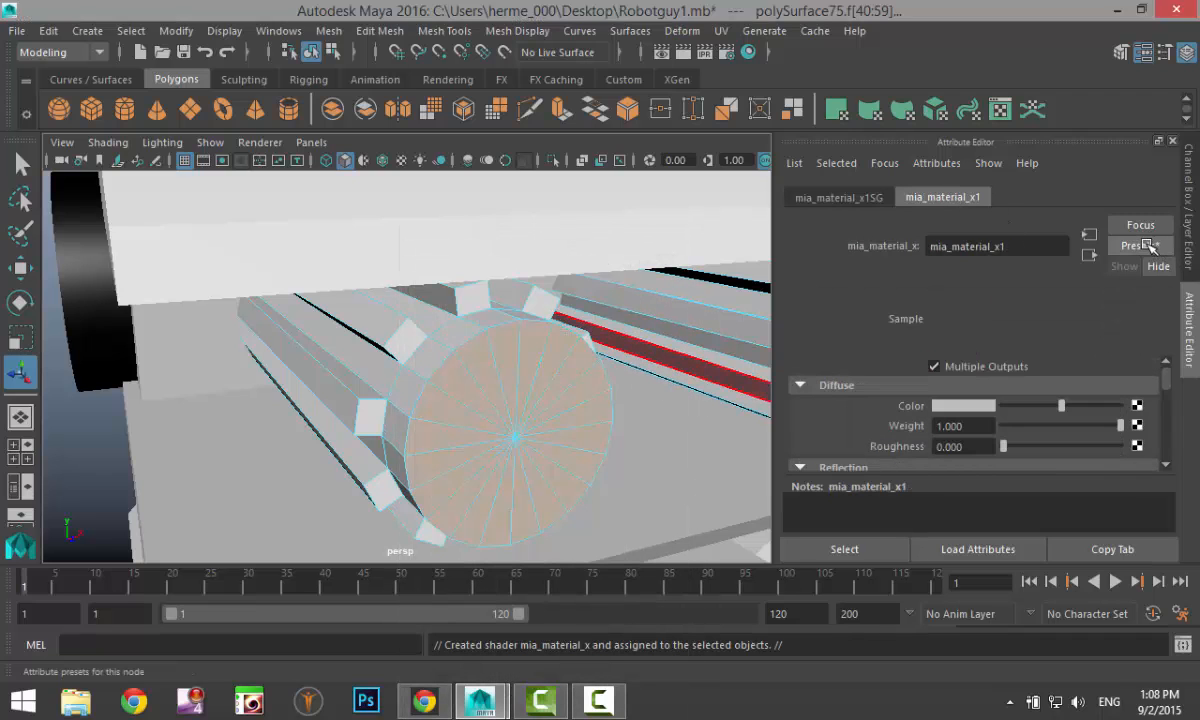
{"action": "left_click", "coordinate": [1138, 244]}
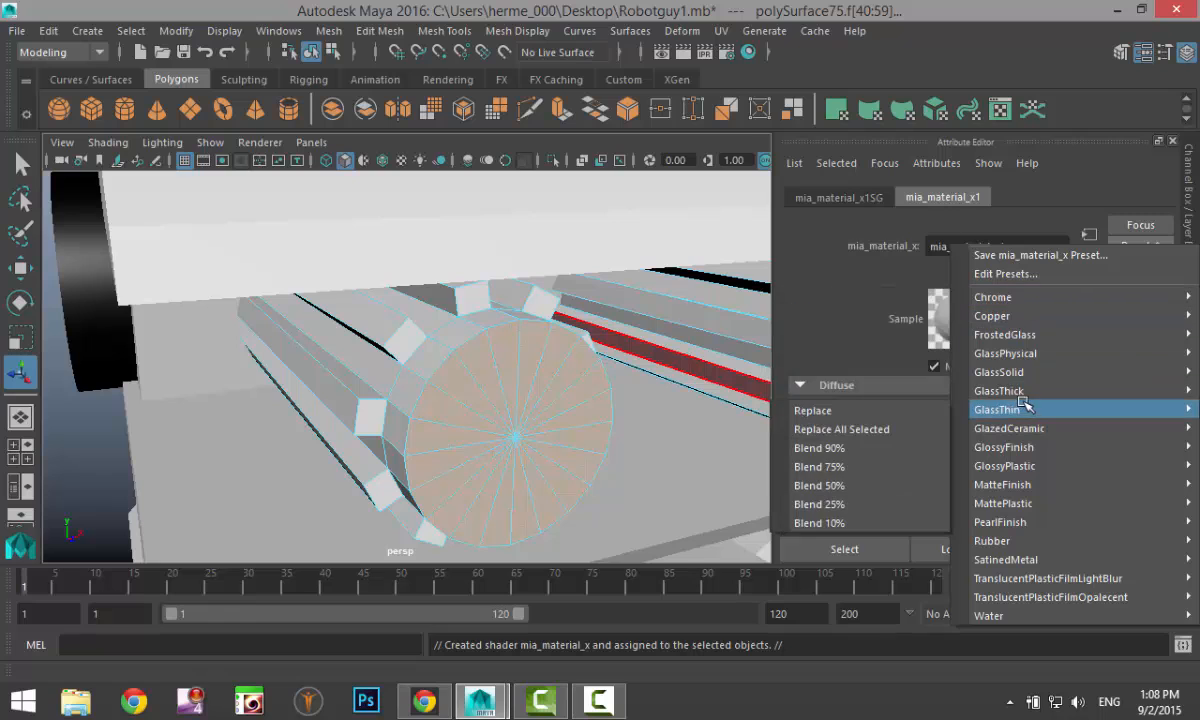
{"action": "left_click", "coordinate": [996, 408]}
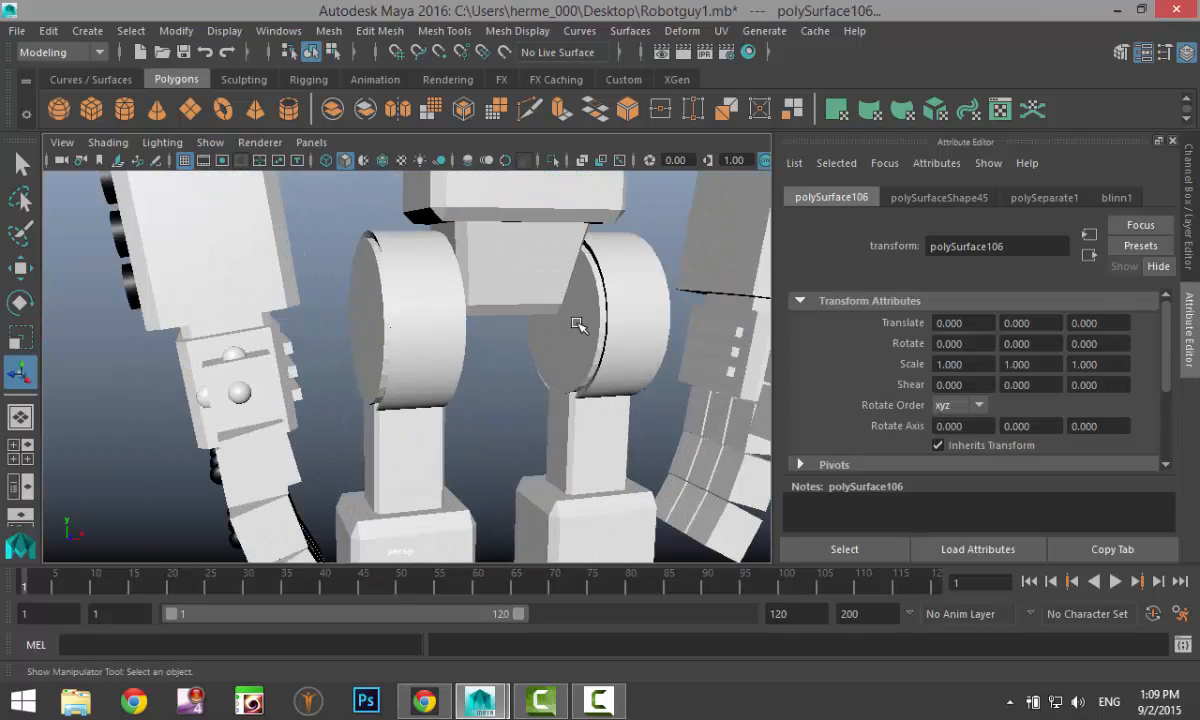
- Assign the head's front strip panel a new mia_material_x and choose a preset for it
{"action": "left_click_drag", "start_coordinate": [578, 324], "coordinate": [596, 352]}
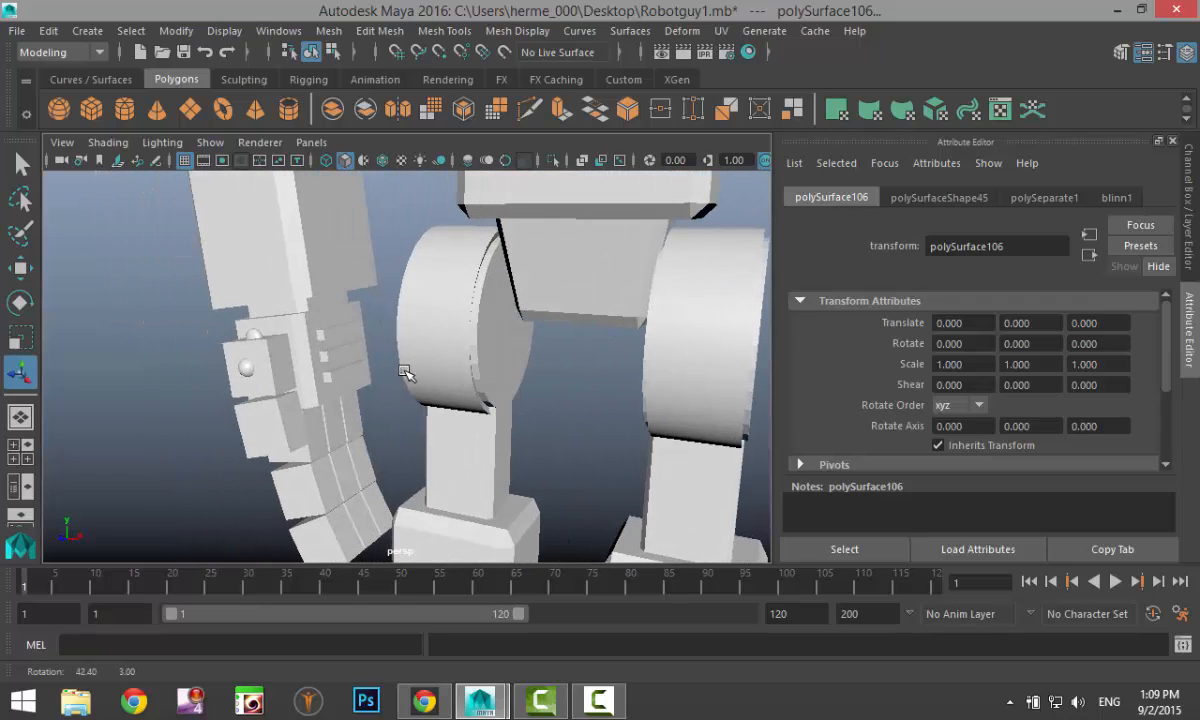
{"action": "left_click", "coordinate": [334, 356]}
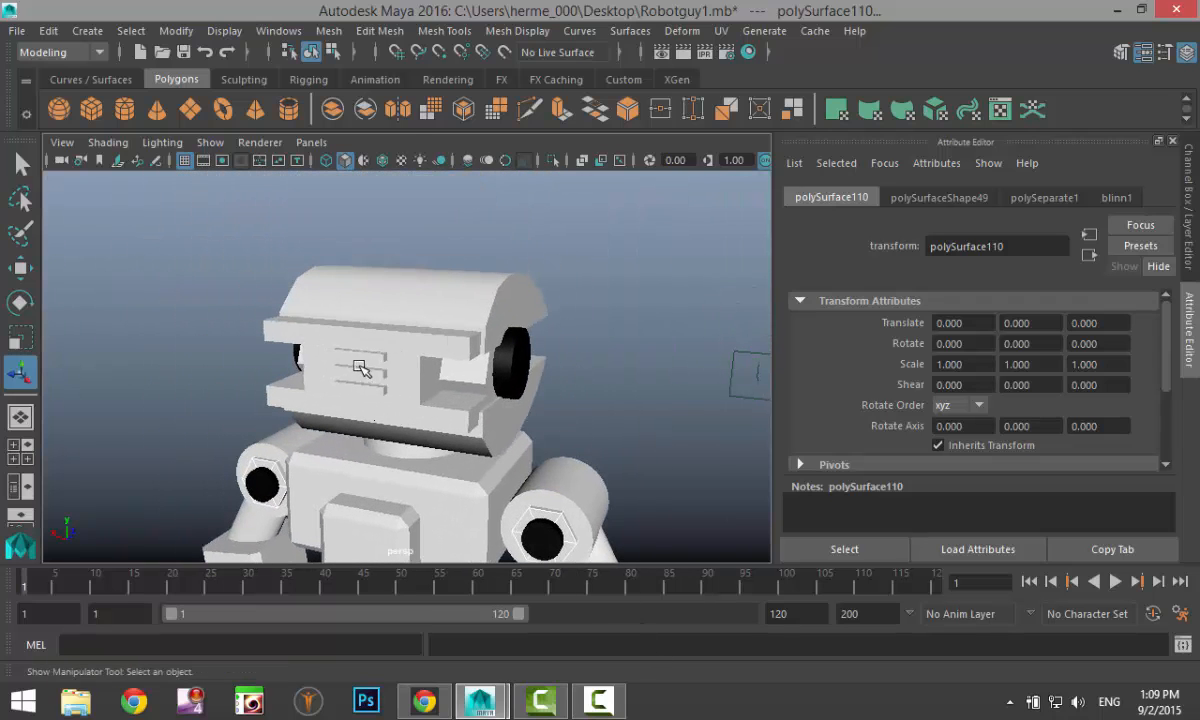
{"action": "left_click", "coordinate": [360, 376]}
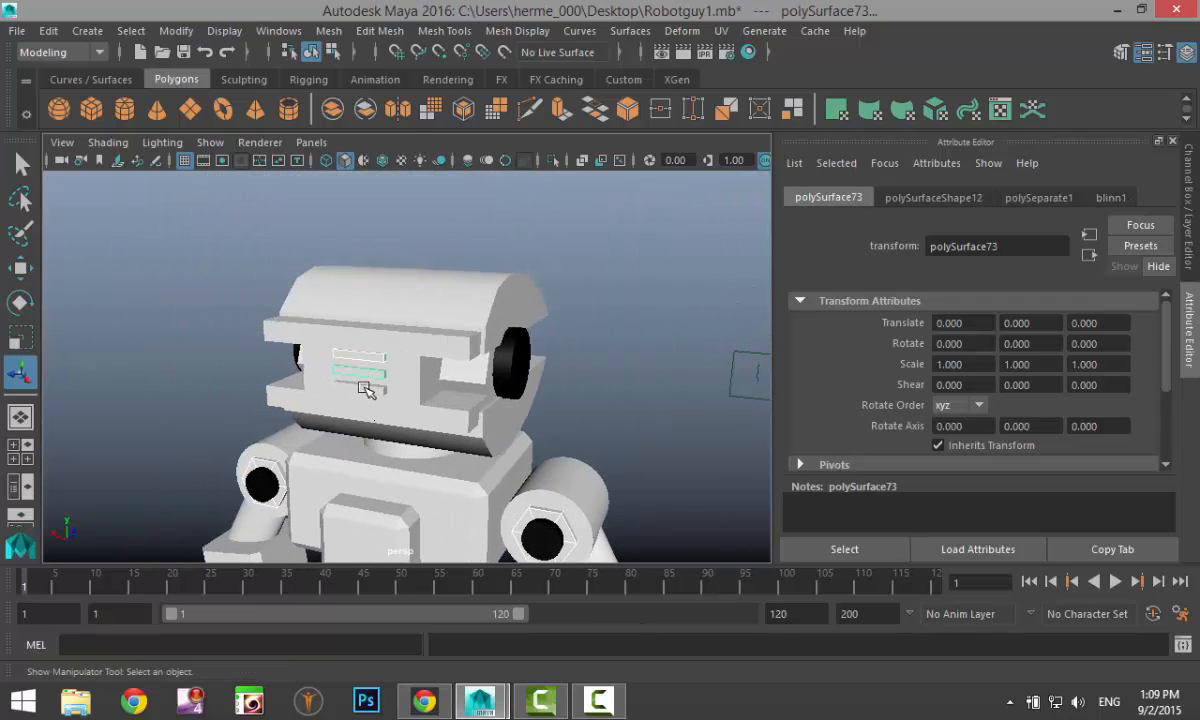
{"action": "right_click", "coordinate": [364, 390]}
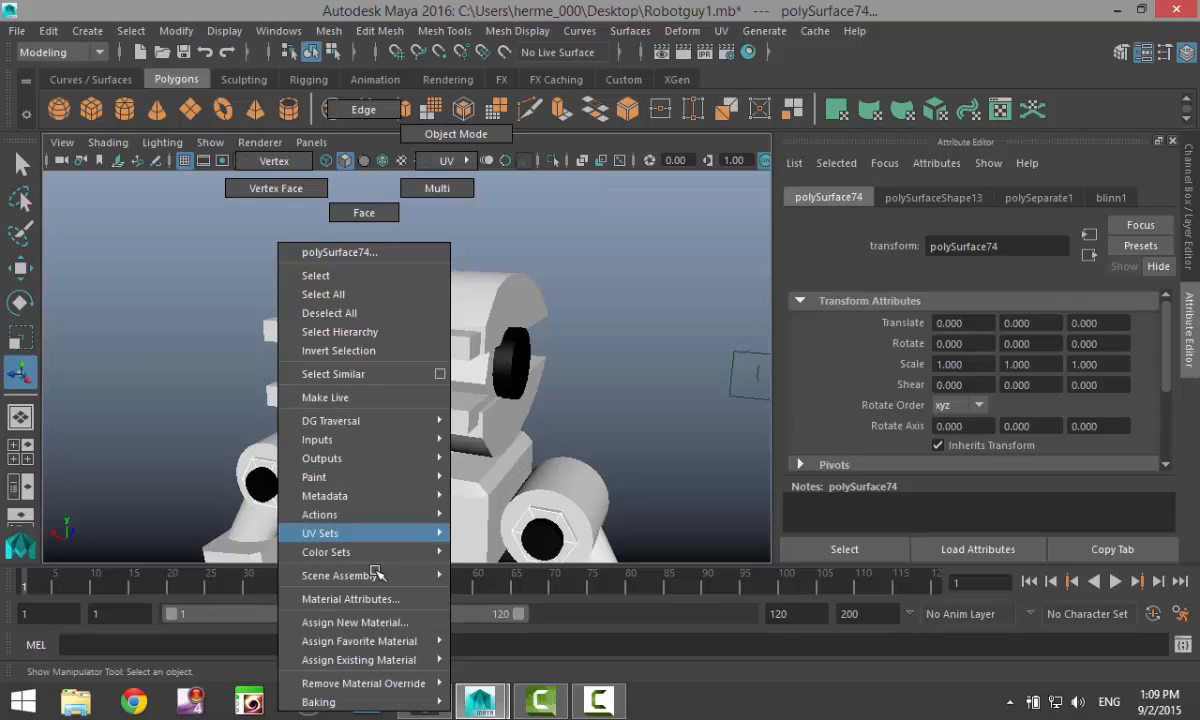
{"action": "left_click", "coordinate": [352, 622]}
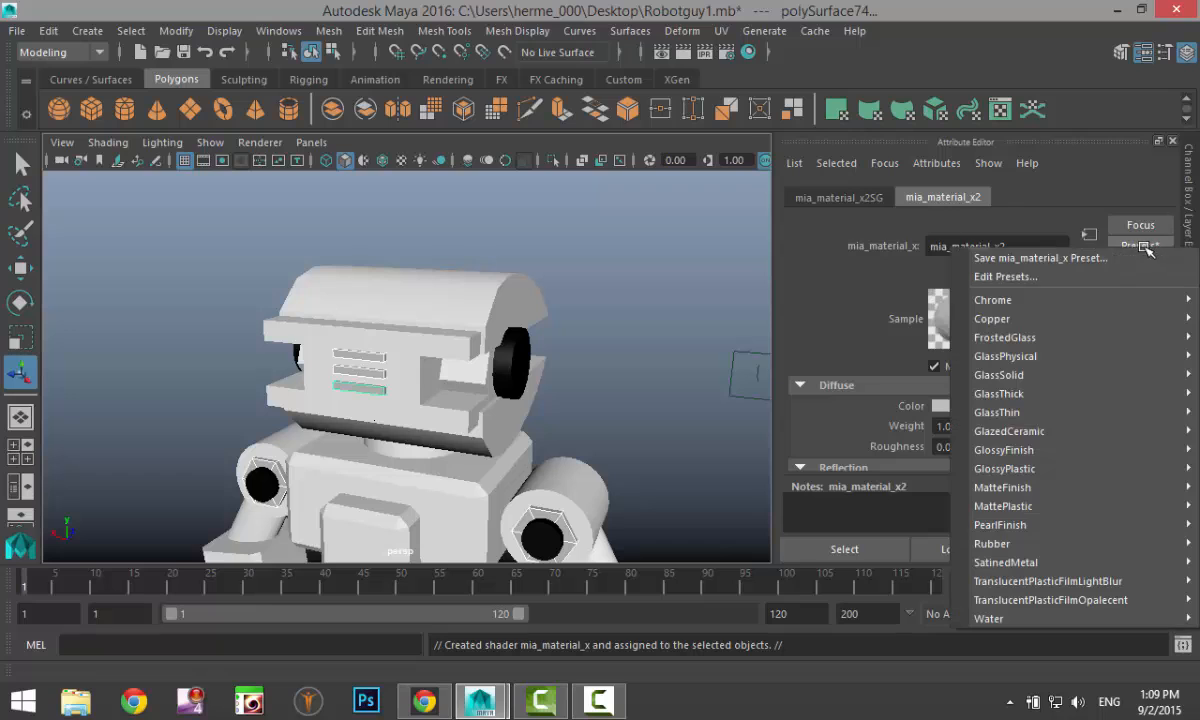
{"action": "left_click", "coordinate": [1140, 246]}
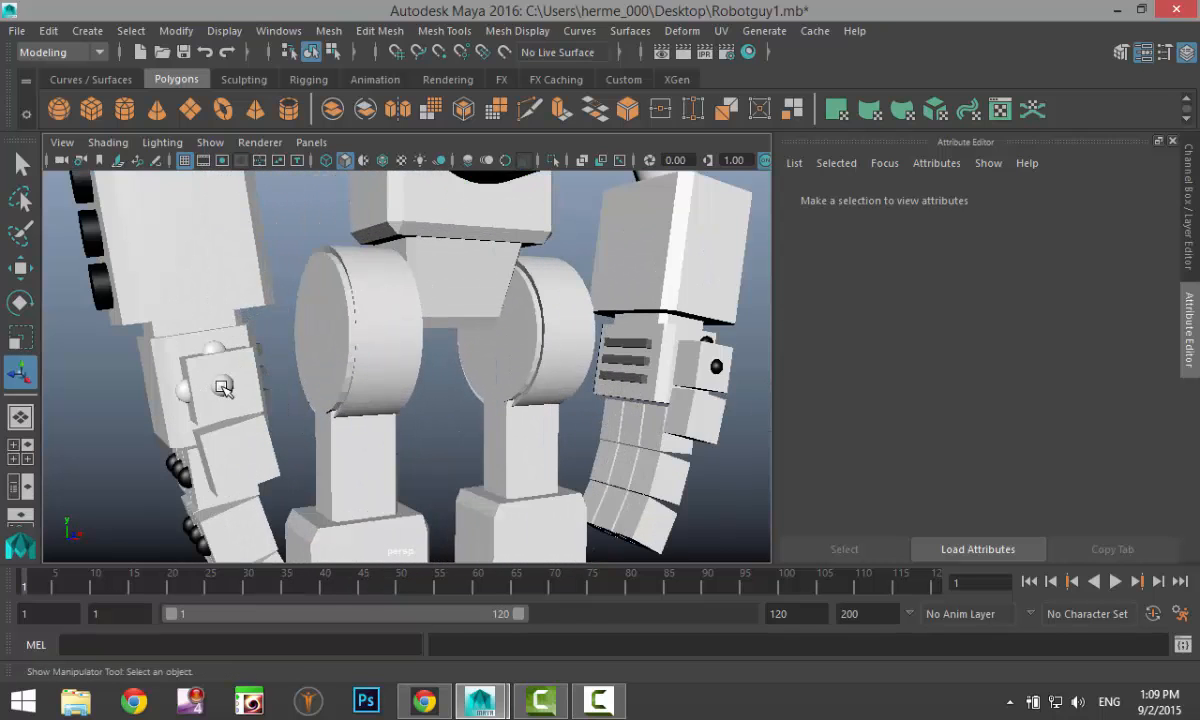
- Assign an existing scene material to polySurface137 and dolly out to frame the whole robot
{"action": "left_click", "coordinate": [222, 384]}
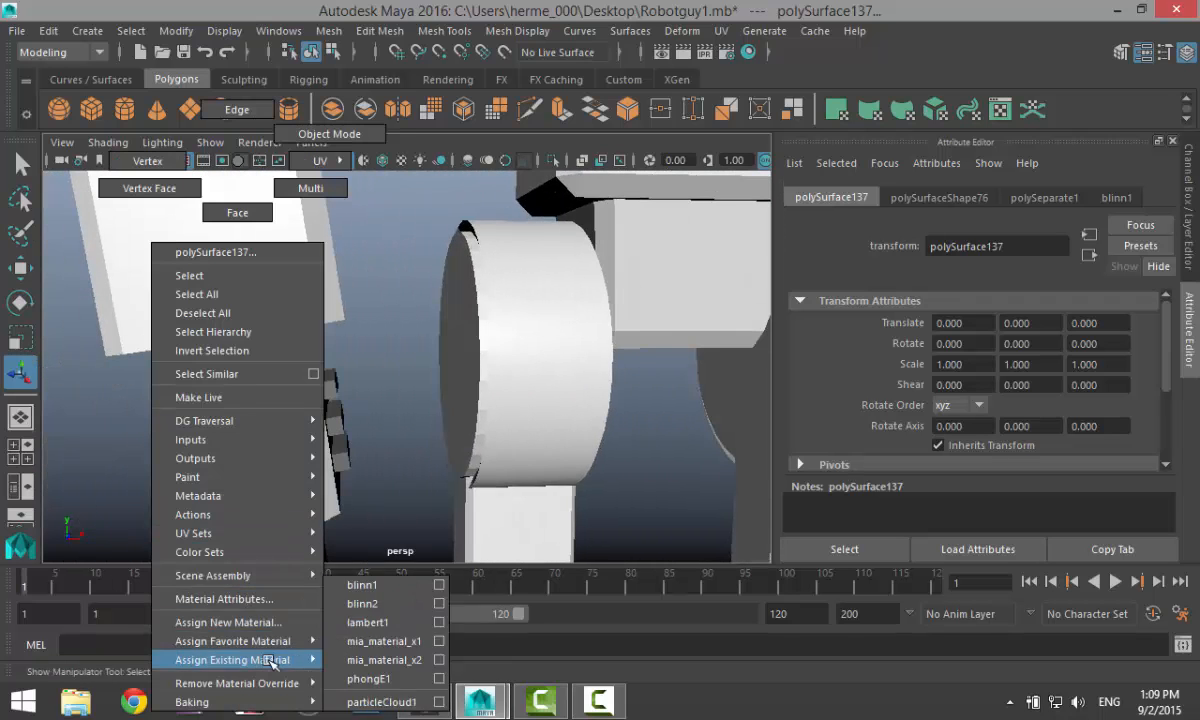
{"action": "left_click", "coordinate": [362, 604]}
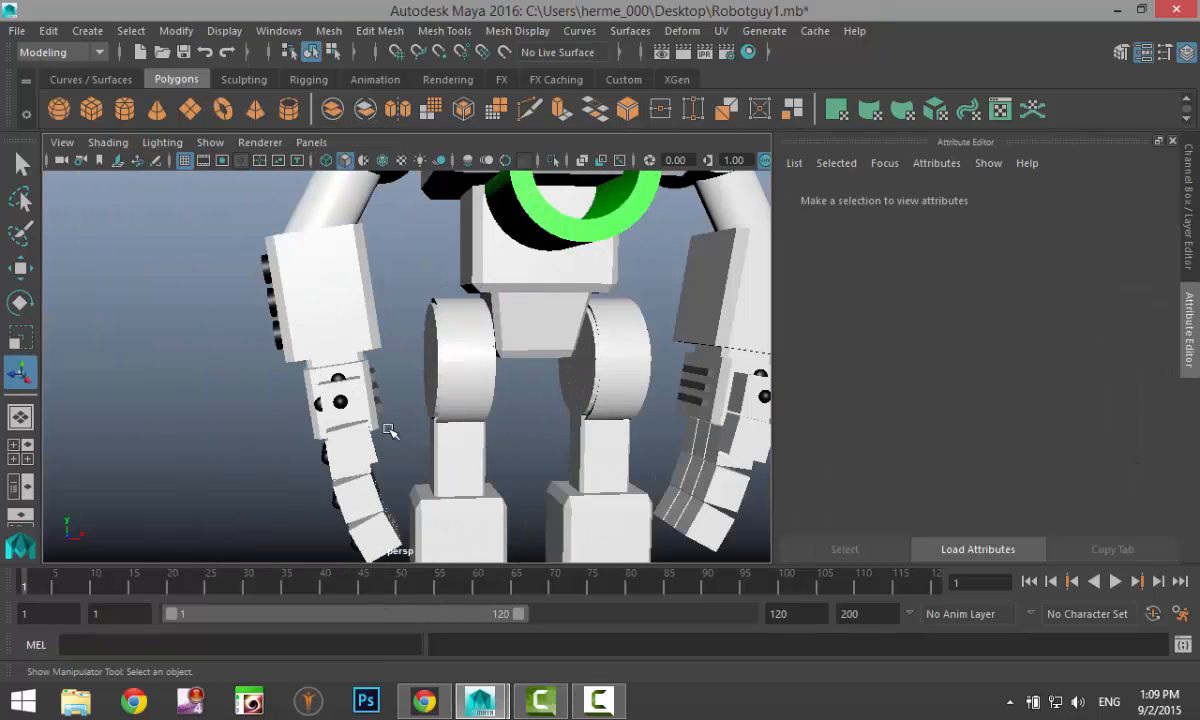
{"action": "left_click_drag", "start_coordinate": [390, 430], "coordinate": [512, 406]}
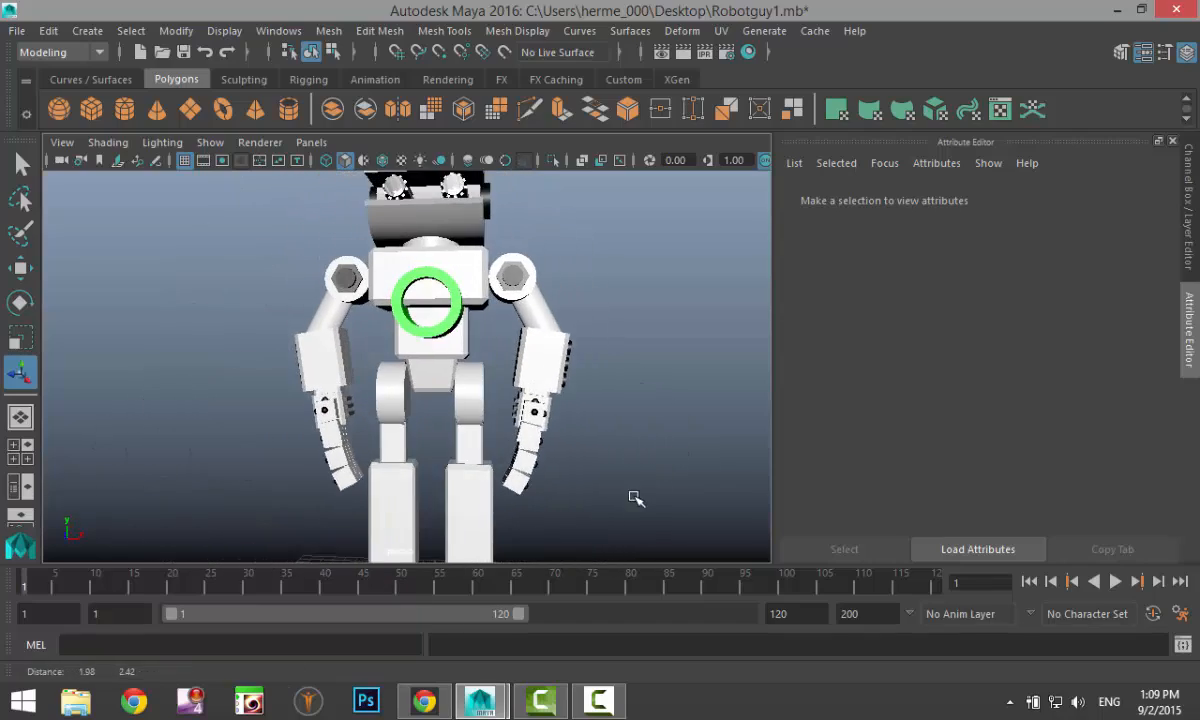
{"action": "left_click_drag", "start_coordinate": [630, 500], "coordinate": [540, 456]}
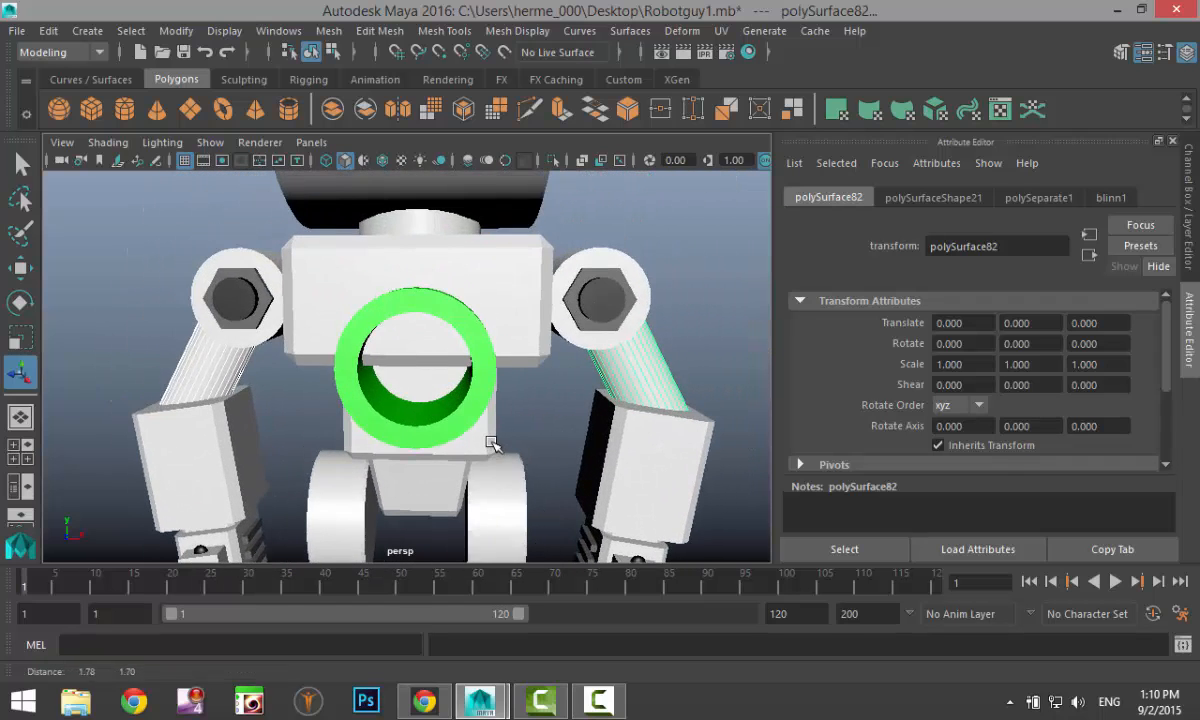
- Assign a new mia_material_x to the shoulder arm struts and bring up its presets list
{"action": "left_click_drag", "start_coordinate": [490, 440], "coordinate": [416, 400]}
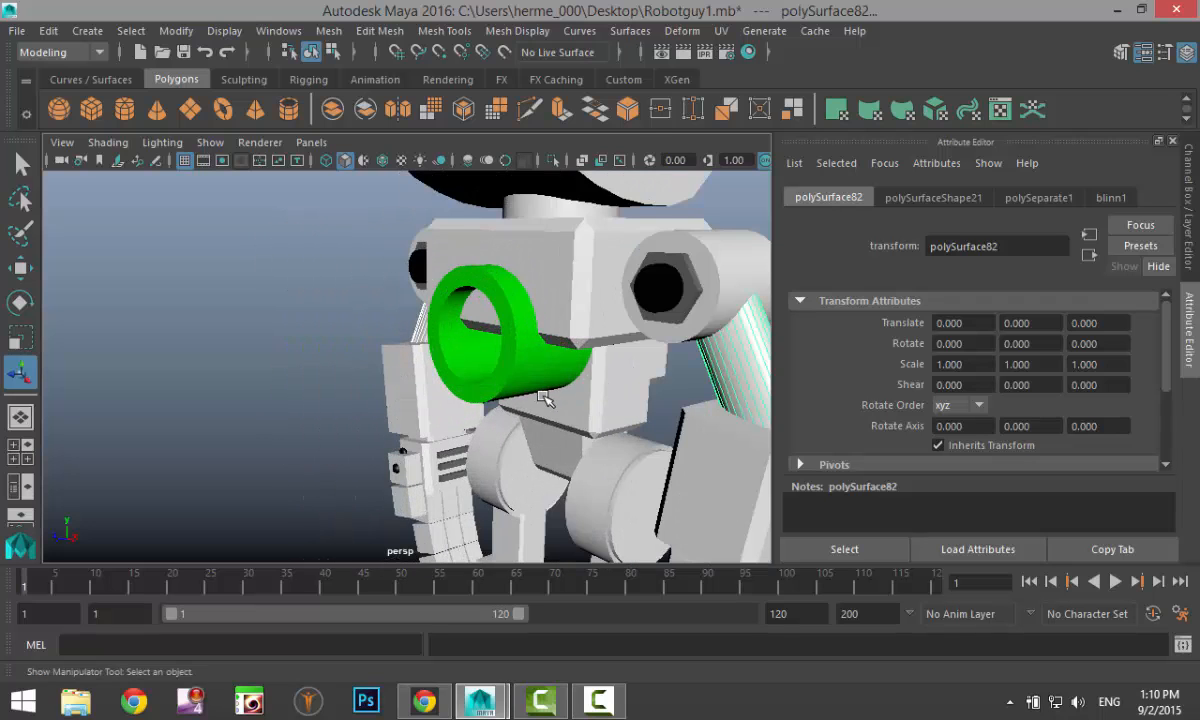
{"action": "left_click_drag", "start_coordinate": [544, 398], "coordinate": [488, 428]}
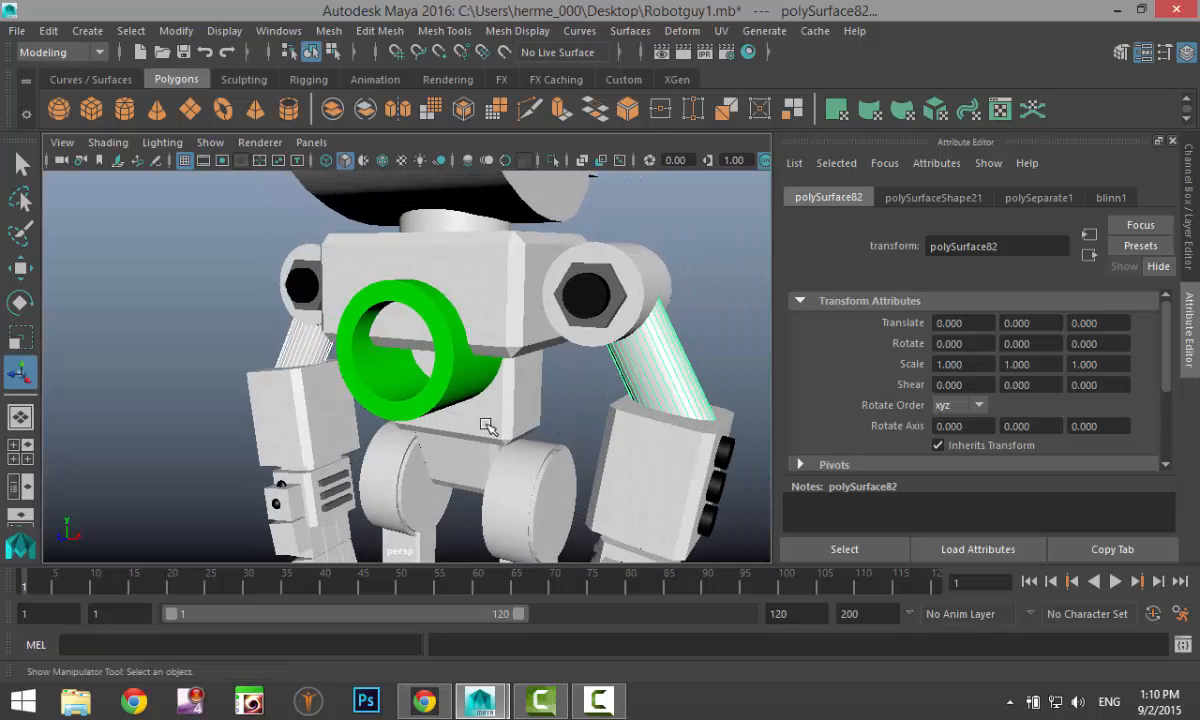
{"action": "right_click", "coordinate": [484, 424]}
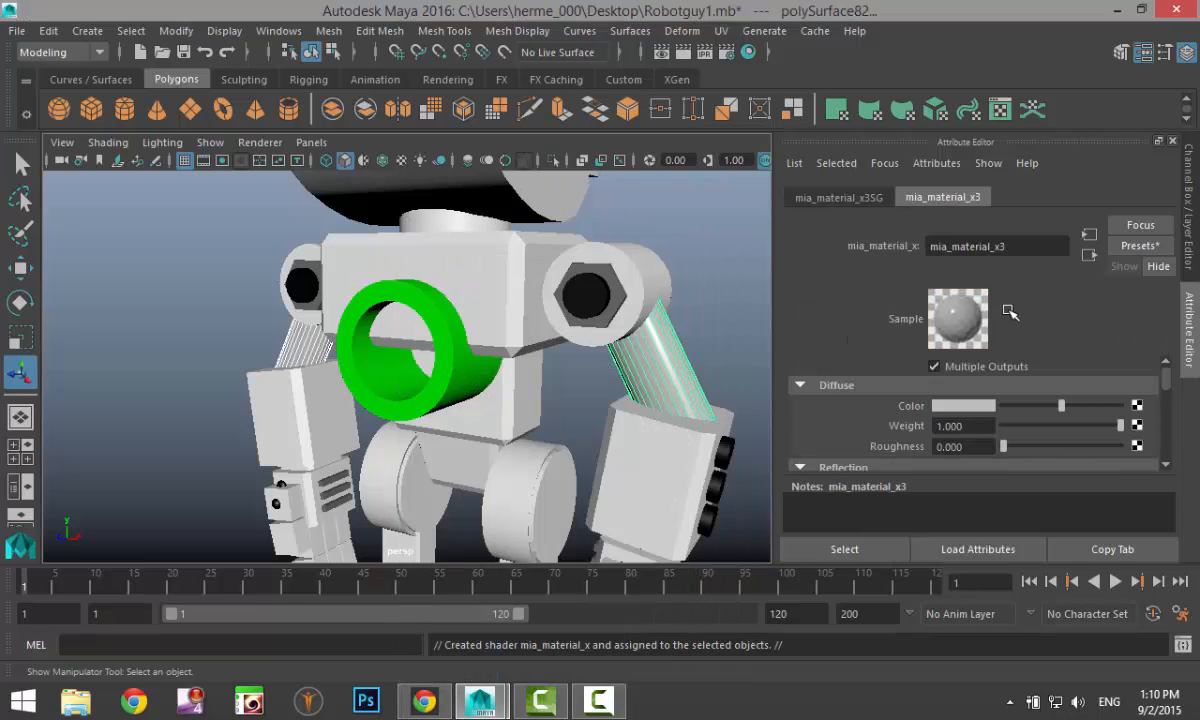
{"action": "left_click", "coordinate": [1138, 244]}
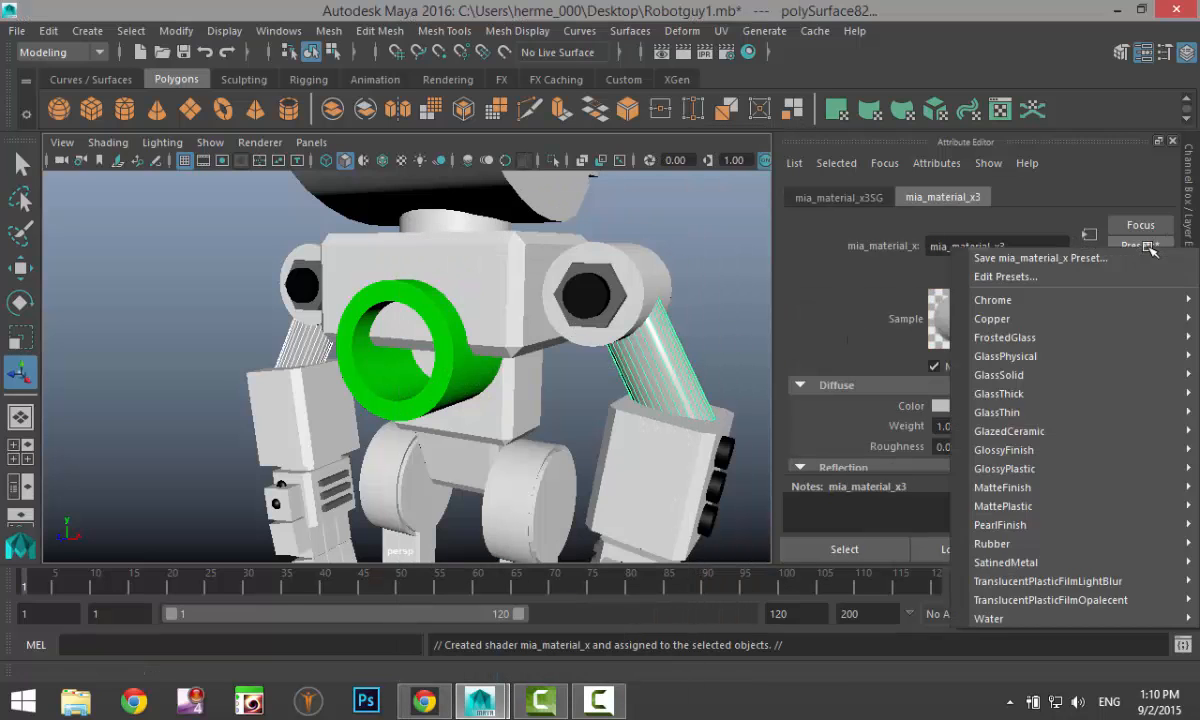
{"action": "mouse_move", "coordinate": [1004, 506]}
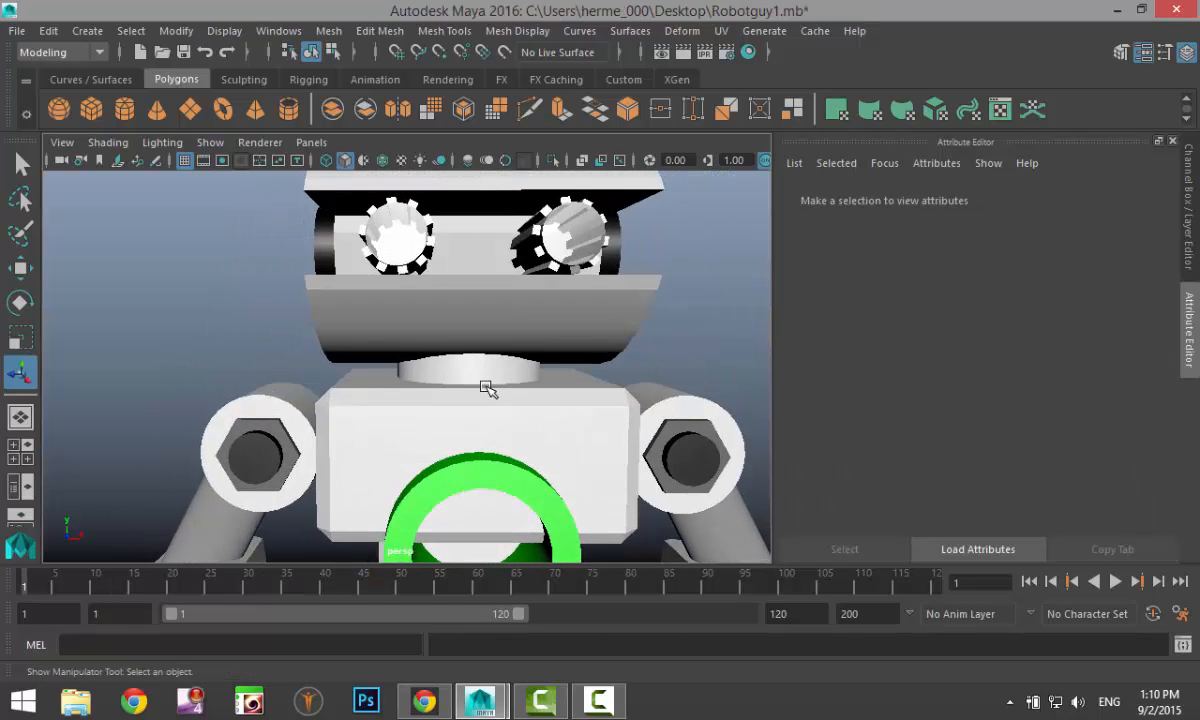
- Assign the existing black blinn2 material to the upper head shell polySurface67
{"action": "right_click", "coordinate": [488, 388]}
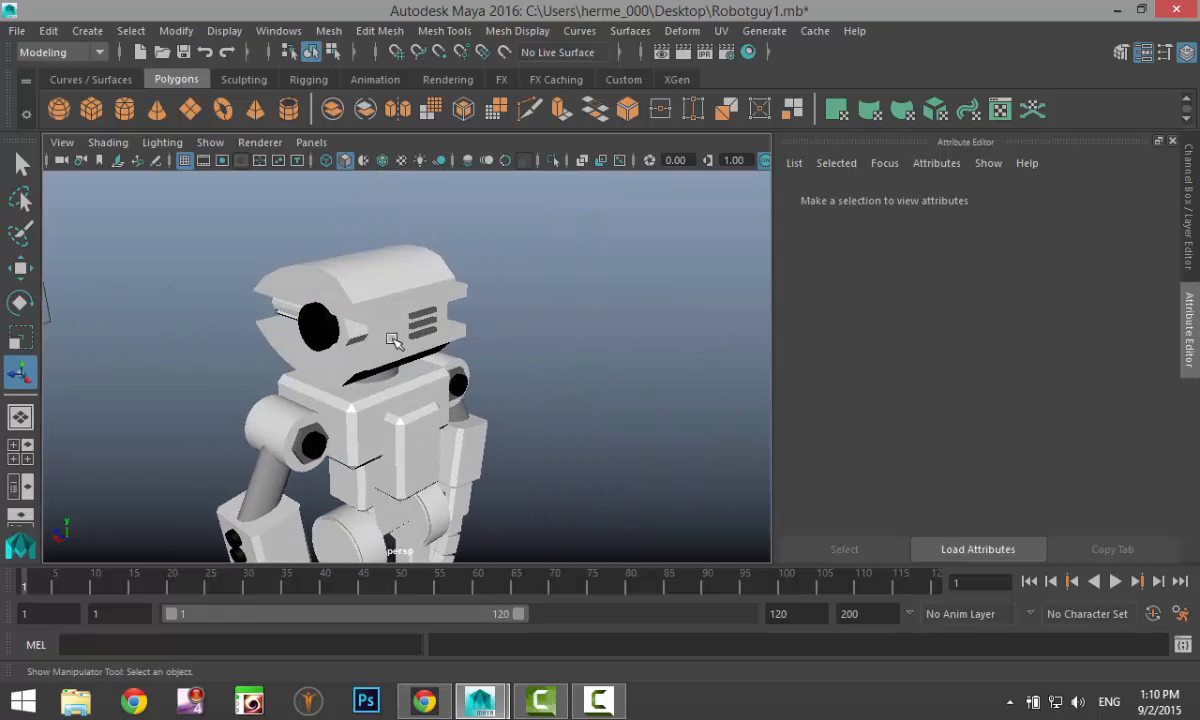
{"action": "left_click", "coordinate": [390, 340]}
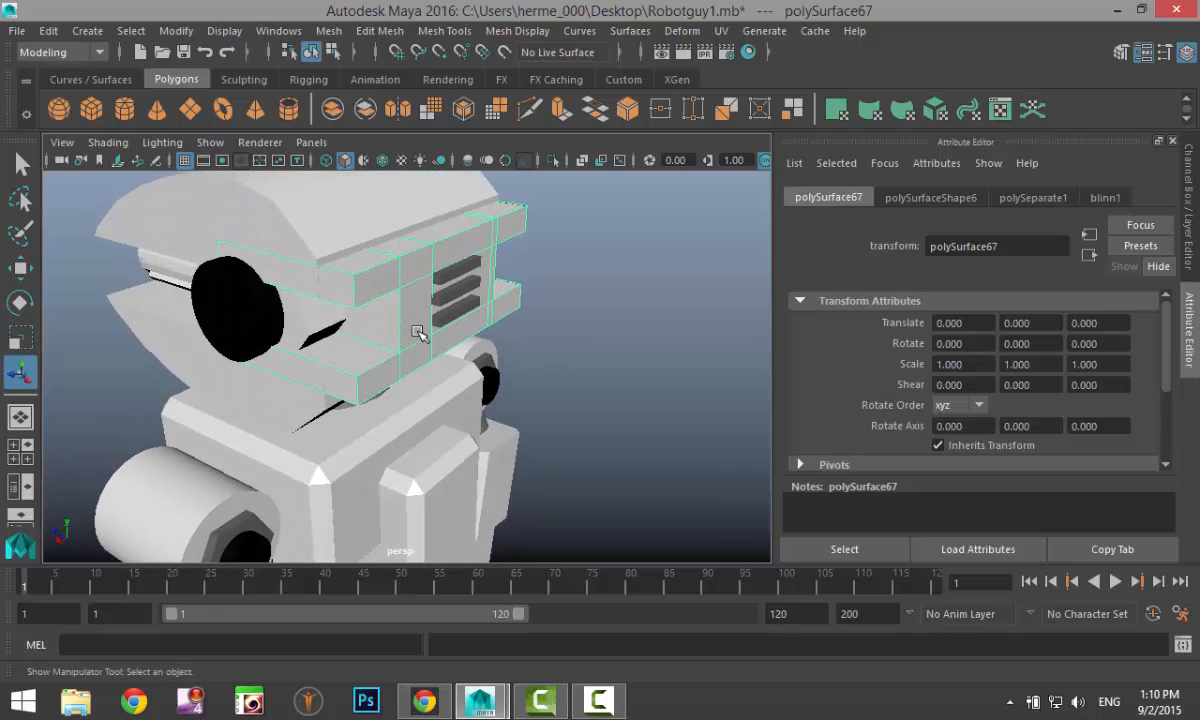
{"action": "left_click_drag", "start_coordinate": [420, 330], "coordinate": [380, 284]}
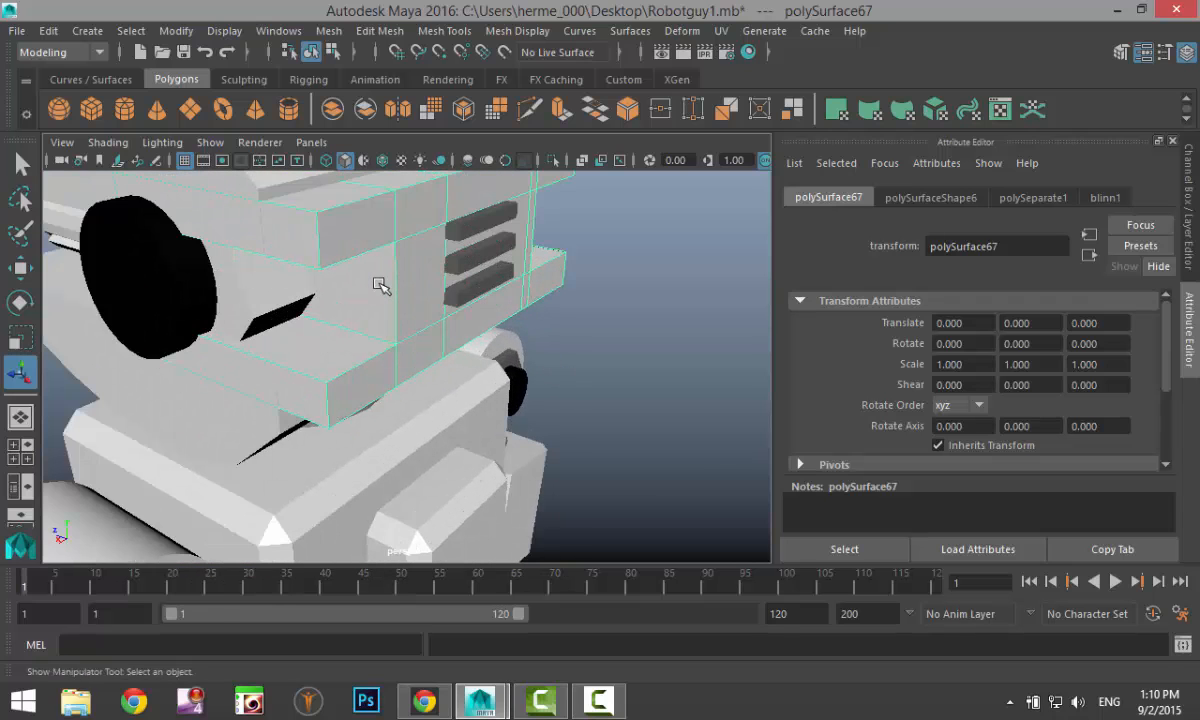
{"action": "left_click_drag", "start_coordinate": [380, 290], "coordinate": [500, 292]}
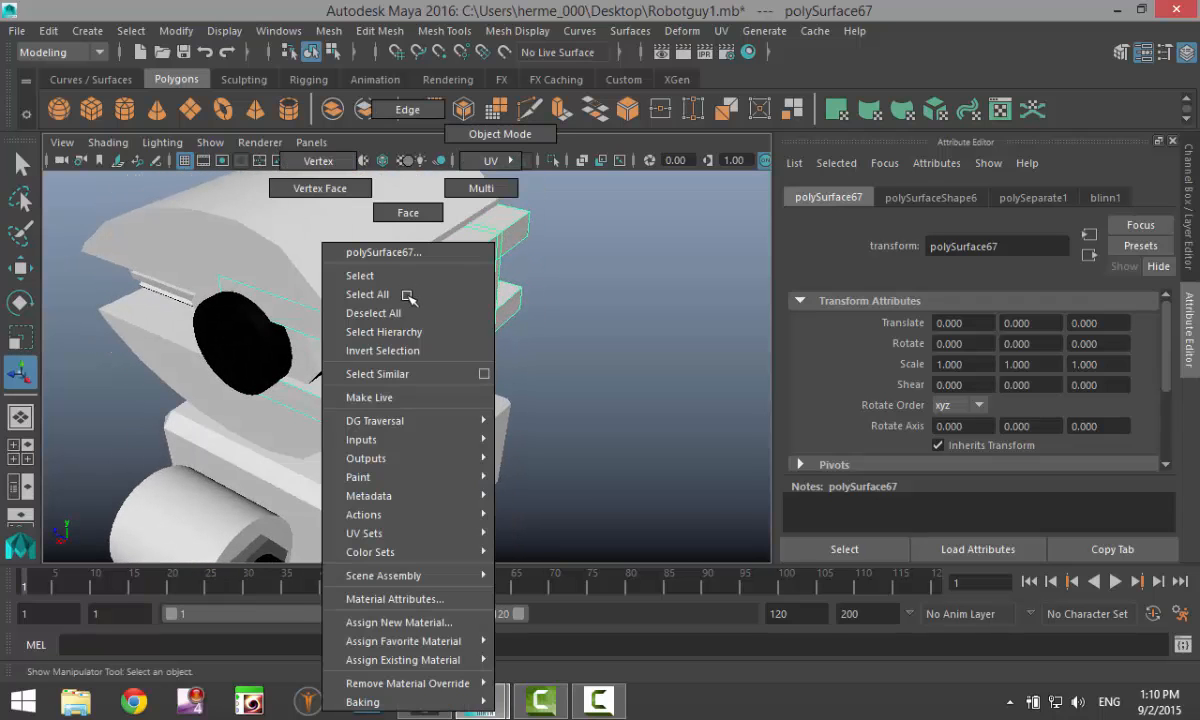
{"action": "left_click", "coordinate": [398, 620]}
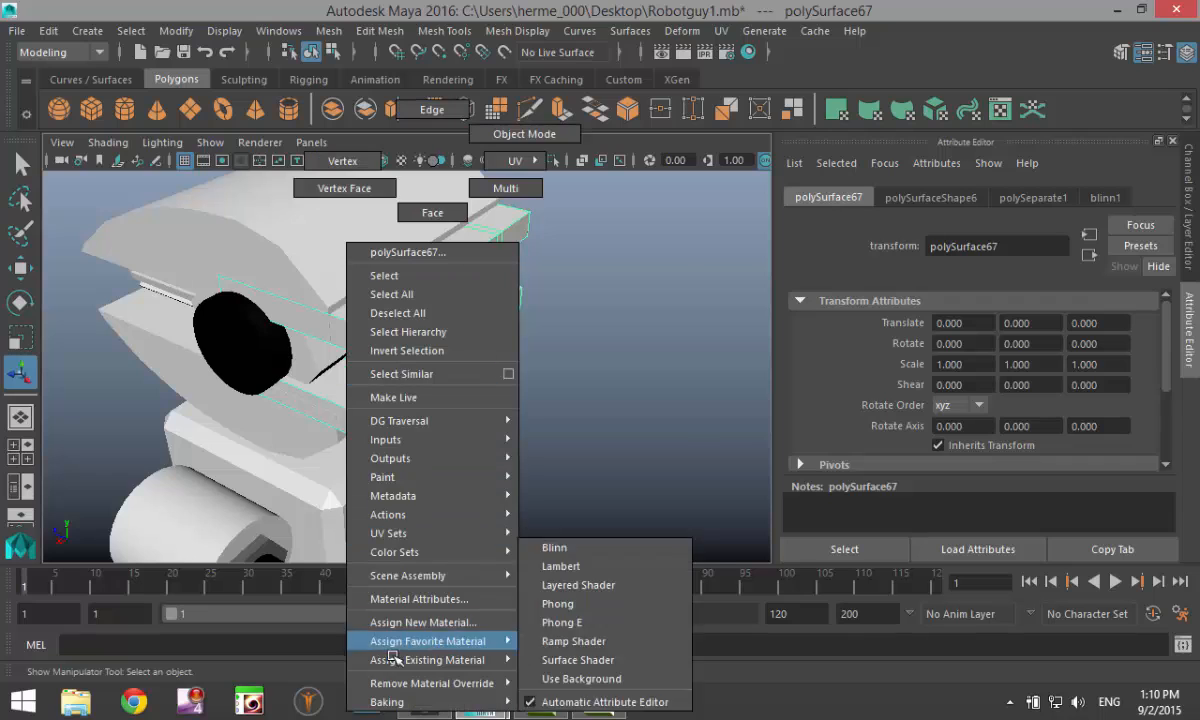
{"action": "mouse_move", "coordinate": [428, 660]}
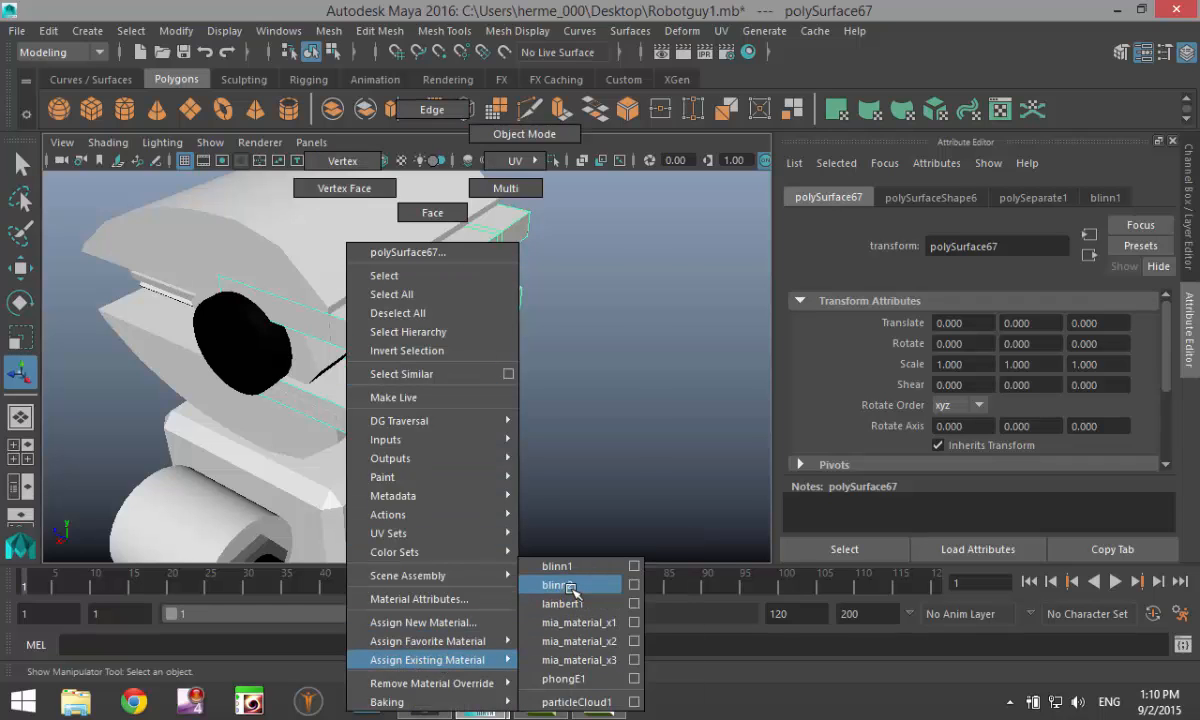
{"action": "left_click", "coordinate": [564, 584]}
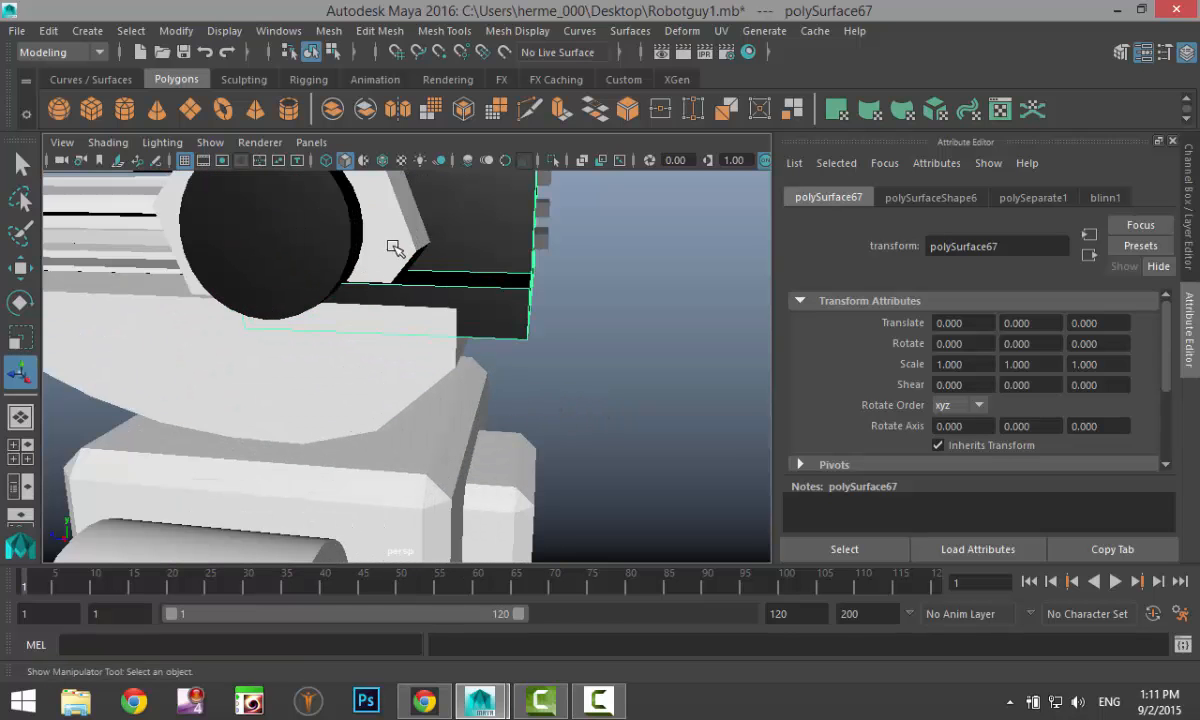
- Orbit around the blackened head and vented piece, then pull back to view the whole robot
{"action": "left_click_drag", "start_coordinate": [396, 248], "coordinate": [512, 356]}
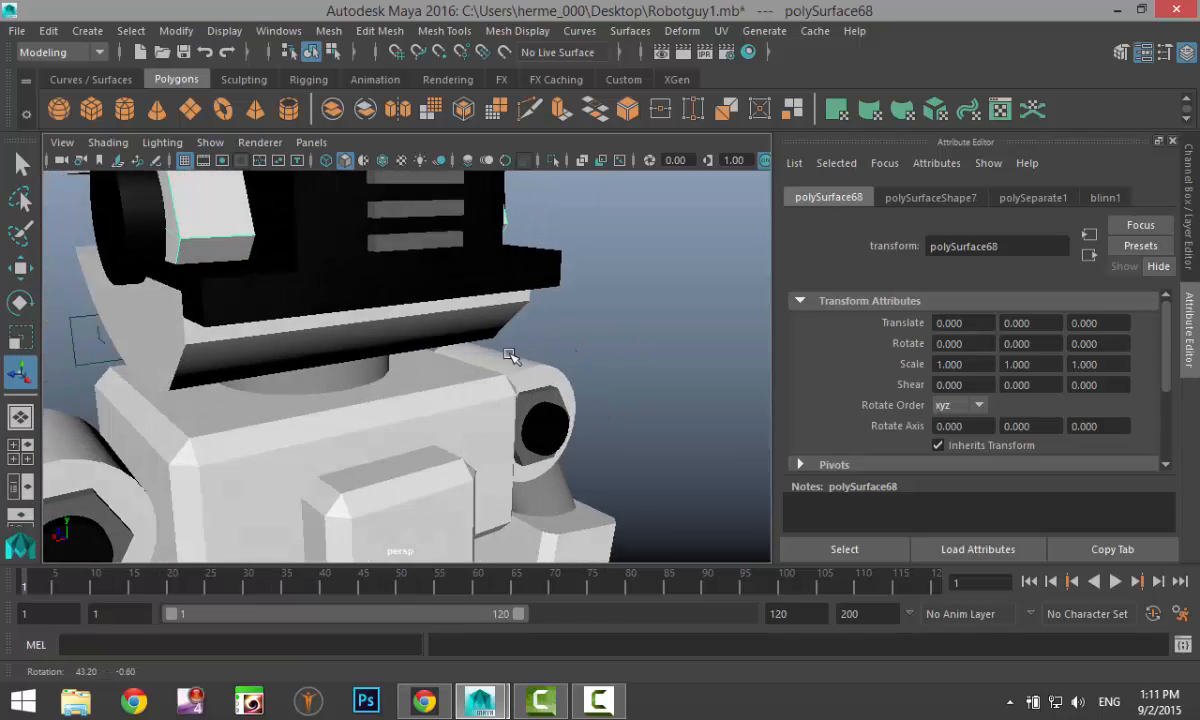
{"action": "left_click_drag", "start_coordinate": [510, 356], "coordinate": [290, 360]}
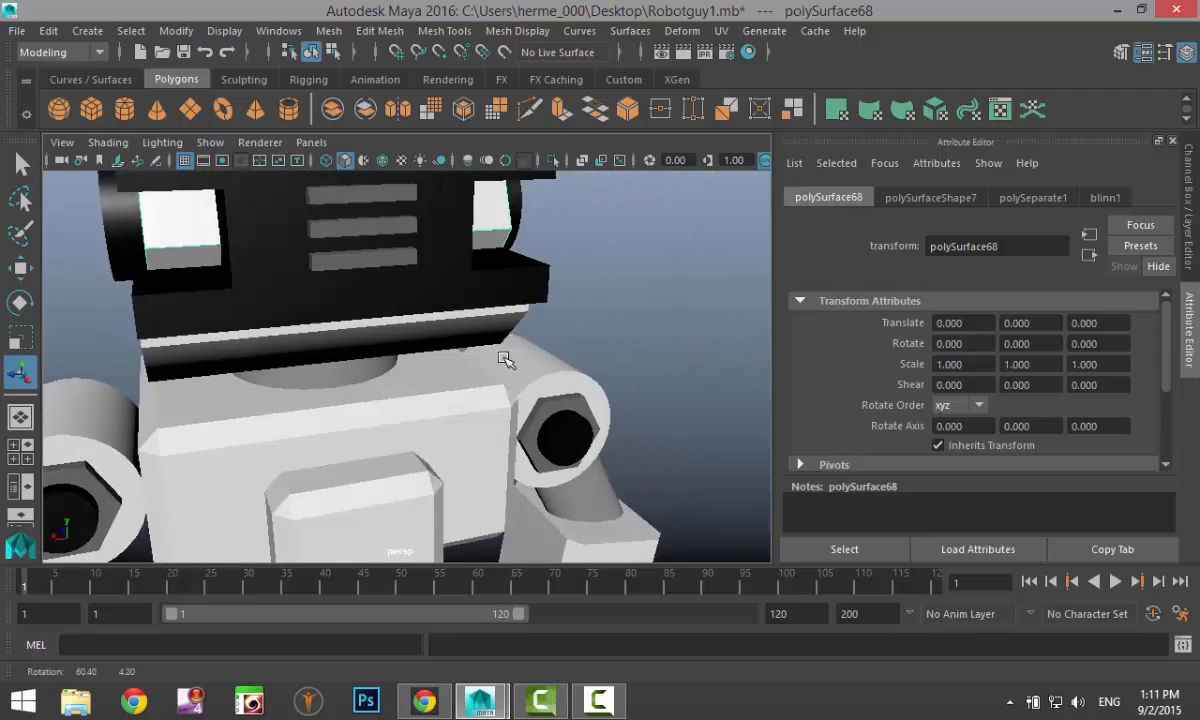
{"action": "right_click", "coordinate": [504, 360]}
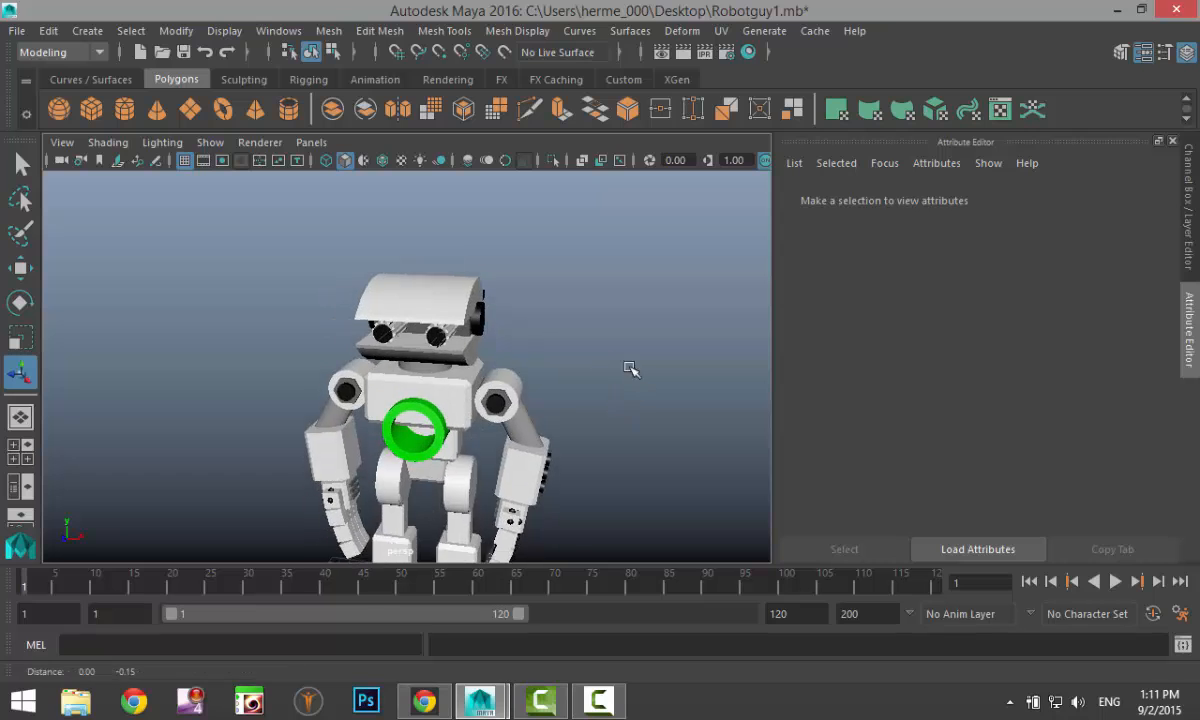
{"action": "left_click_drag", "start_coordinate": [630, 370], "coordinate": [584, 360]}
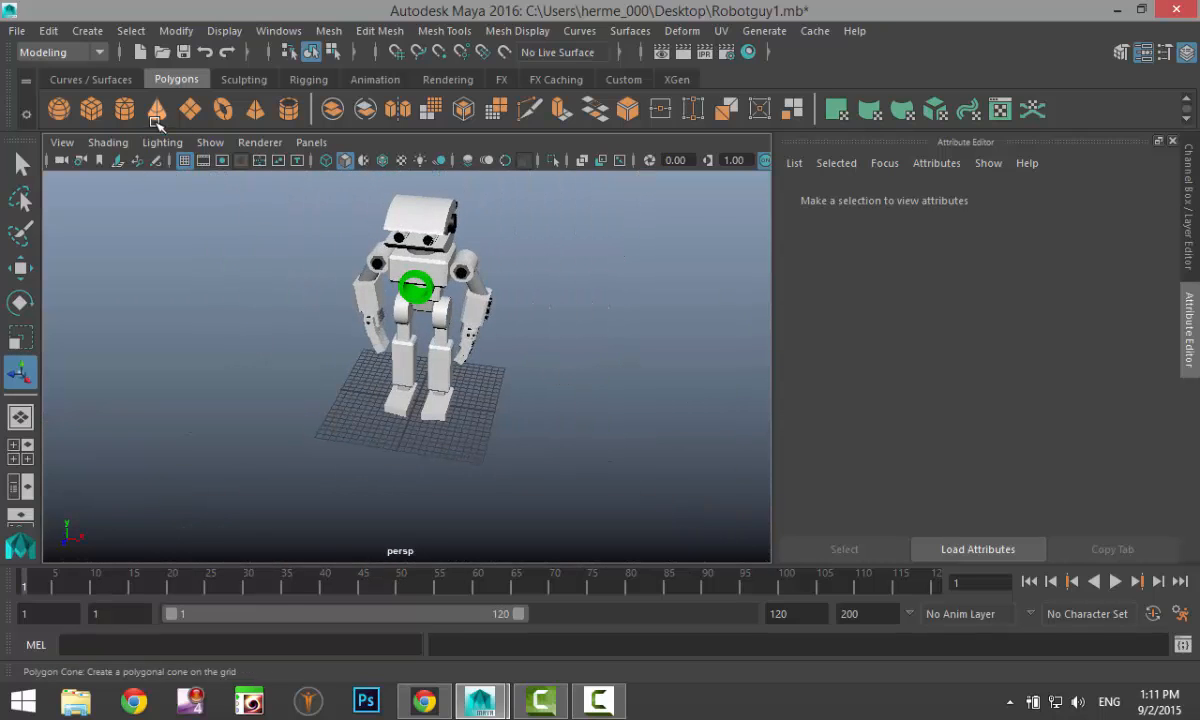
- Create a polygon plane as a floor and scale it well beyond the robot and grid
{"action": "left_click", "coordinate": [156, 110]}
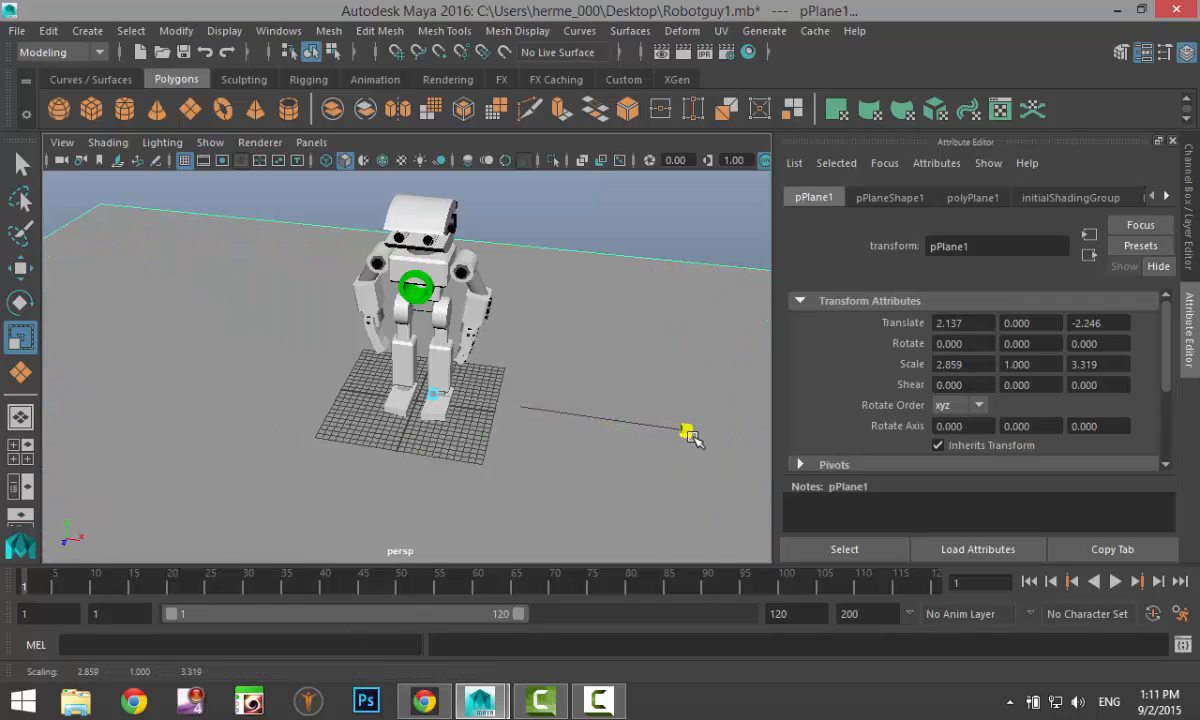
{"action": "left_click_drag", "start_coordinate": [688, 432], "coordinate": [520, 410]}
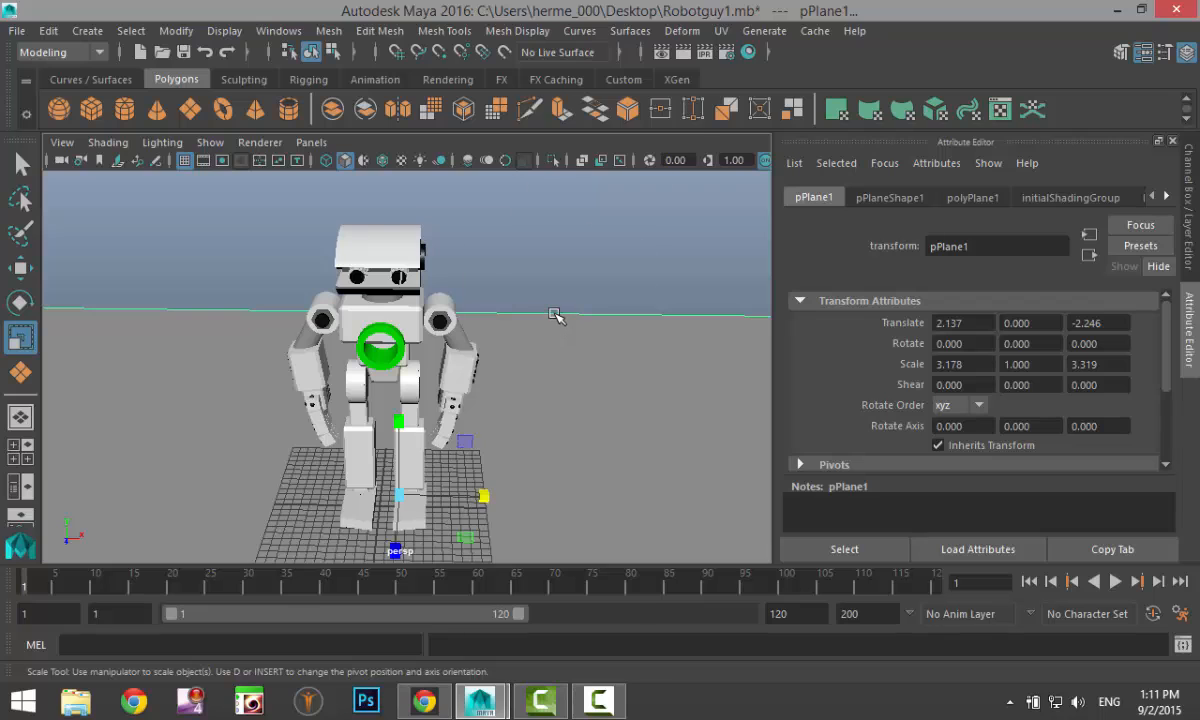
{"action": "left_click", "coordinate": [972, 198]}
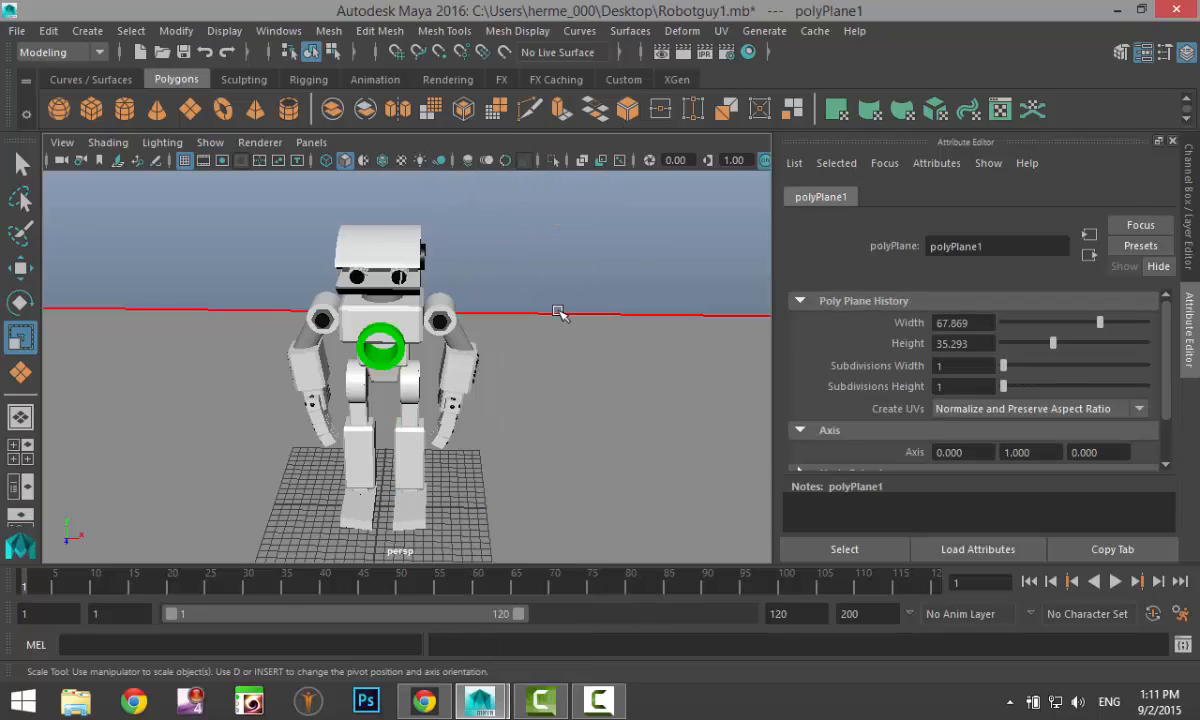
- Extrude the plane's back edge into a wall and bevel the corner with 10 segments into a smooth sweep
{"action": "left_click", "coordinate": [380, 32]}
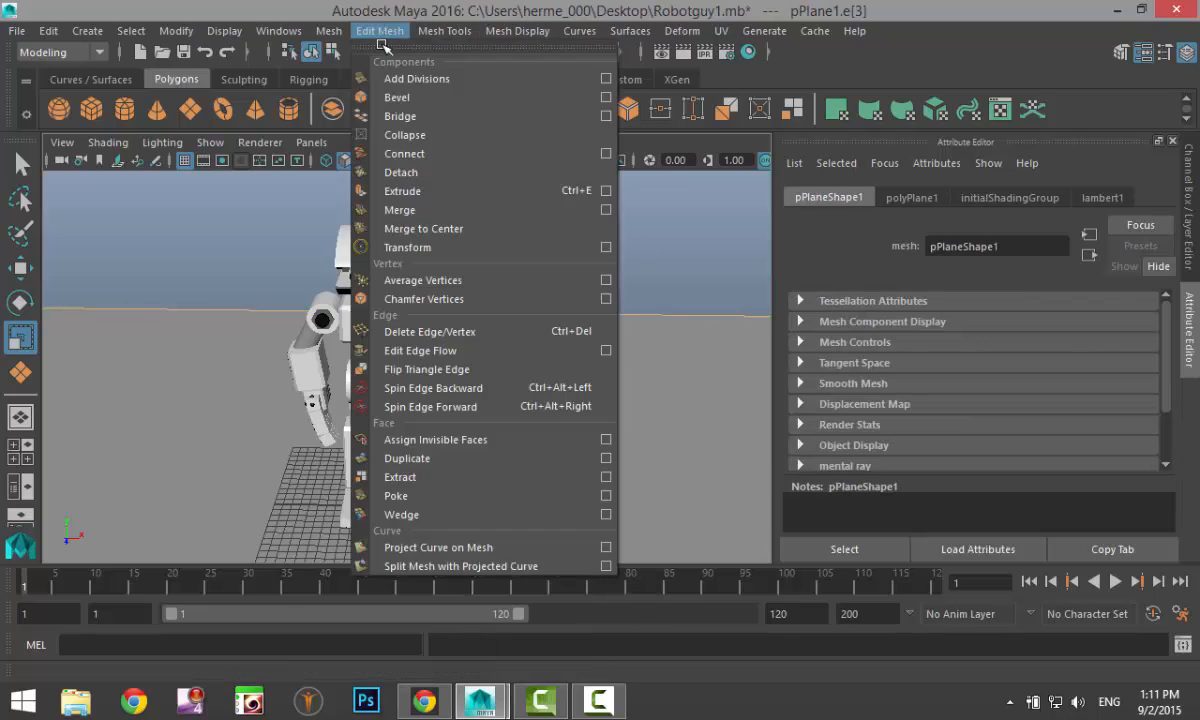
{"action": "left_click", "coordinate": [402, 190]}
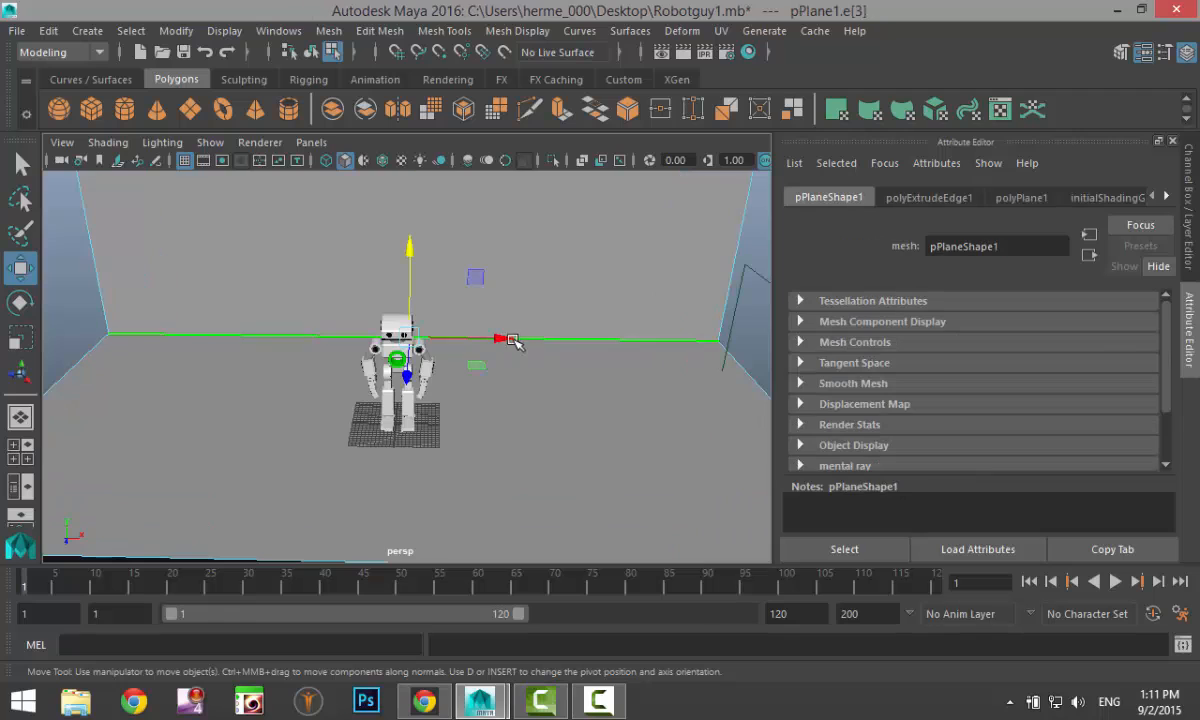
{"action": "left_click", "coordinate": [328, 30]}
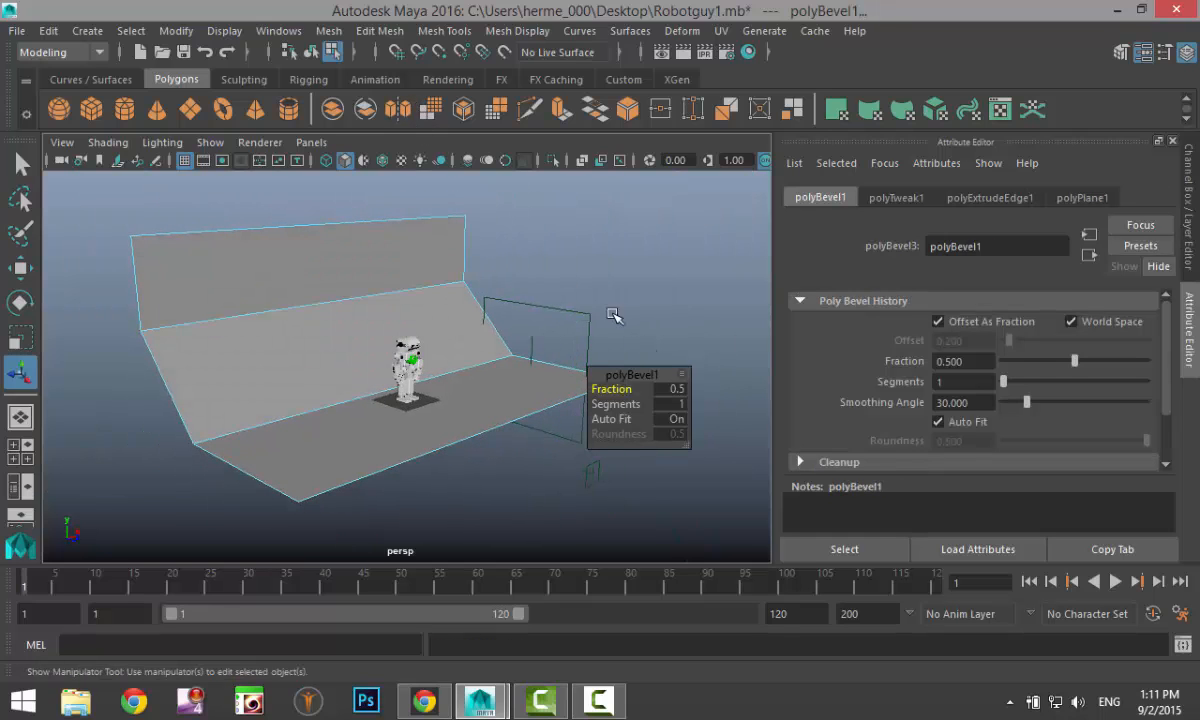
{"action": "mouse_move", "coordinate": [1004, 380]}
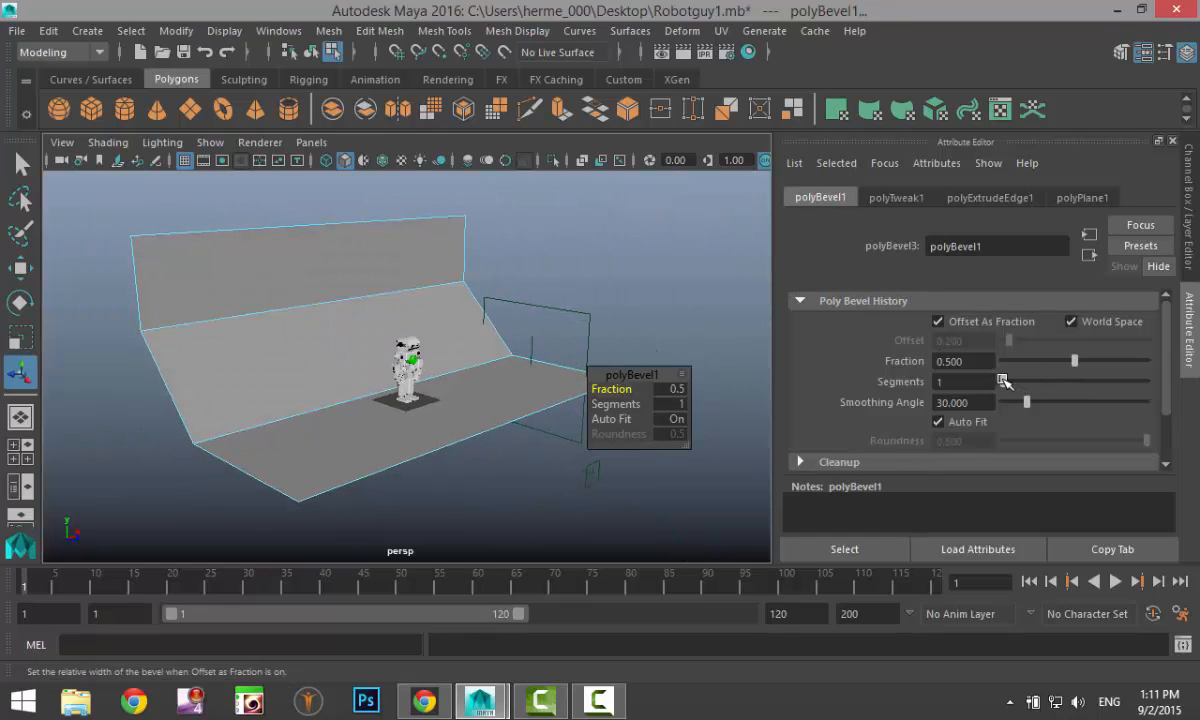
{"action": "left_click_drag", "start_coordinate": [1010, 382], "coordinate": [1120, 390]}
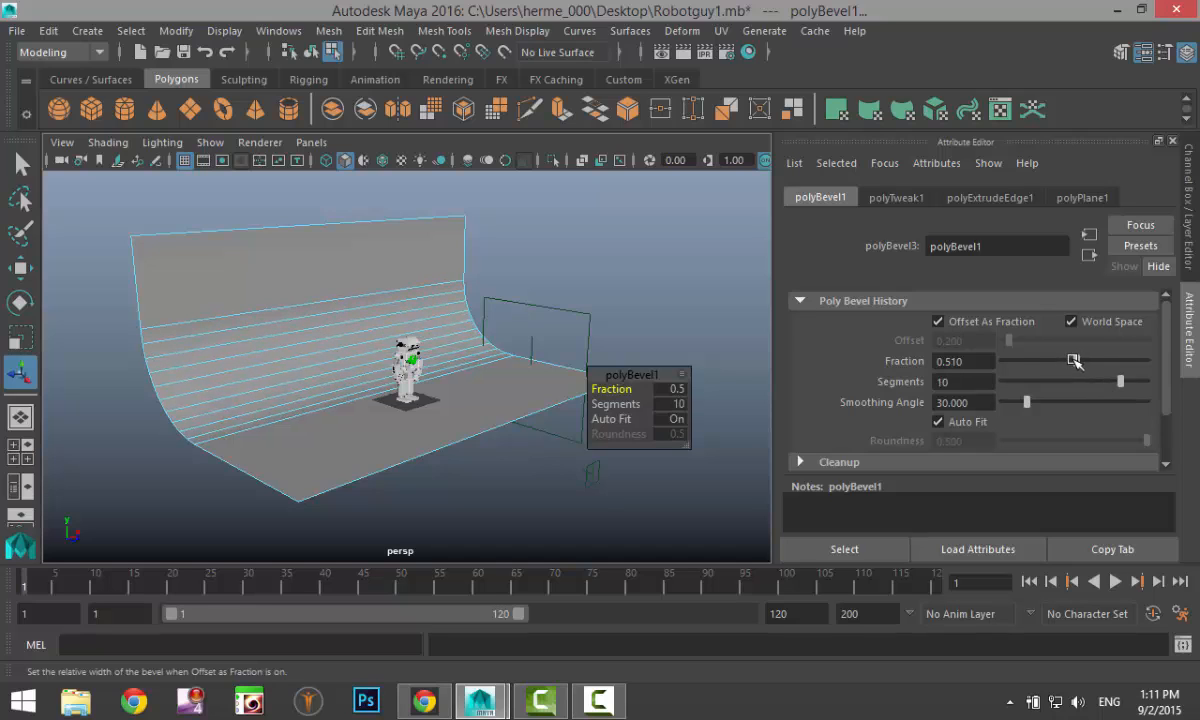
{"action": "left_click_drag", "start_coordinate": [1076, 360], "coordinate": [1058, 362]}
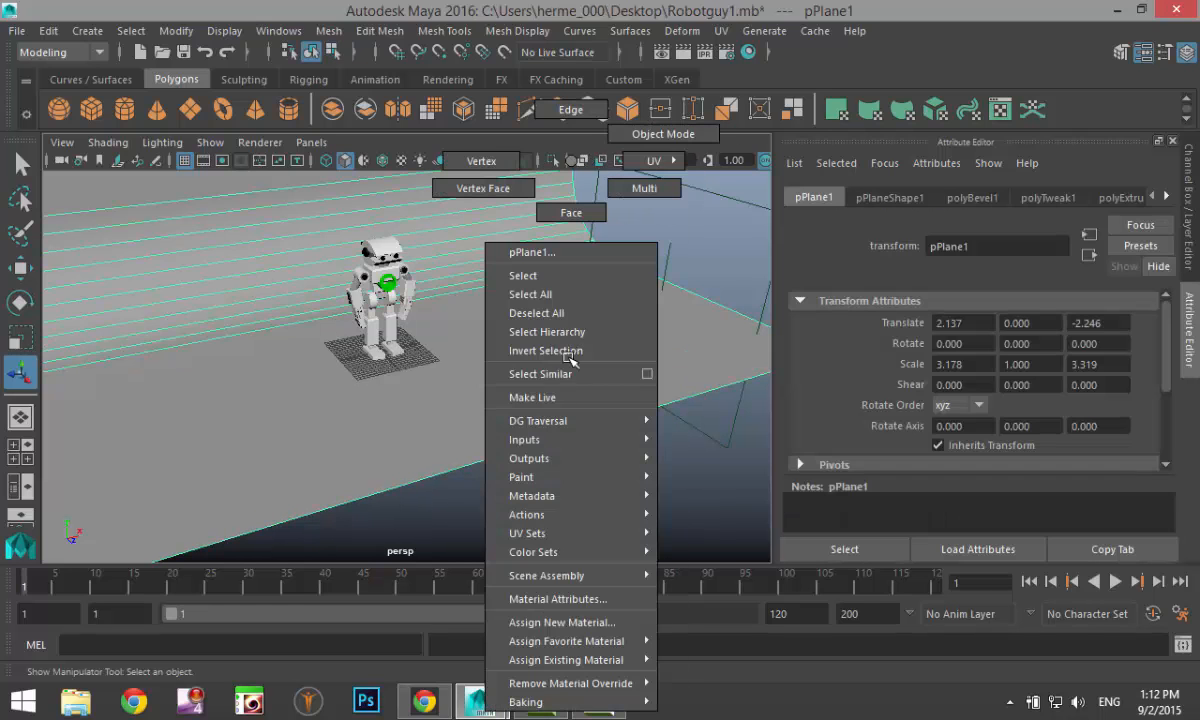
- Assign a new Phong E material to the backdrop plane so it appears black
{"action": "left_click", "coordinate": [564, 620]}
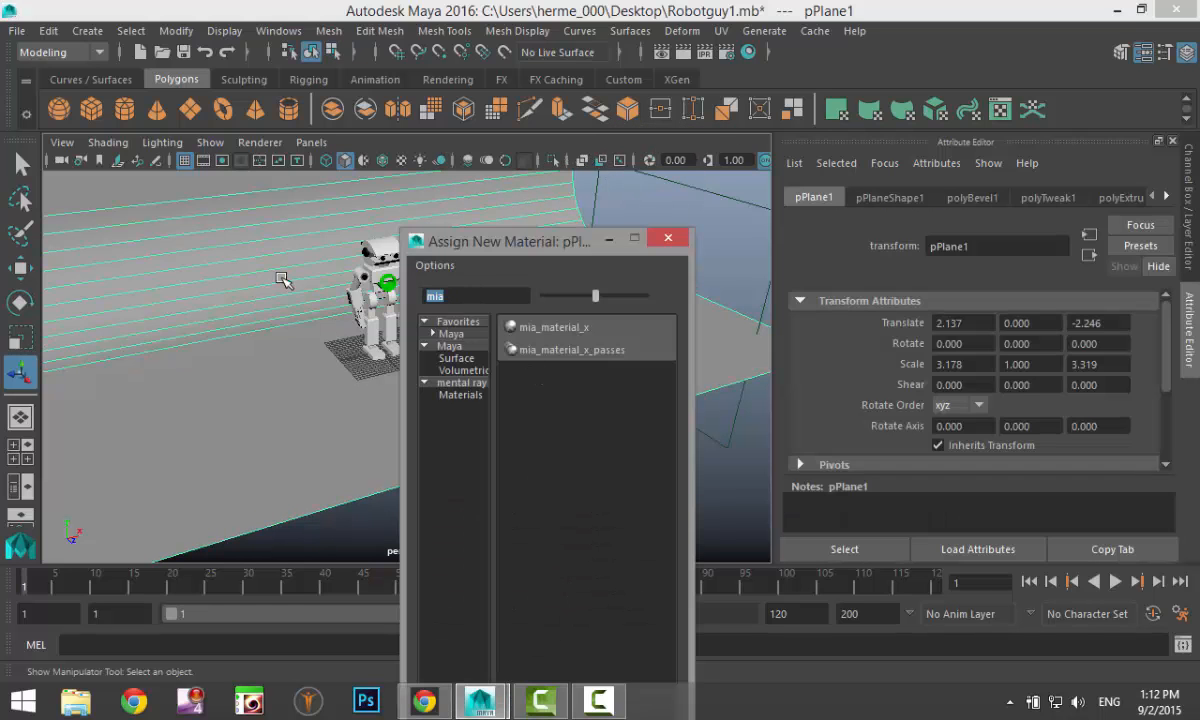
{"action": "type", "text": "ph"}
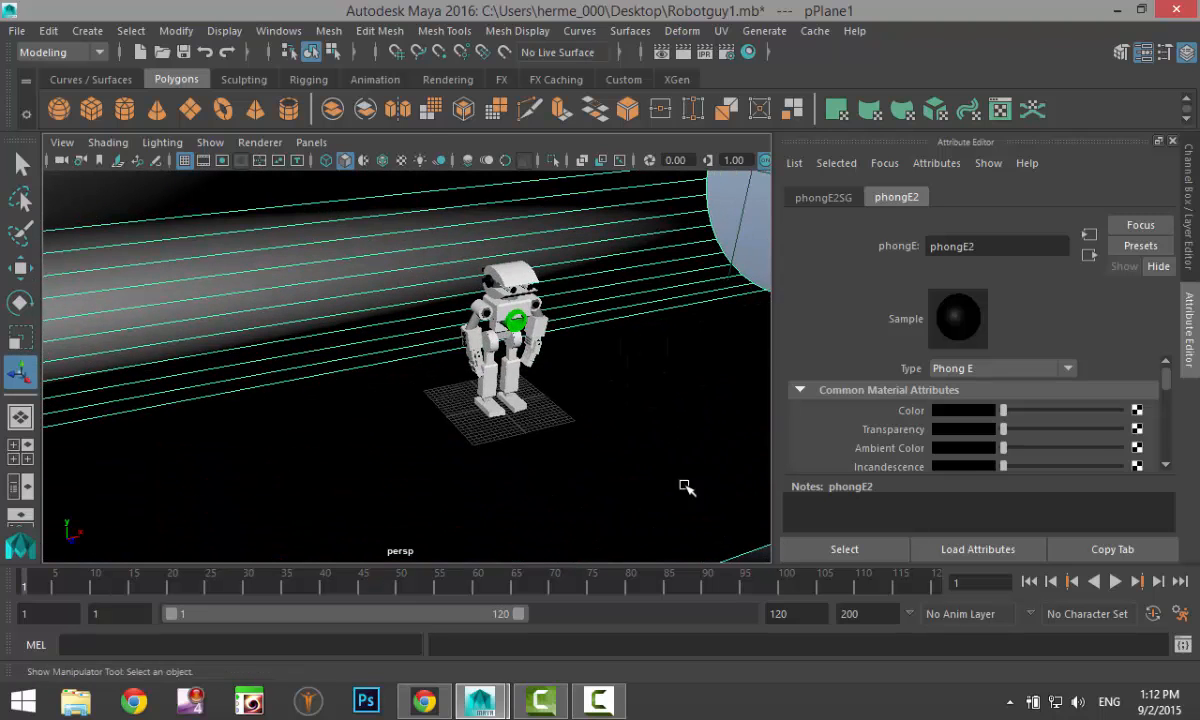
{"action": "mouse_move", "coordinate": [88, 32]}
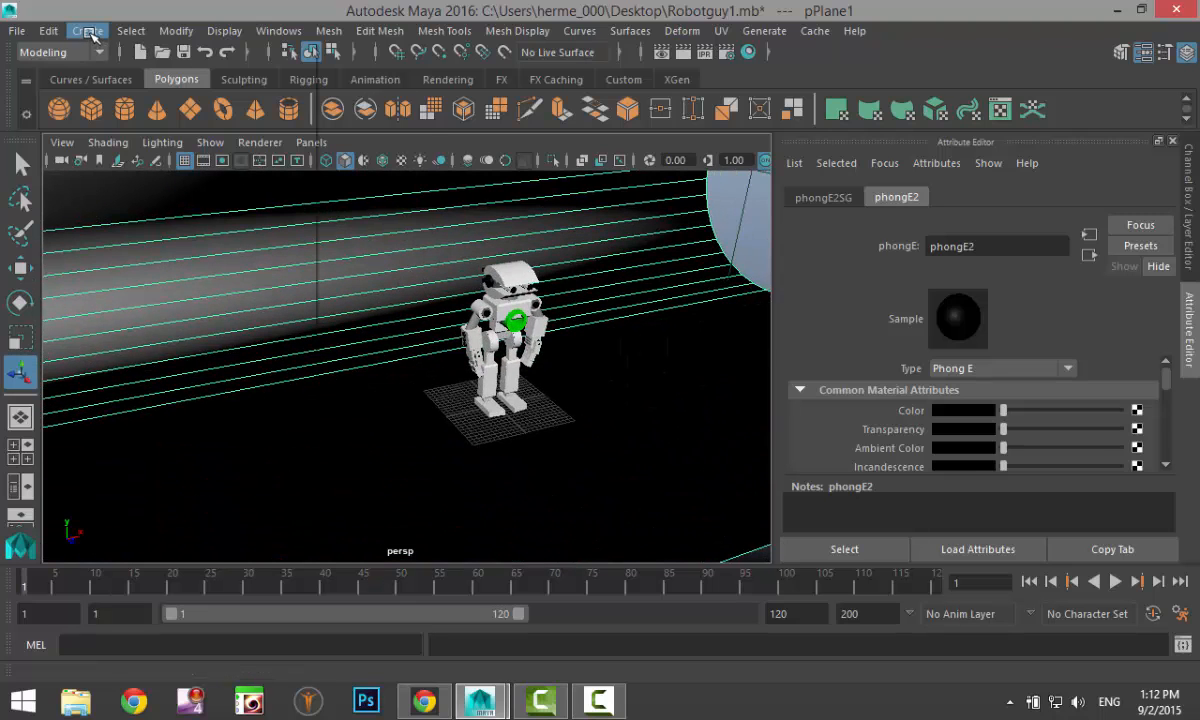
- Create an area light and position it above the robot
{"action": "left_click", "coordinate": [88, 32]}
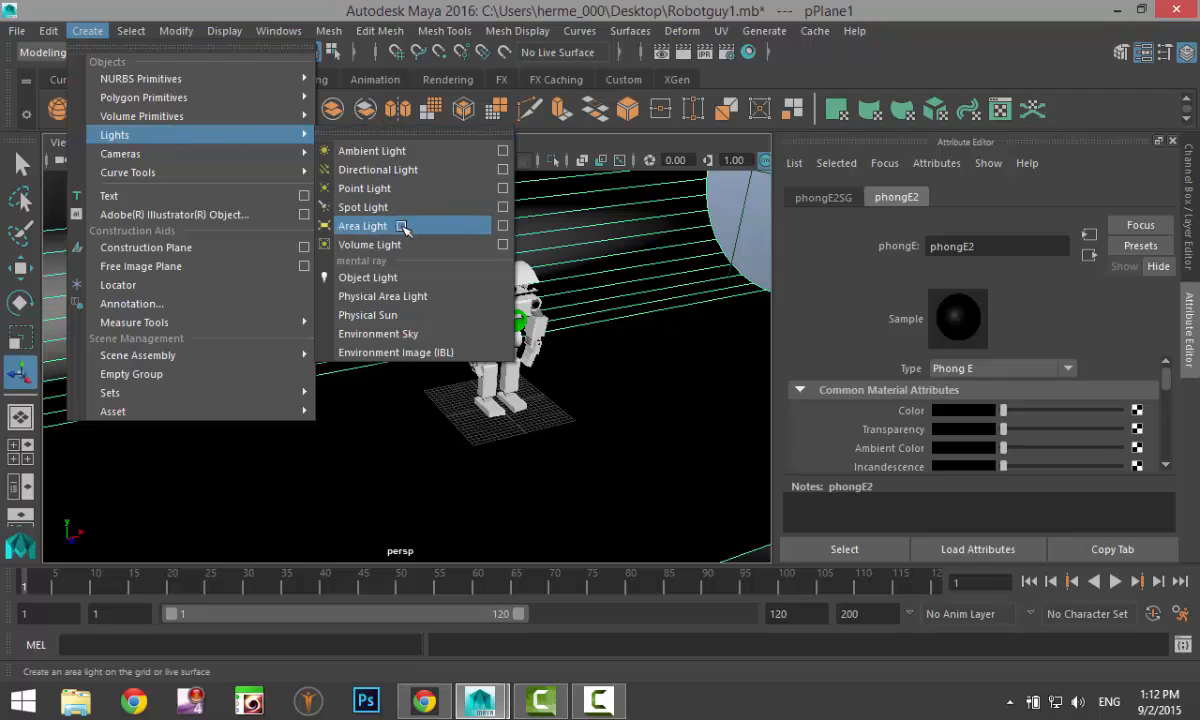
{"action": "left_click", "coordinate": [364, 224]}
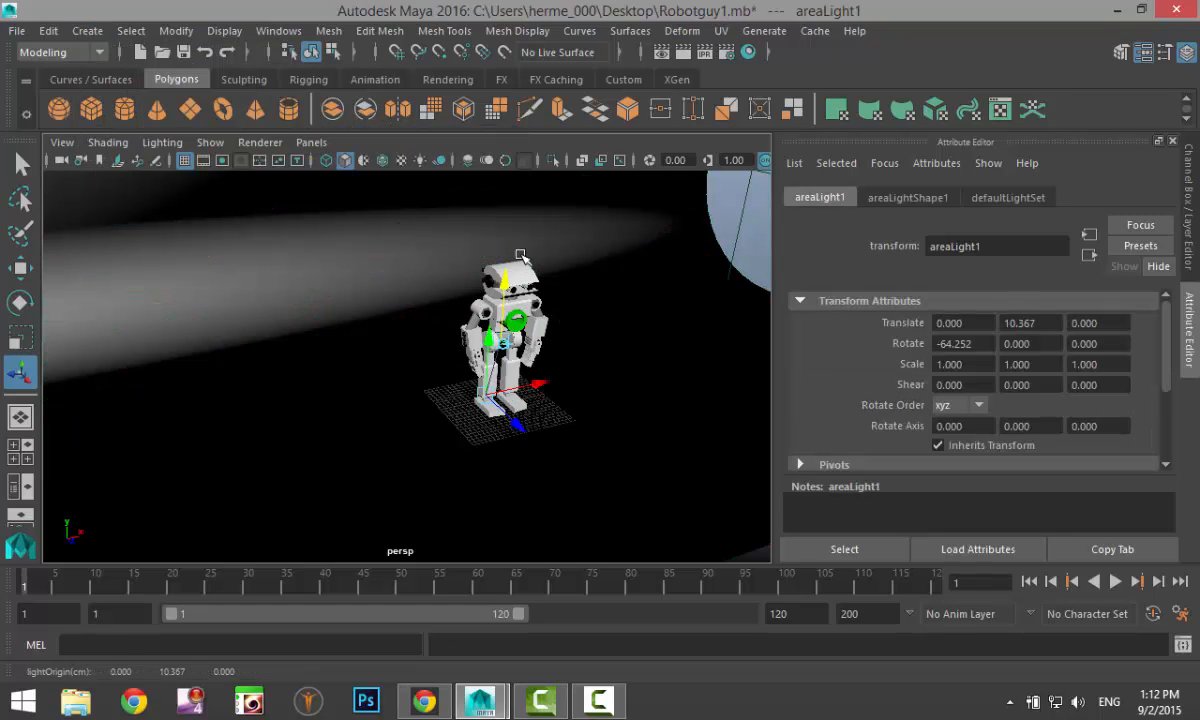
{"action": "left_click_drag", "start_coordinate": [512, 318], "coordinate": [512, 222]}
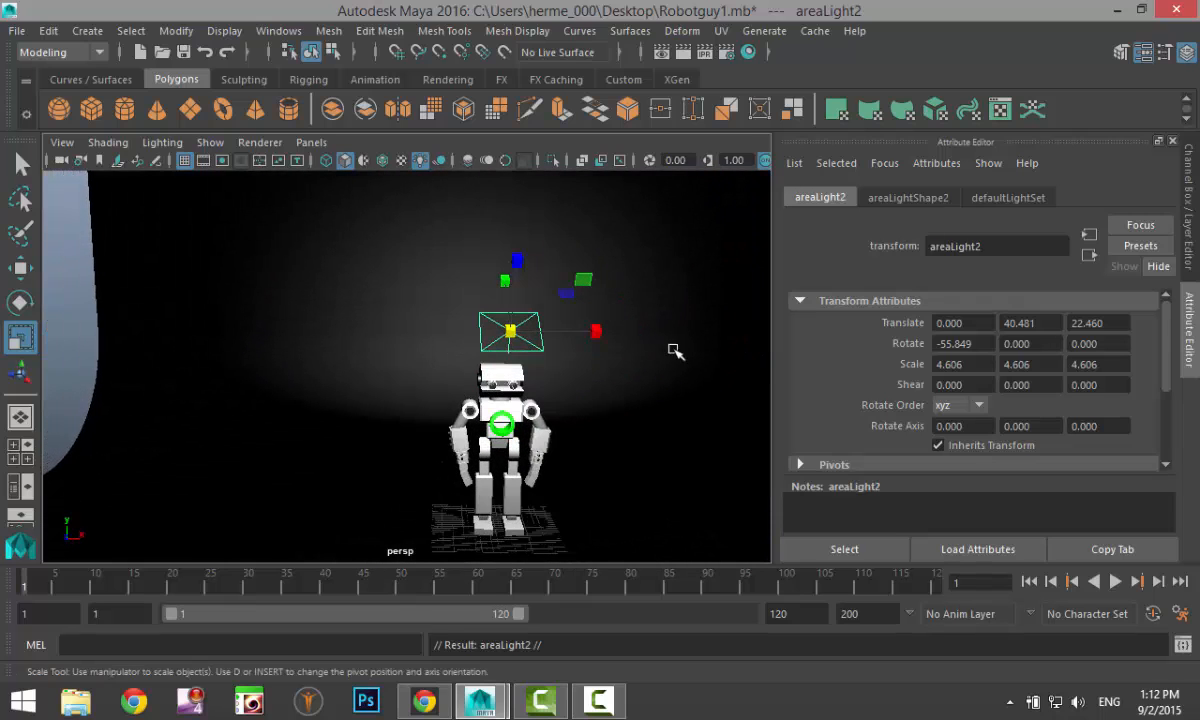
- Enlarge the area light and spread duplicated copies above and out to the robot's side
{"action": "left_click_drag", "start_coordinate": [512, 332], "coordinate": [370, 332]}
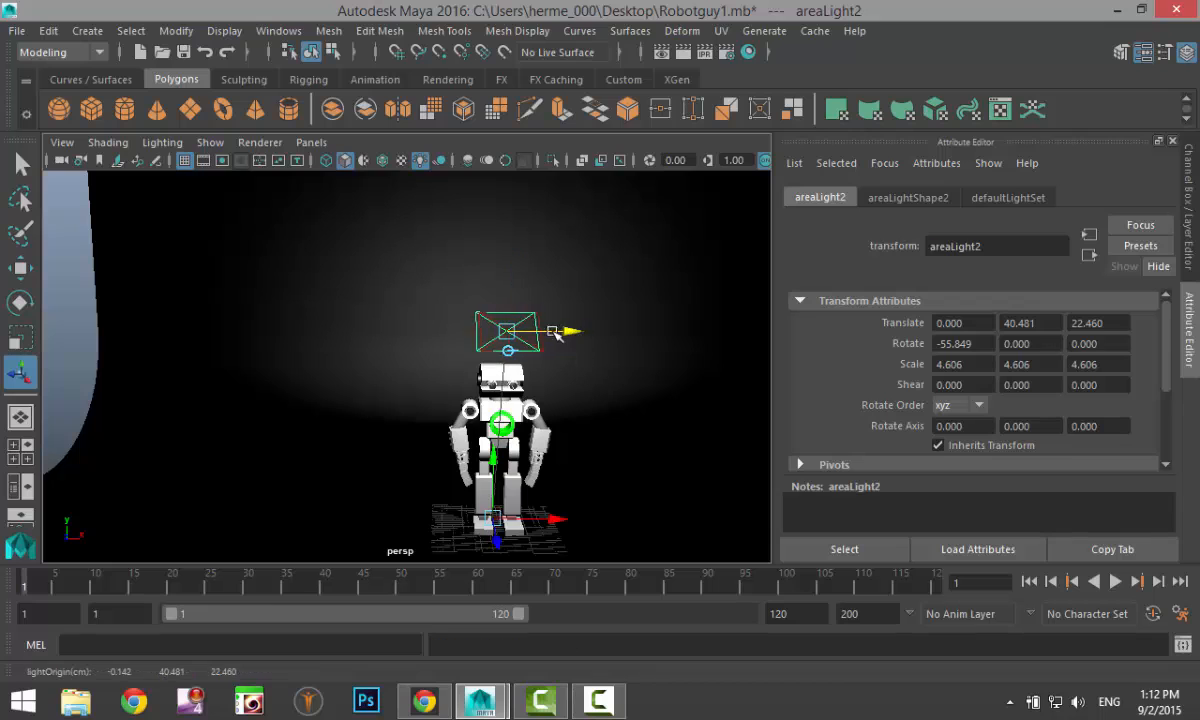
{"action": "left_click_drag", "start_coordinate": [570, 332], "coordinate": [386, 332]}
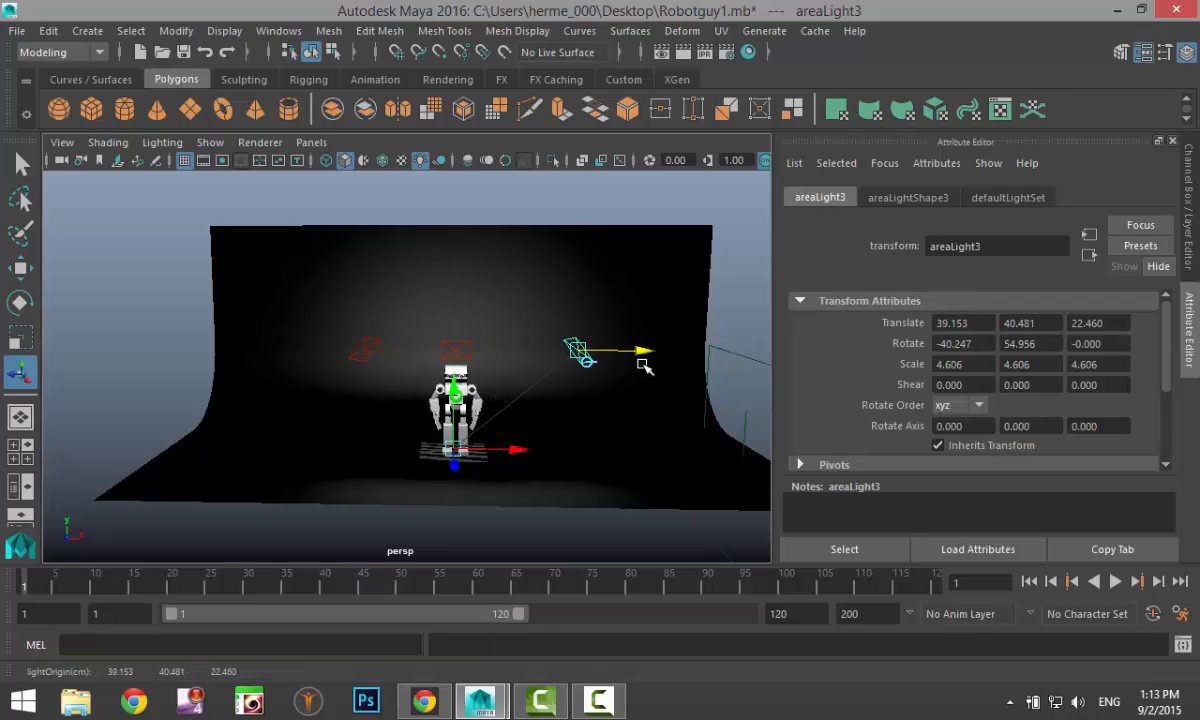
{"action": "left_click_drag", "start_coordinate": [640, 350], "coordinate": [610, 350]}
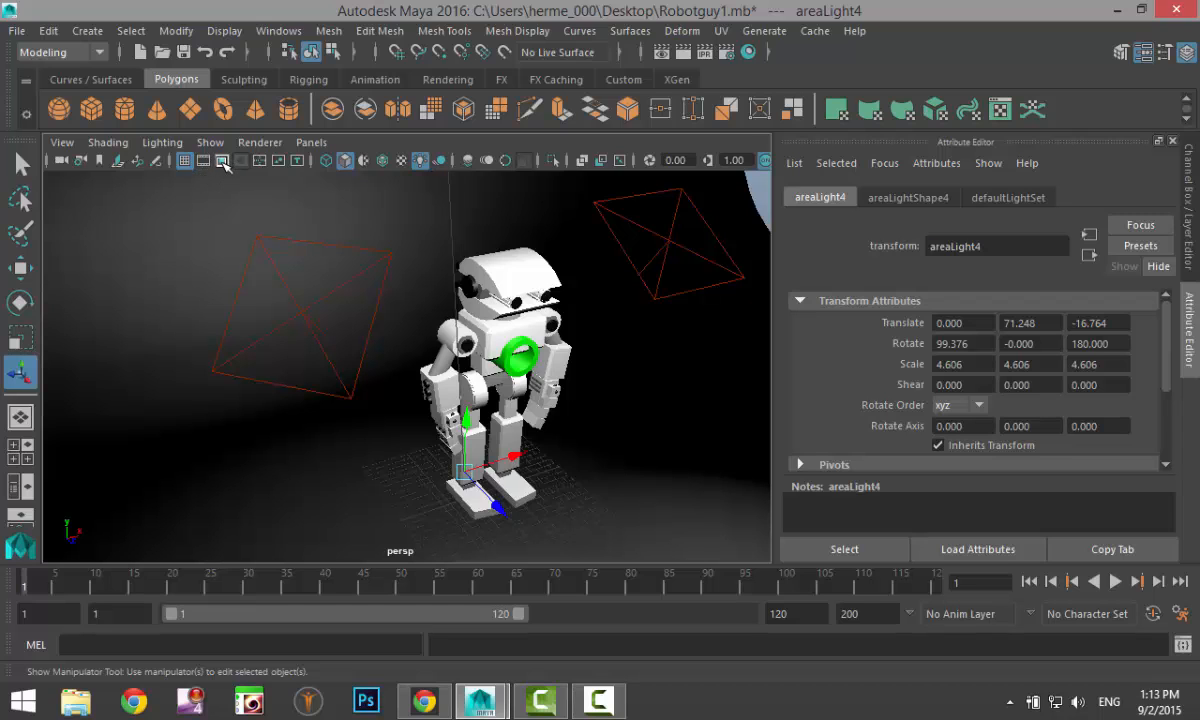
- Show the 960 by 540 resolution gate and orbit the camera to face the robot head-on
{"action": "left_click", "coordinate": [240, 160]}
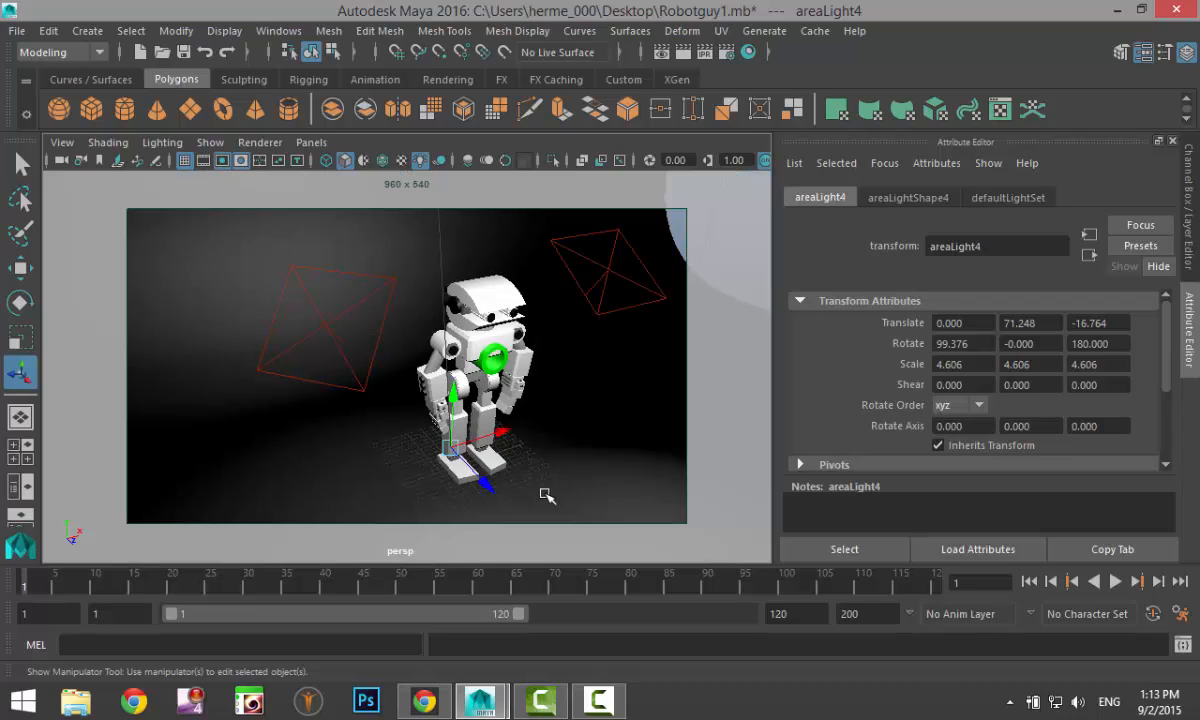
{"action": "left_click_drag", "start_coordinate": [544, 496], "coordinate": [510, 464]}
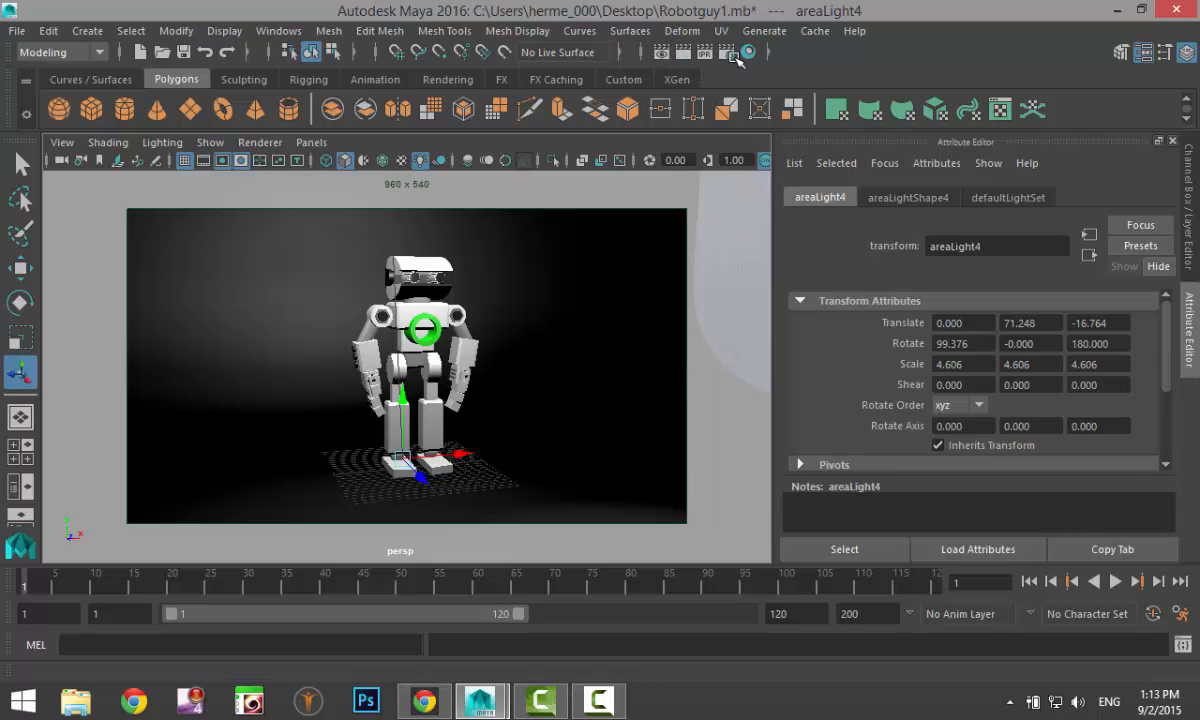
- In Render Settings, render with mental ray at the HD 1080 image size of 1920 by 1080
{"action": "left_click", "coordinate": [748, 52]}
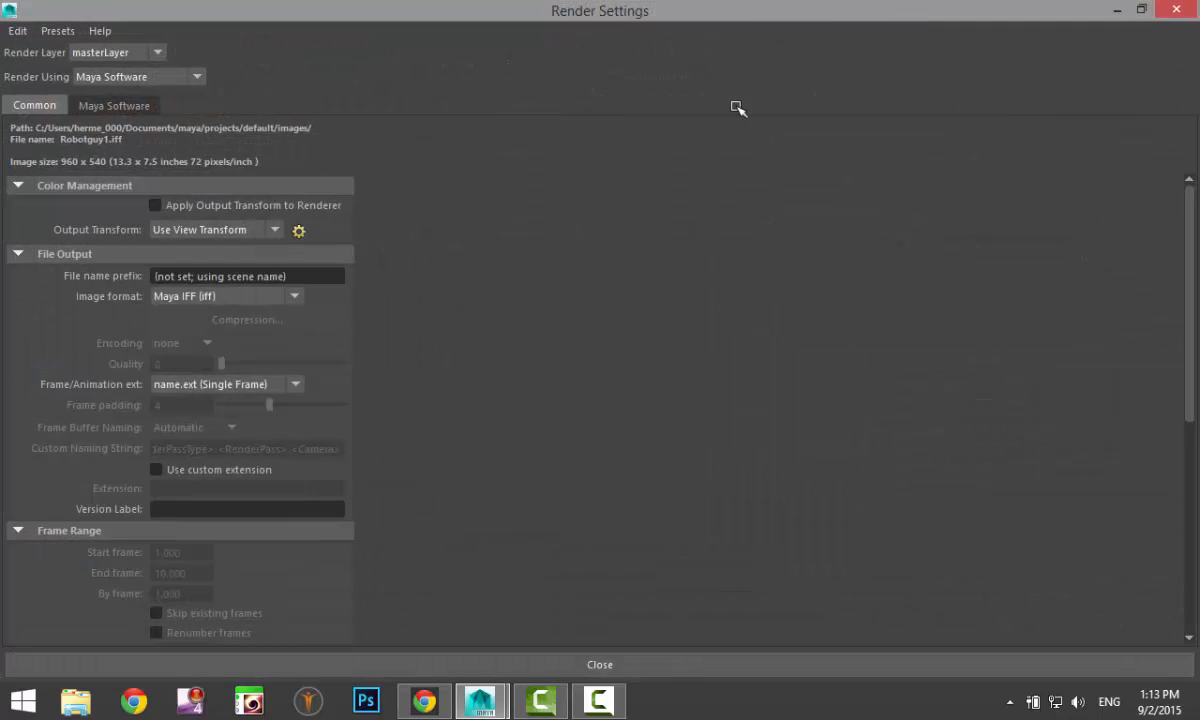
{"action": "left_click", "coordinate": [136, 76]}
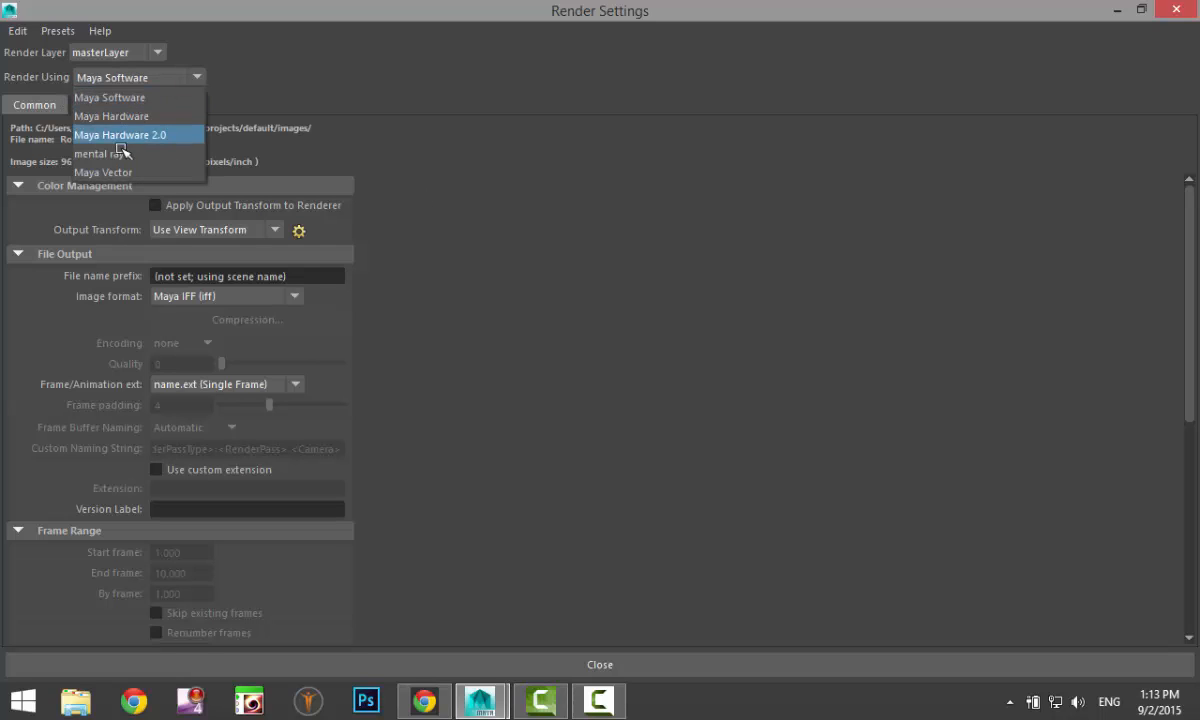
{"action": "left_click", "coordinate": [104, 152]}
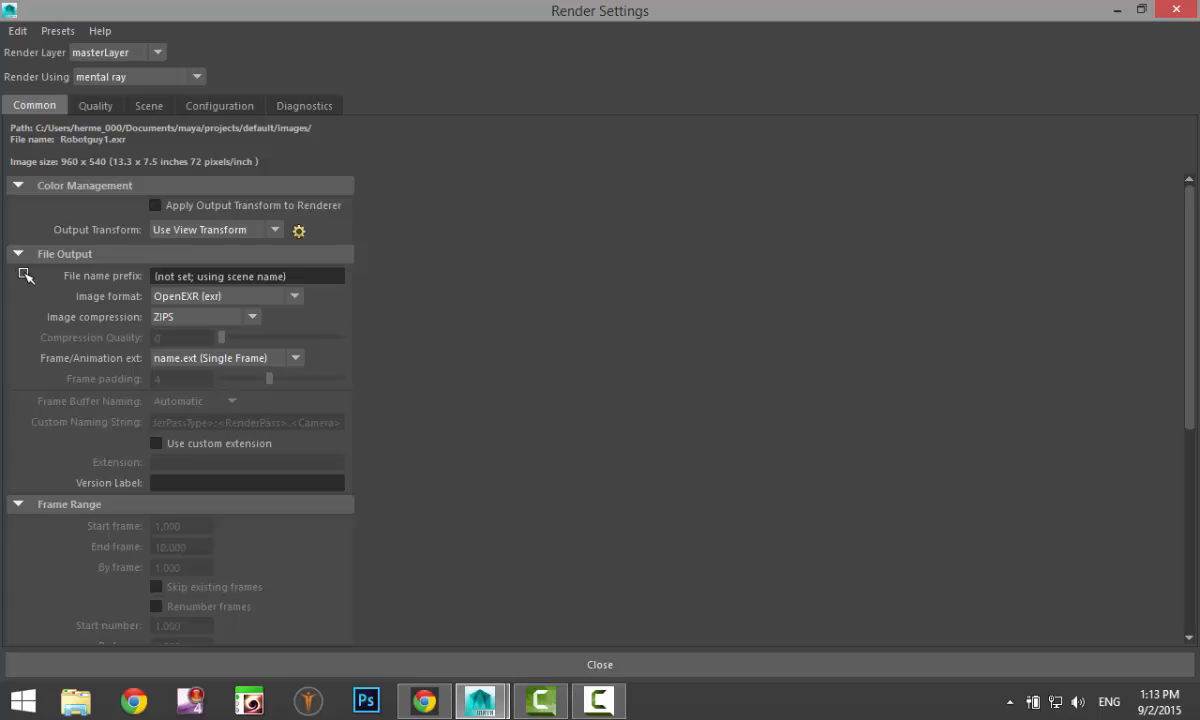
{"action": "scroll", "scroll_direction": "down", "scroll_amount": 3}
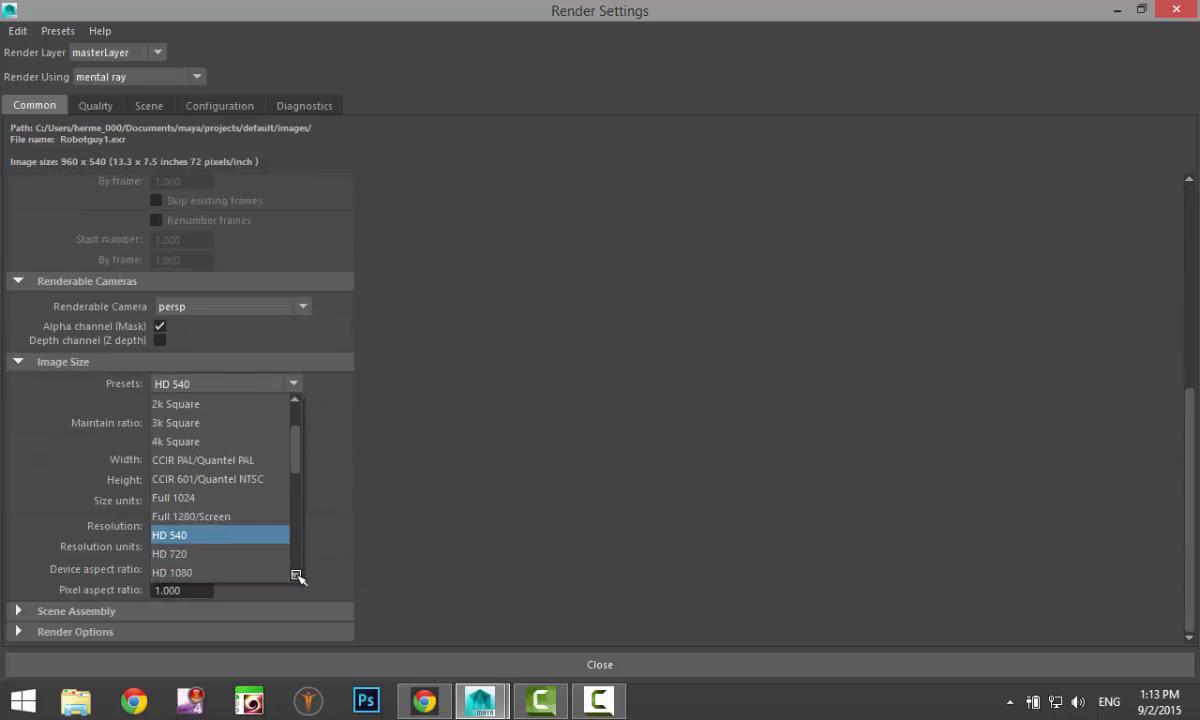
{"action": "left_click", "coordinate": [172, 572]}
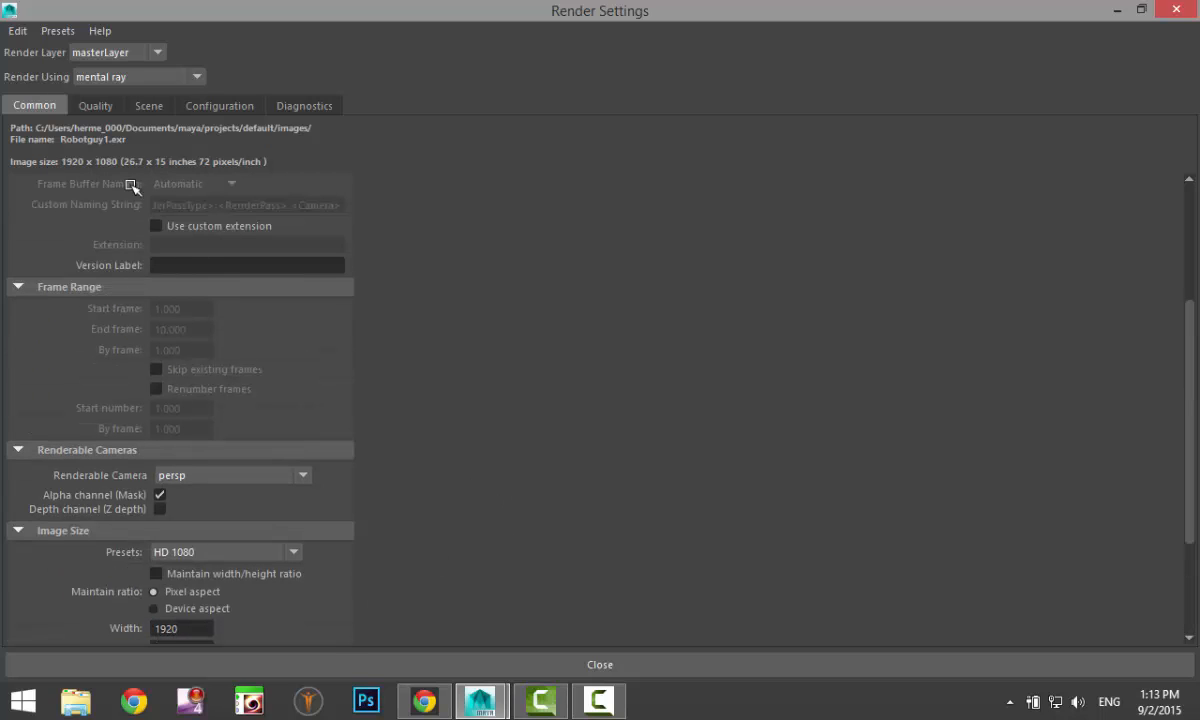
- In the Quality settings, set mental ray Overall Quality and Lighting Quality to 1.50 each
{"action": "left_click", "coordinate": [96, 104]}
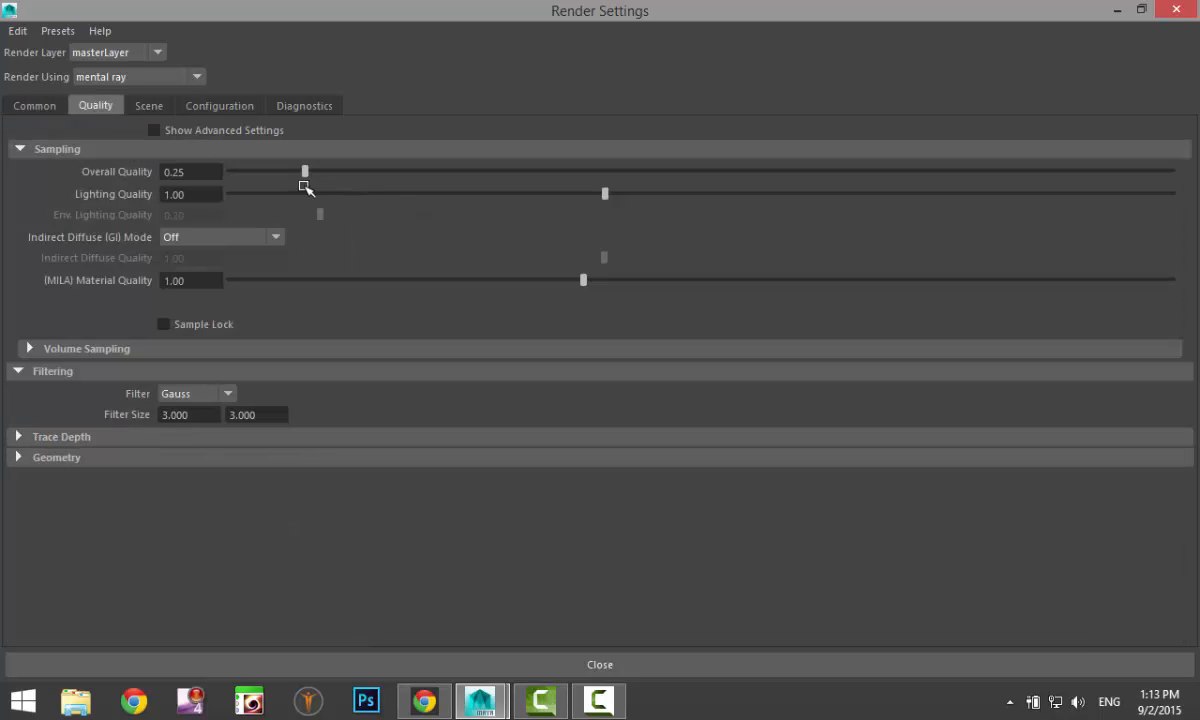
{"action": "left_click_drag", "start_coordinate": [304, 172], "coordinate": [940, 172]}
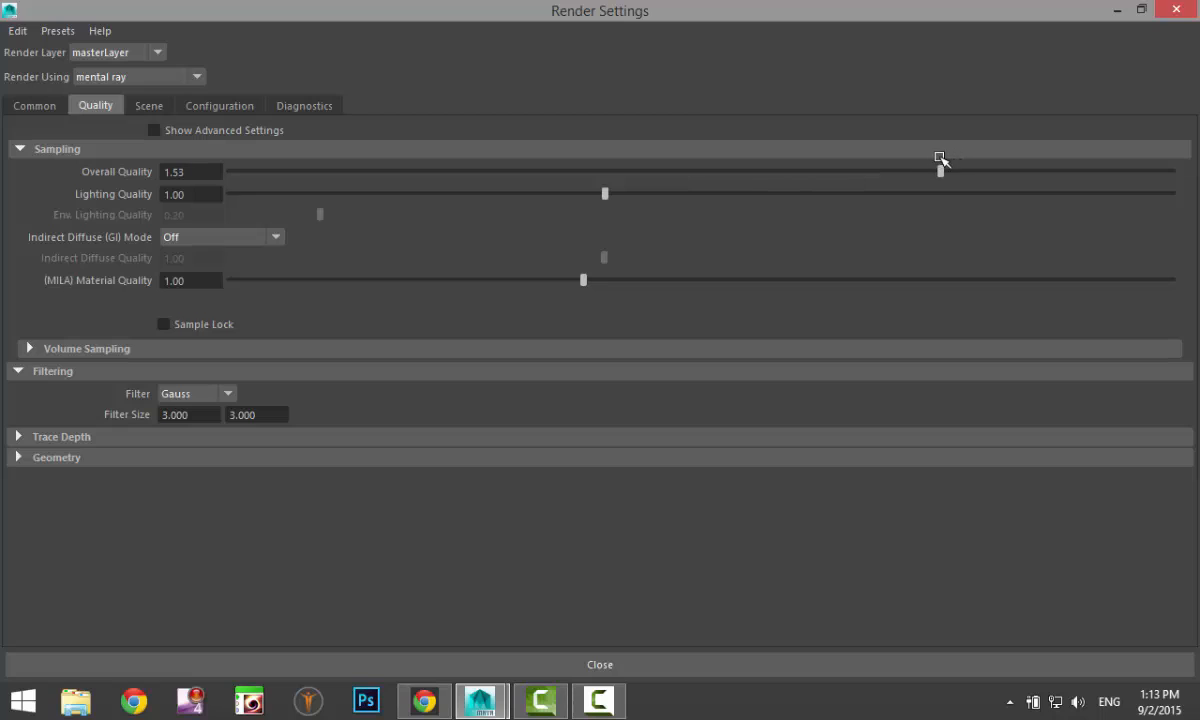
{"action": "left_click_drag", "start_coordinate": [940, 170], "coordinate": [922, 170]}
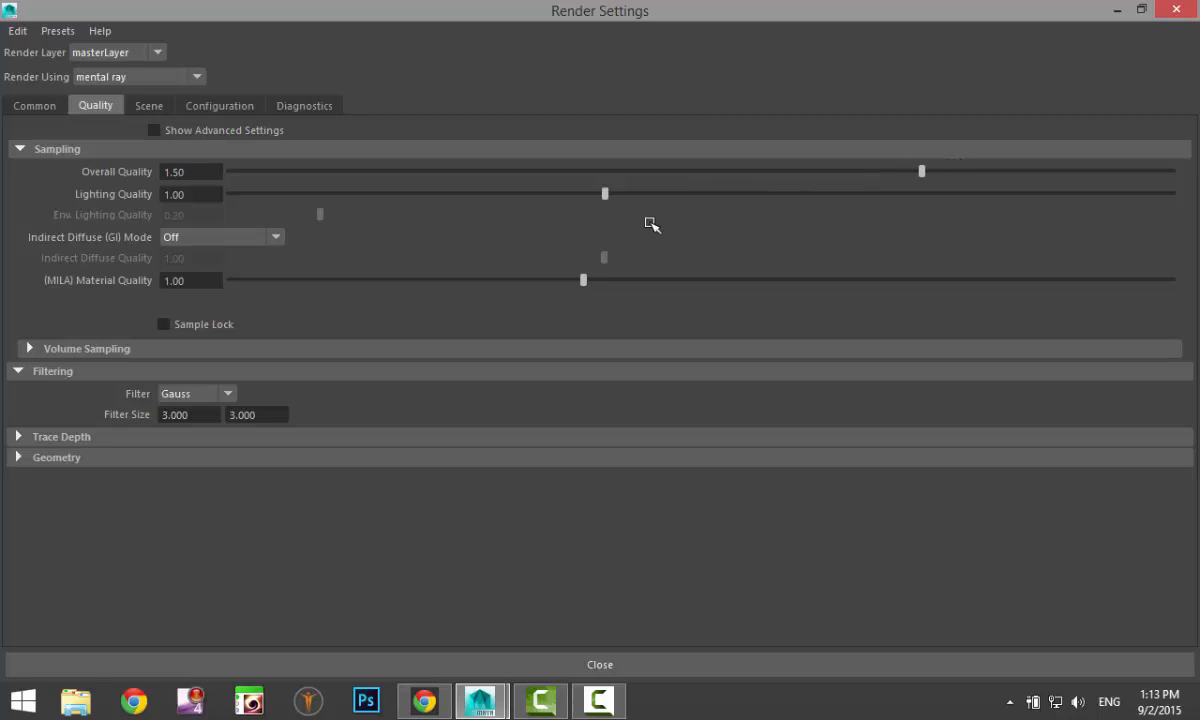
{"action": "left_click_drag", "start_coordinate": [604, 192], "coordinate": [868, 192]}
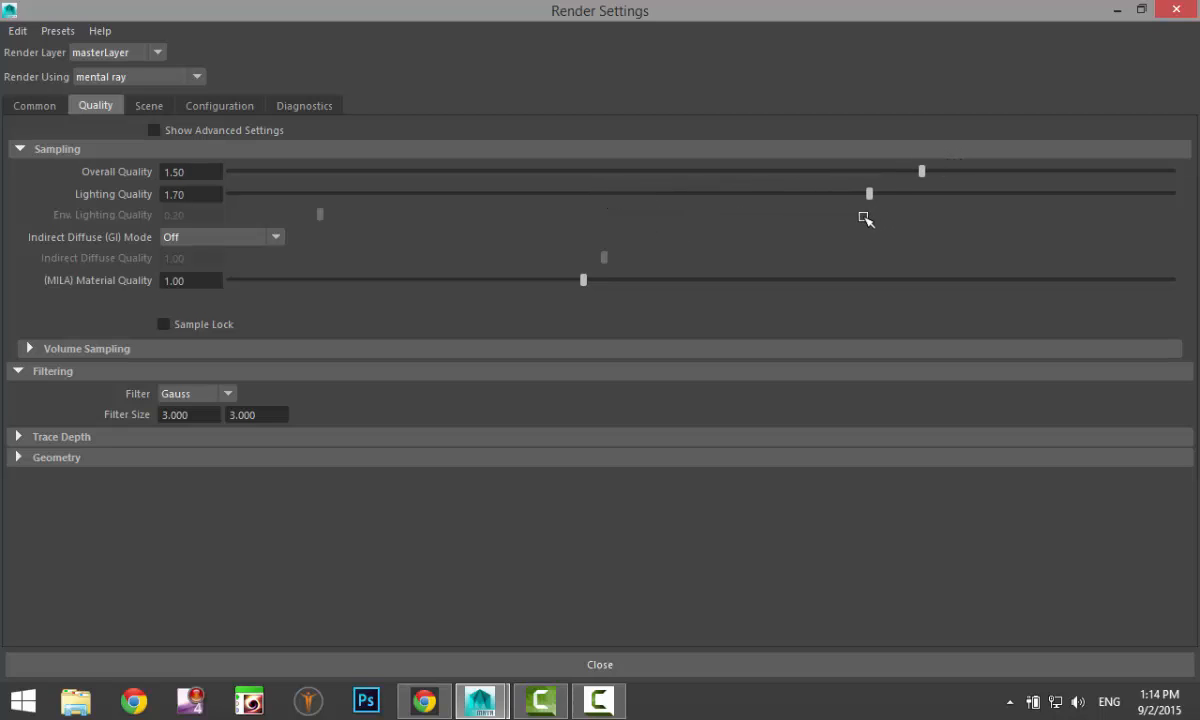
{"action": "left_click_drag", "start_coordinate": [868, 192], "coordinate": [796, 192]}
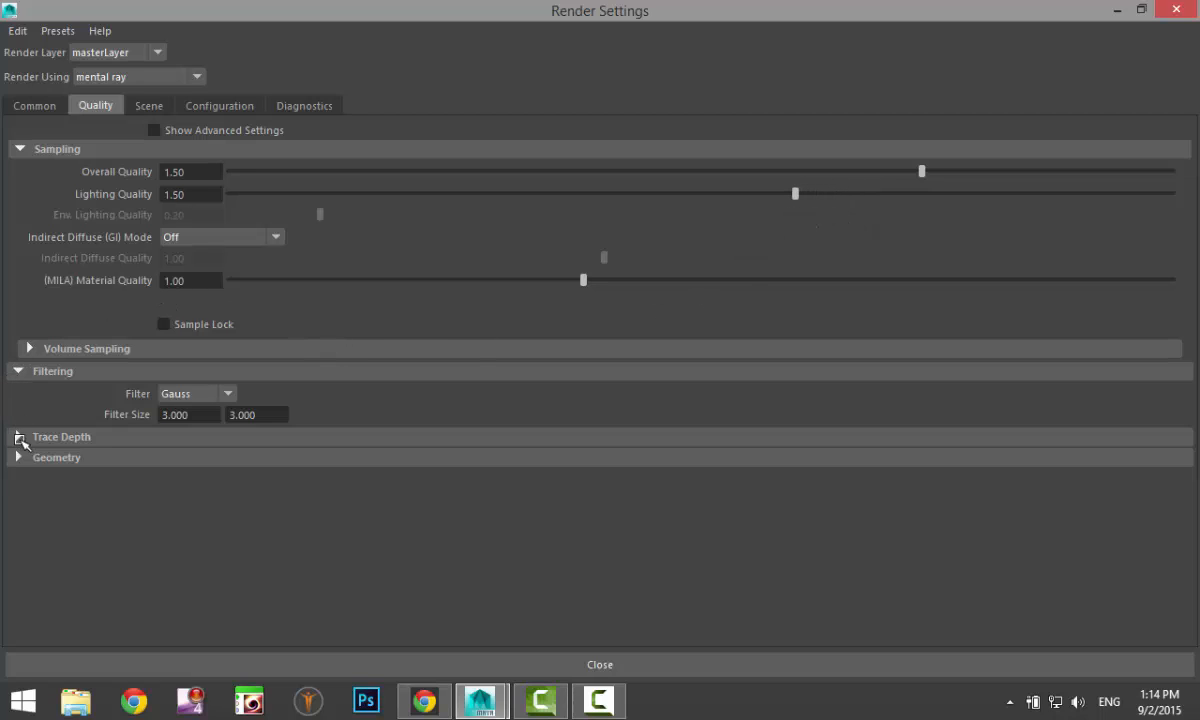
{"action": "left_click", "coordinate": [148, 104]}
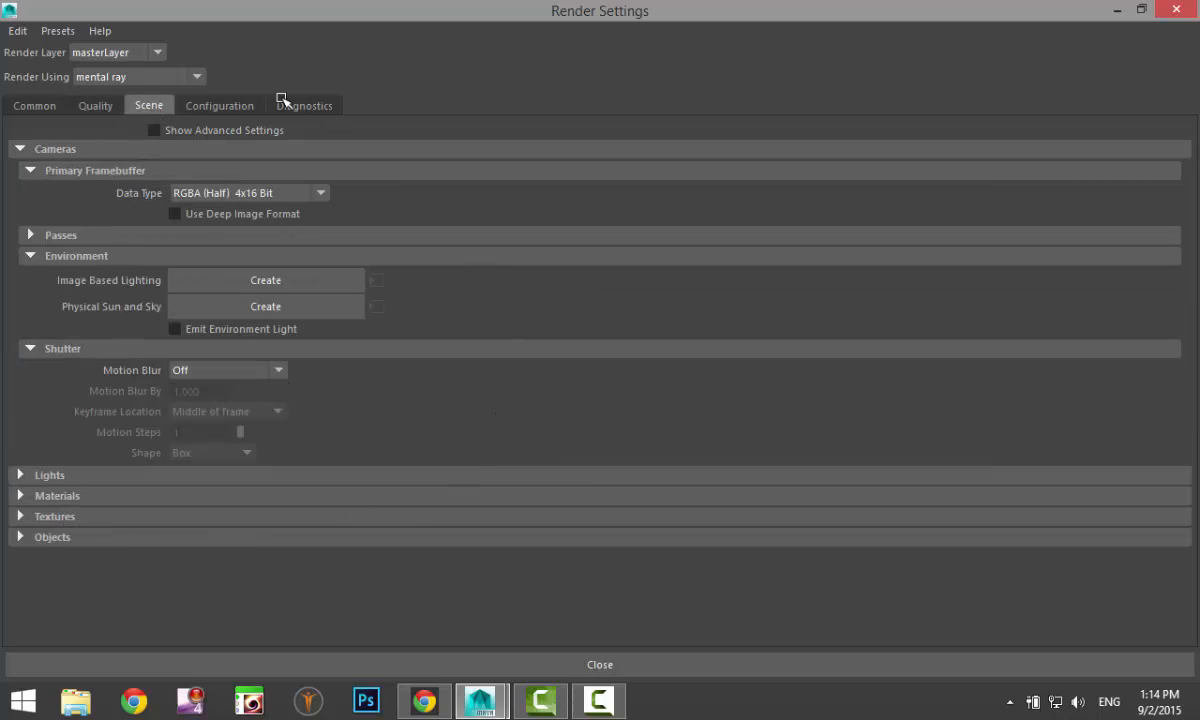
- Browse the Configuration and Diagnostics settings, expanding the feature overrides, then look at the Scene settings
{"action": "left_click", "coordinate": [220, 104]}
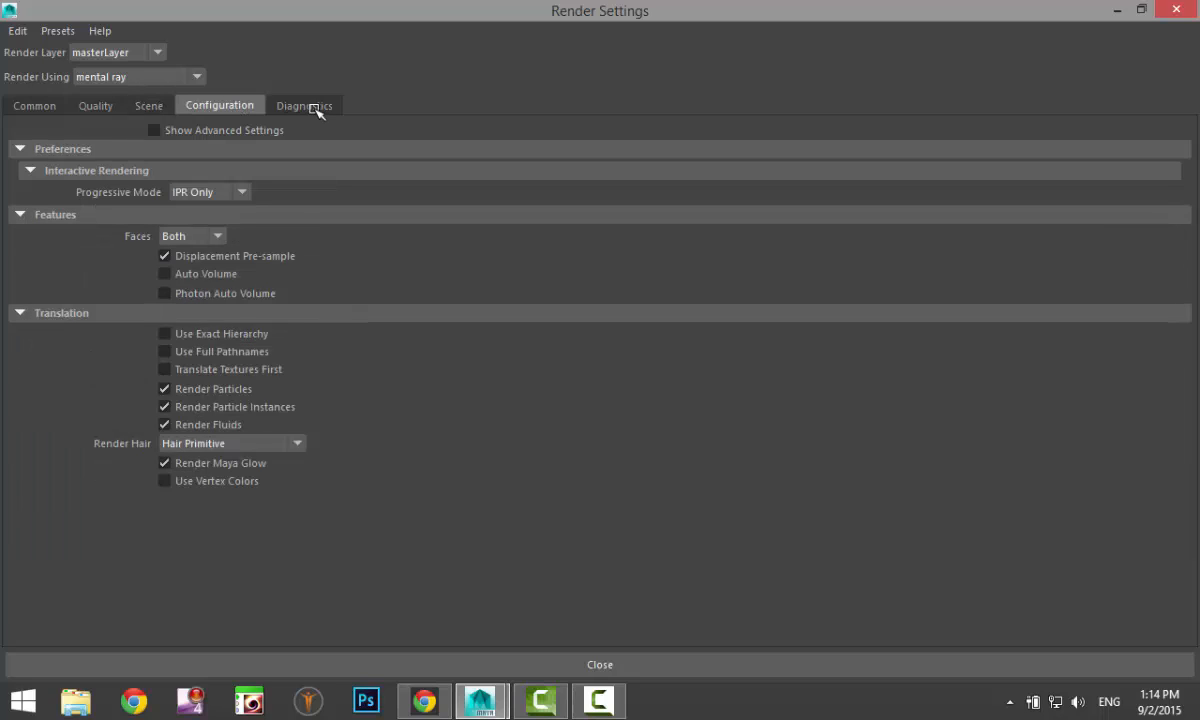
{"action": "left_click", "coordinate": [304, 104]}
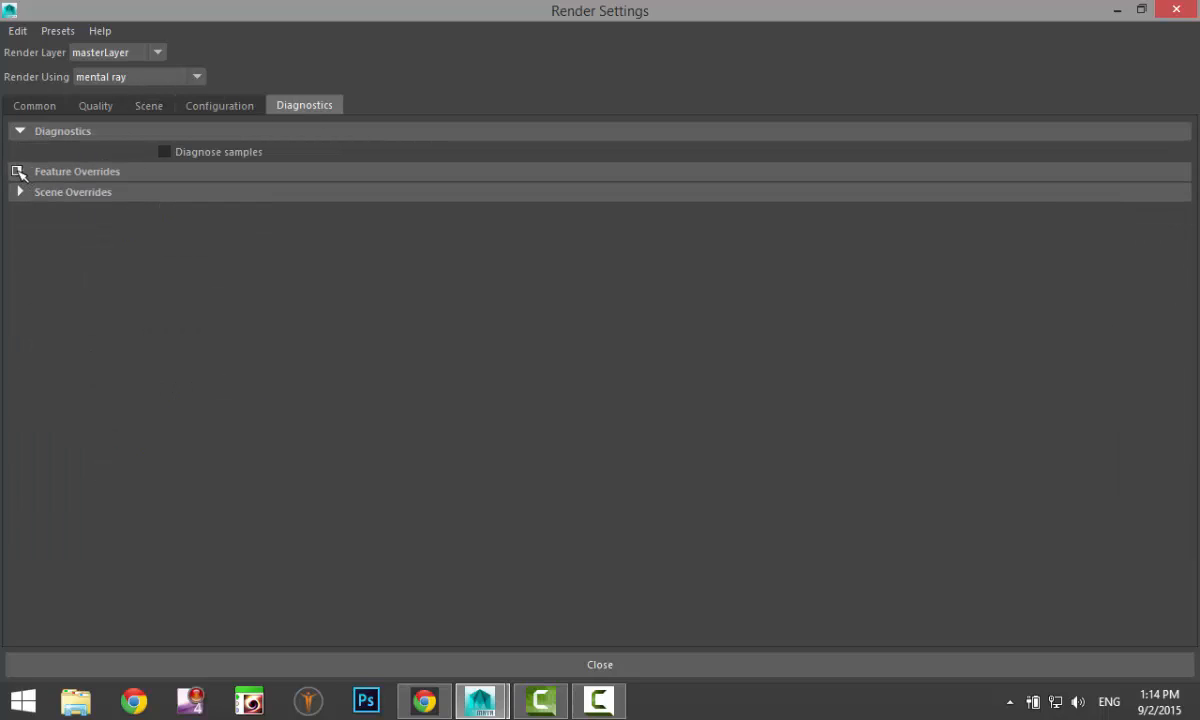
{"action": "left_click", "coordinate": [76, 172]}
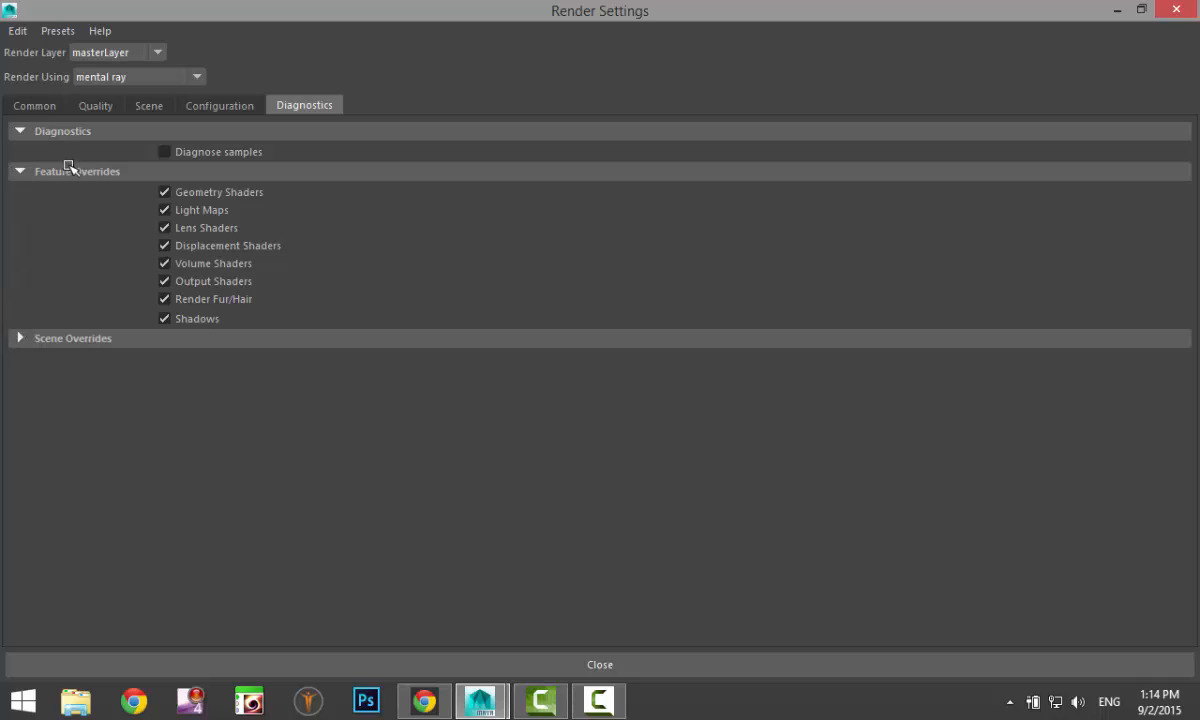
{"action": "left_click", "coordinate": [220, 104]}
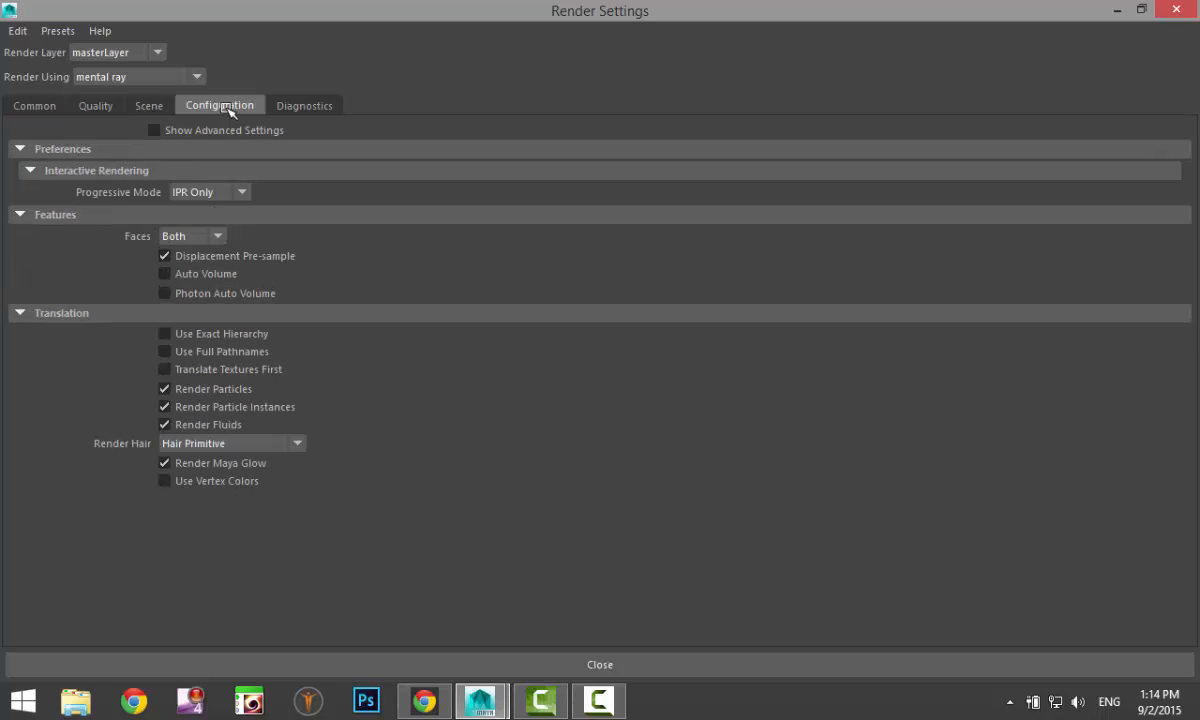
{"action": "left_click", "coordinate": [148, 104]}
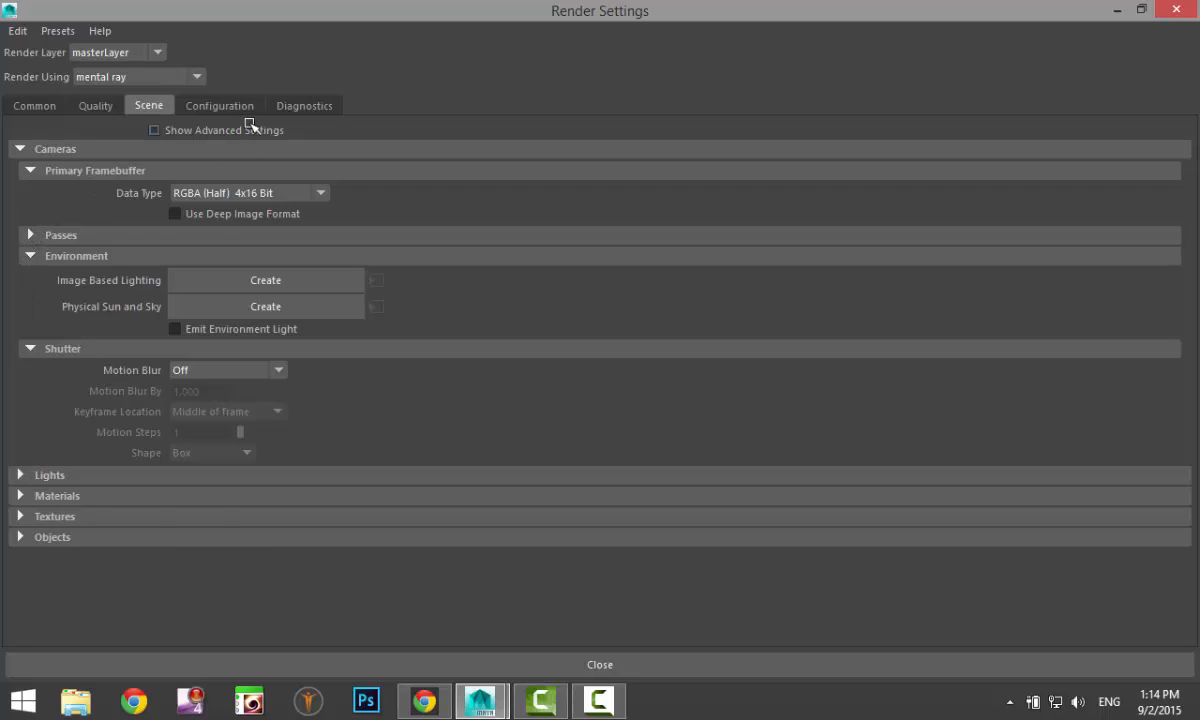
- Revisit Configuration, Diagnostics and Quality, expanding the Geometry quality options, ending on the Scene settings
{"action": "left_click", "coordinate": [220, 104]}
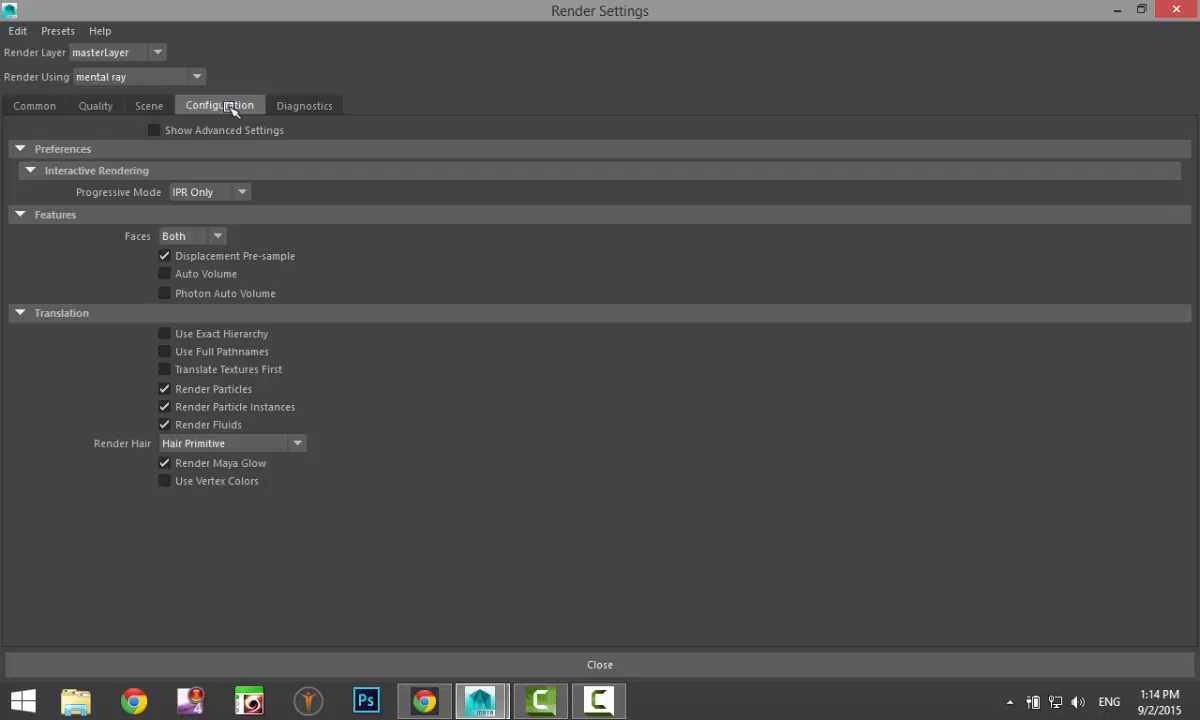
{"action": "left_click", "coordinate": [304, 104]}
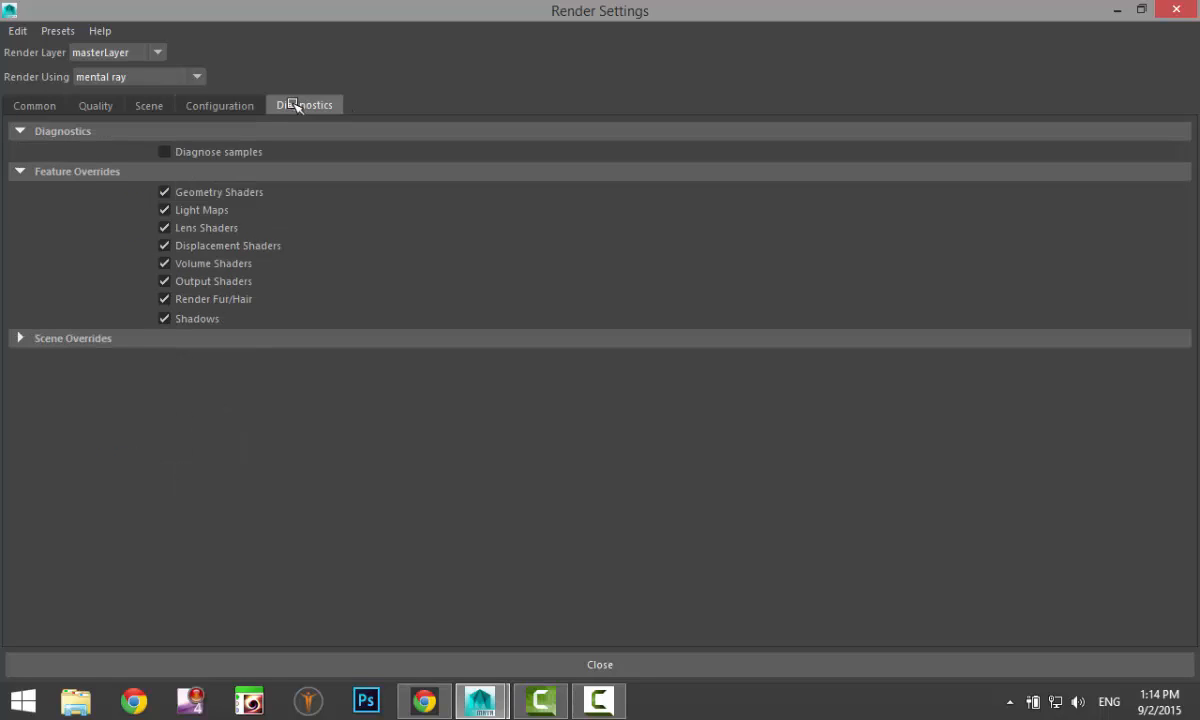
{"action": "left_click", "coordinate": [96, 104]}
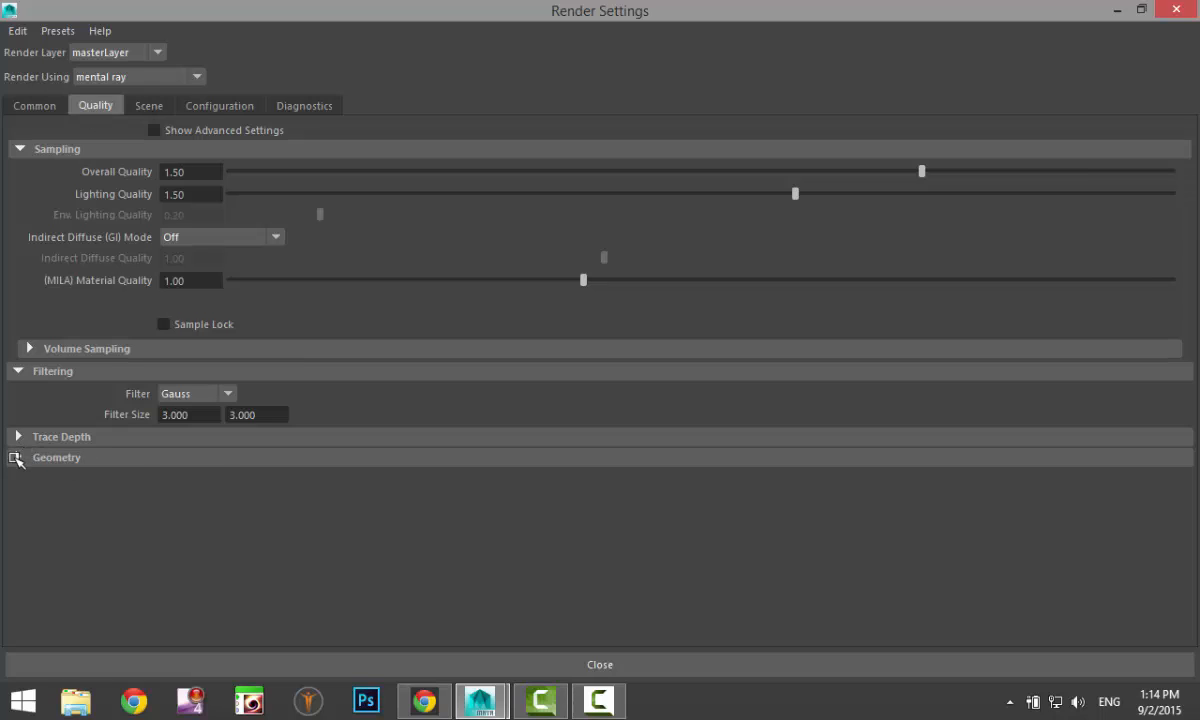
{"action": "left_click", "coordinate": [18, 456]}
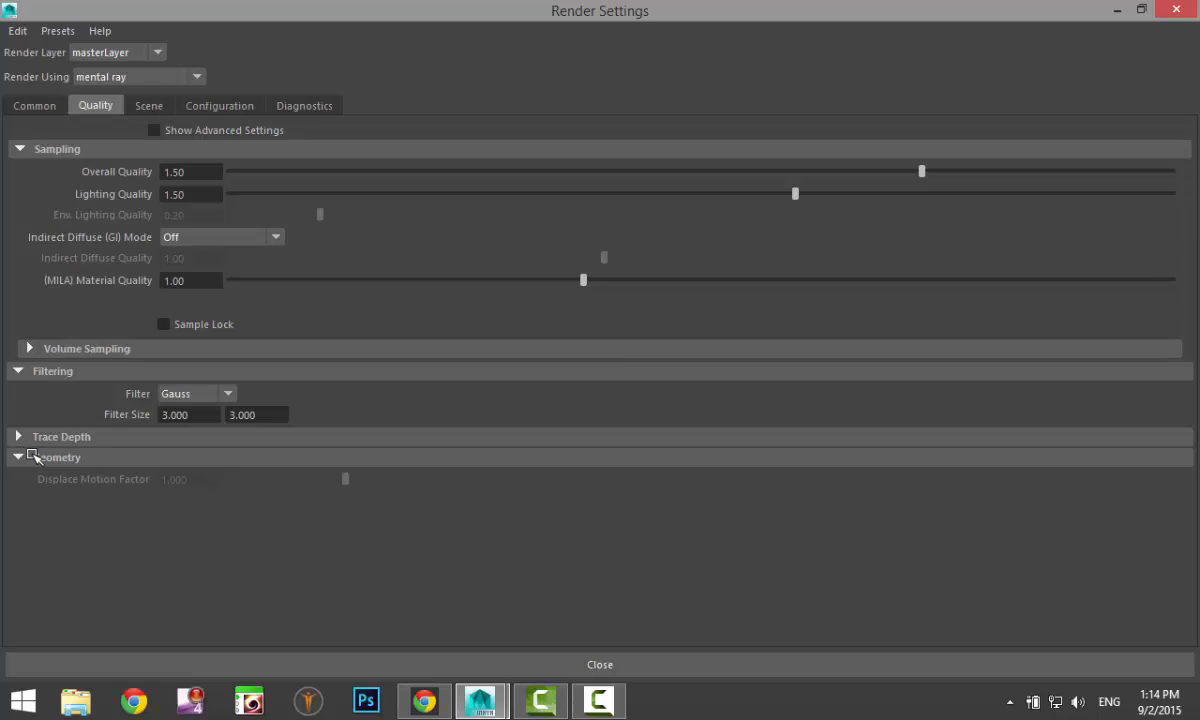
{"action": "left_click", "coordinate": [148, 104]}
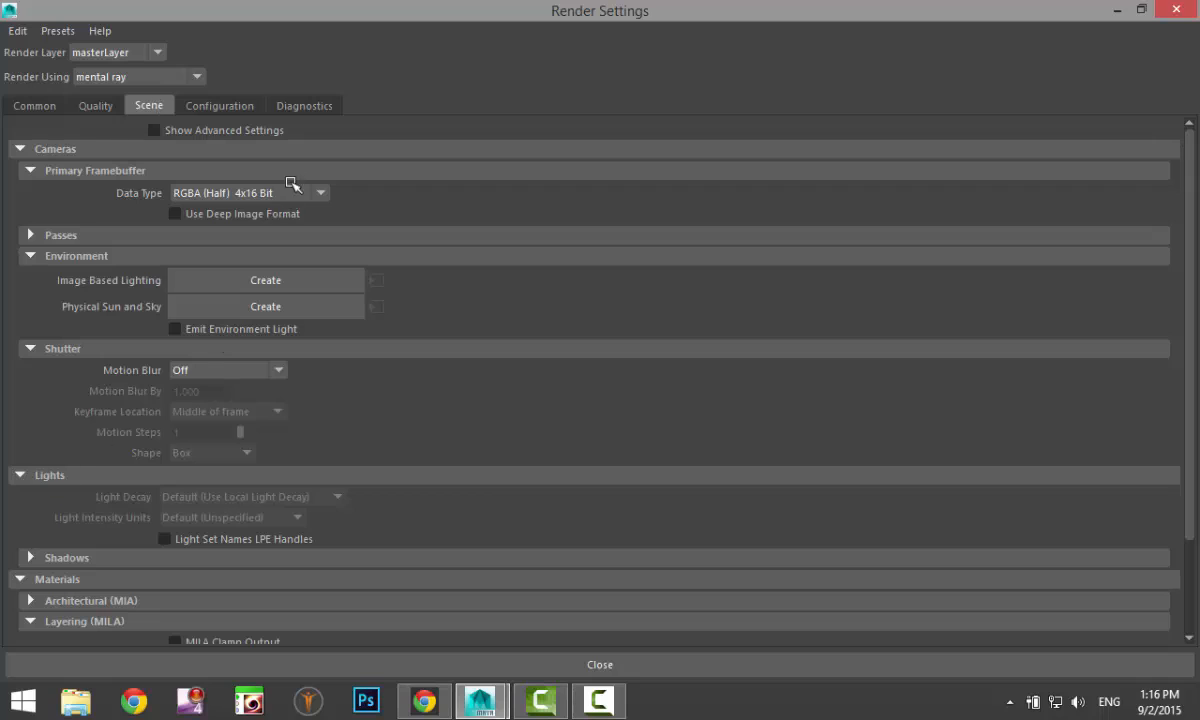
- Set the Diagnostics overrides Global Illum Generating and Receiving to On, then show the Configuration settings
{"action": "left_click", "coordinate": [304, 104]}
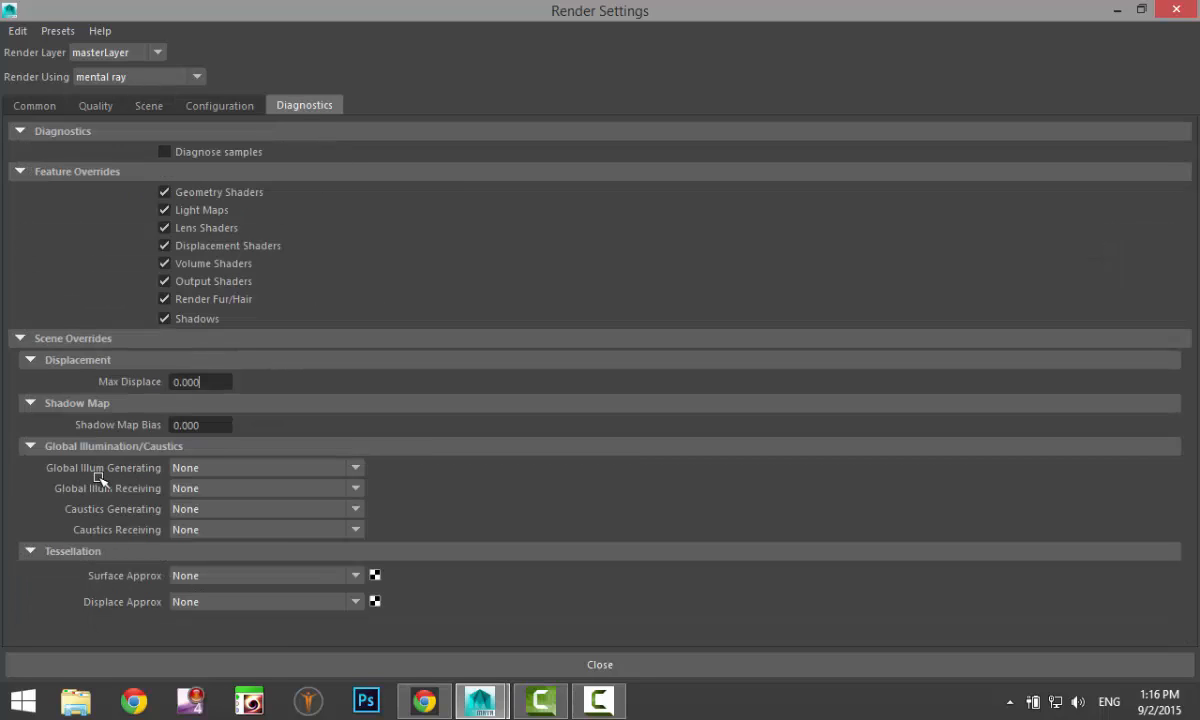
{"action": "left_click", "coordinate": [356, 468]}
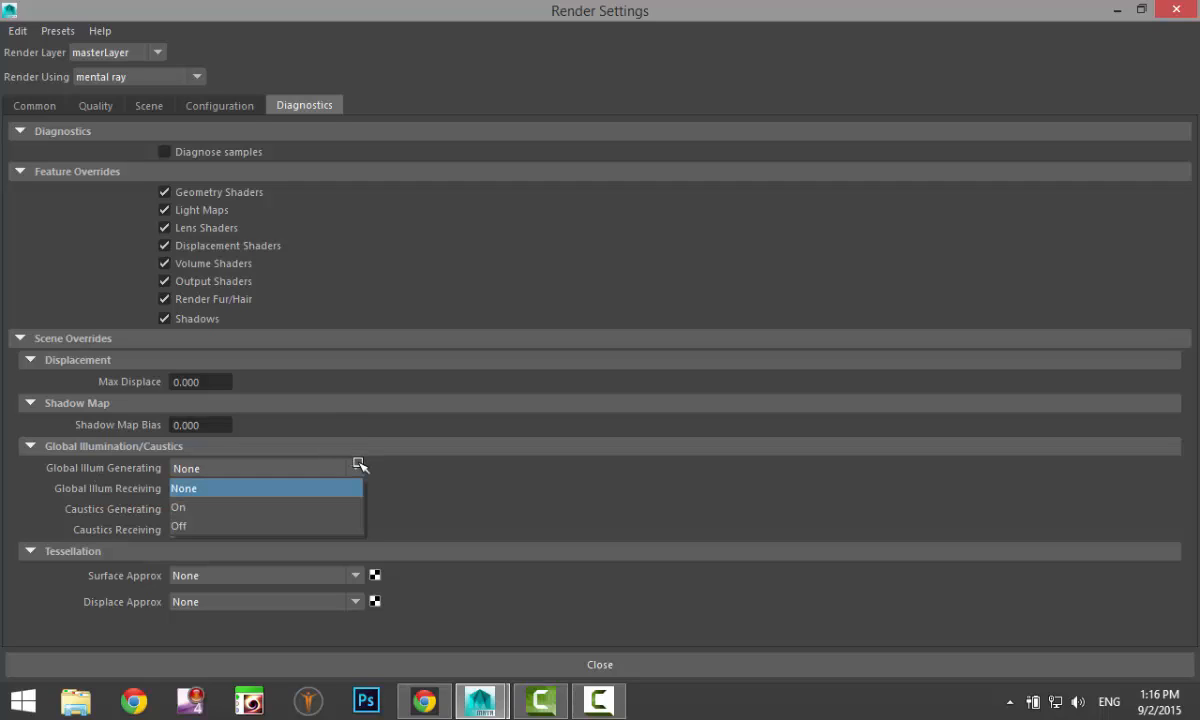
{"action": "left_click", "coordinate": [178, 508]}
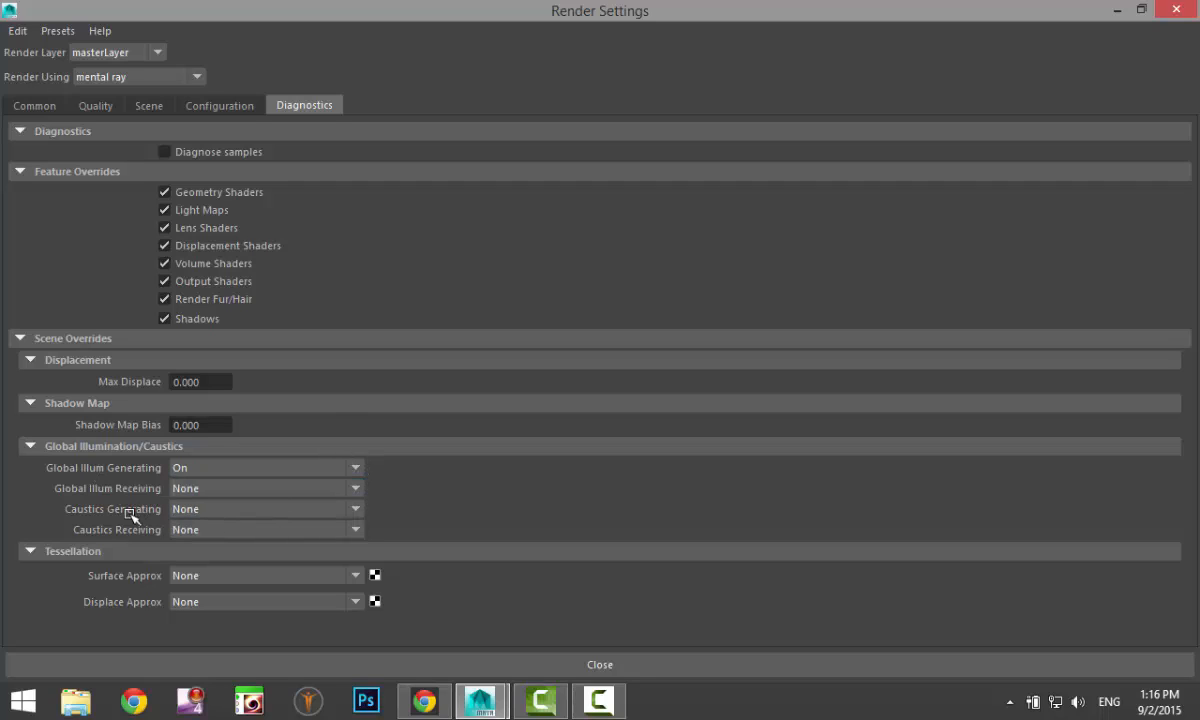
{"action": "left_click", "coordinate": [264, 488]}
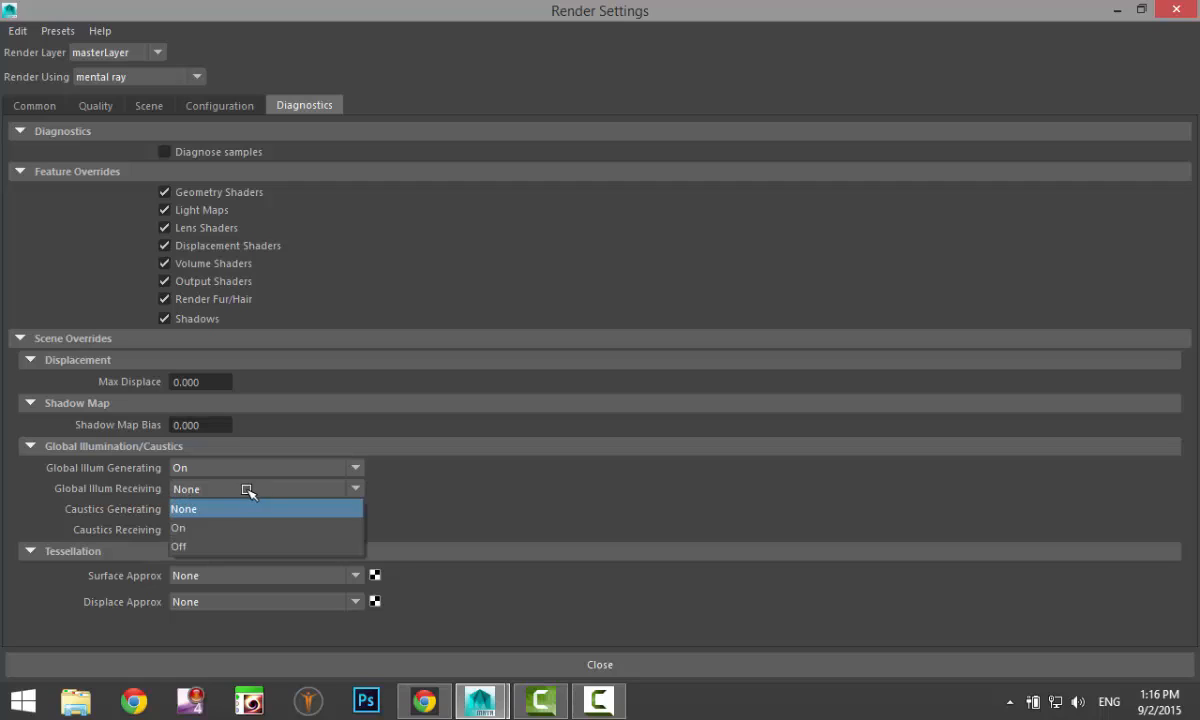
{"action": "left_click", "coordinate": [178, 528]}
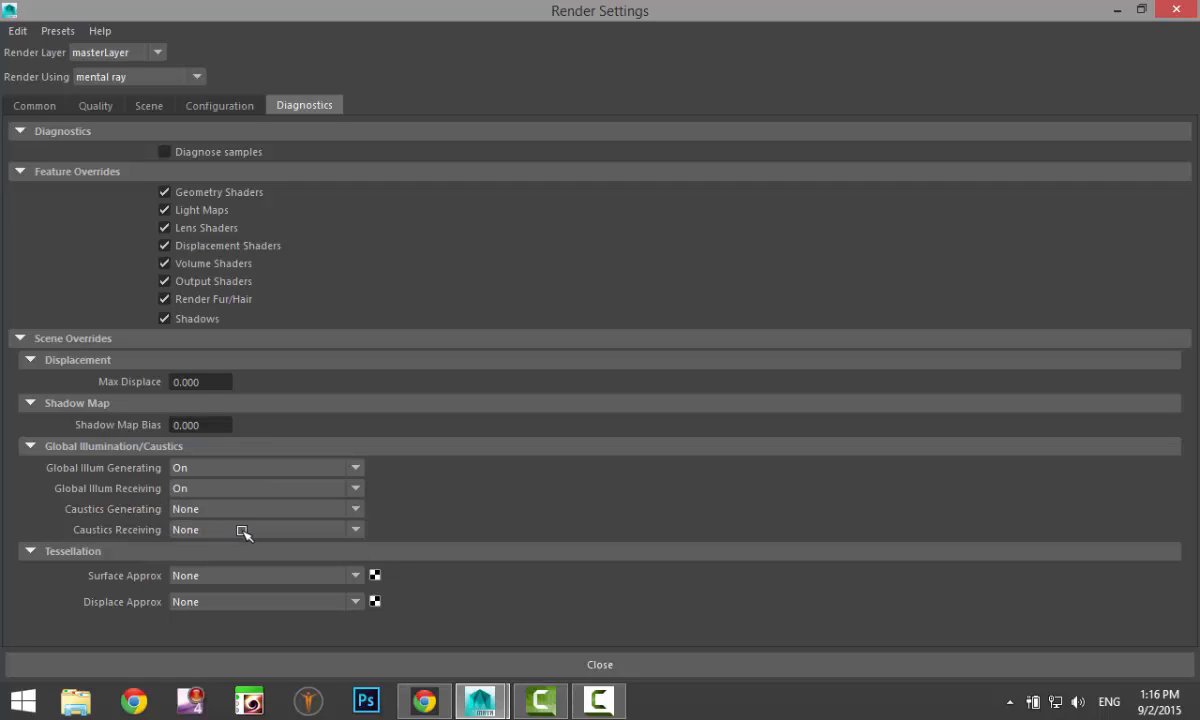
{"action": "mouse_move", "coordinate": [310, 156]}
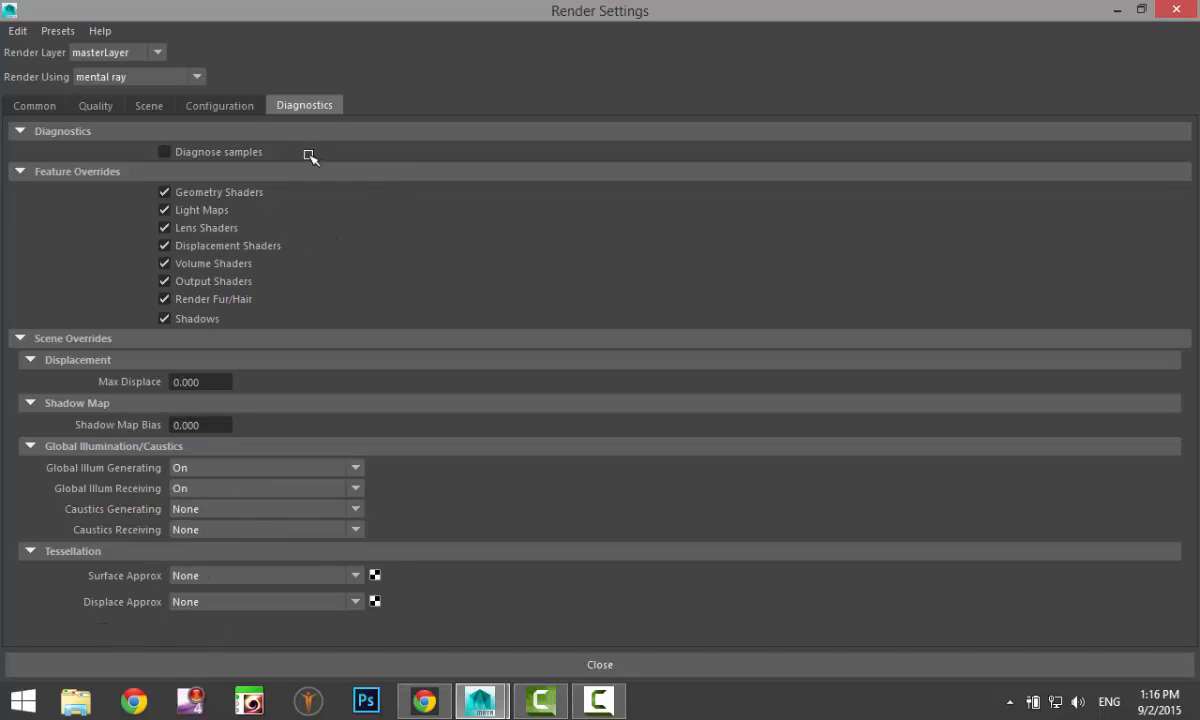
{"action": "left_click", "coordinate": [220, 104]}
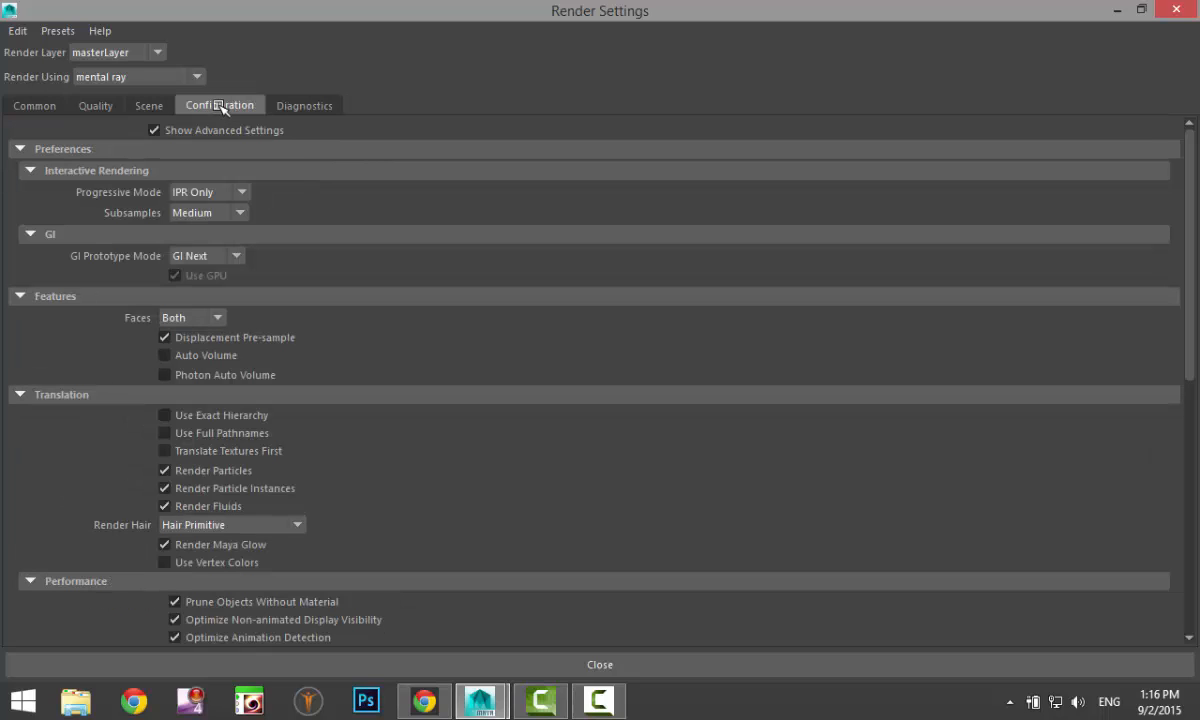
- Create an Image Based Lighting environment from the Scene settings' Environment section
{"action": "left_click", "coordinate": [148, 104]}
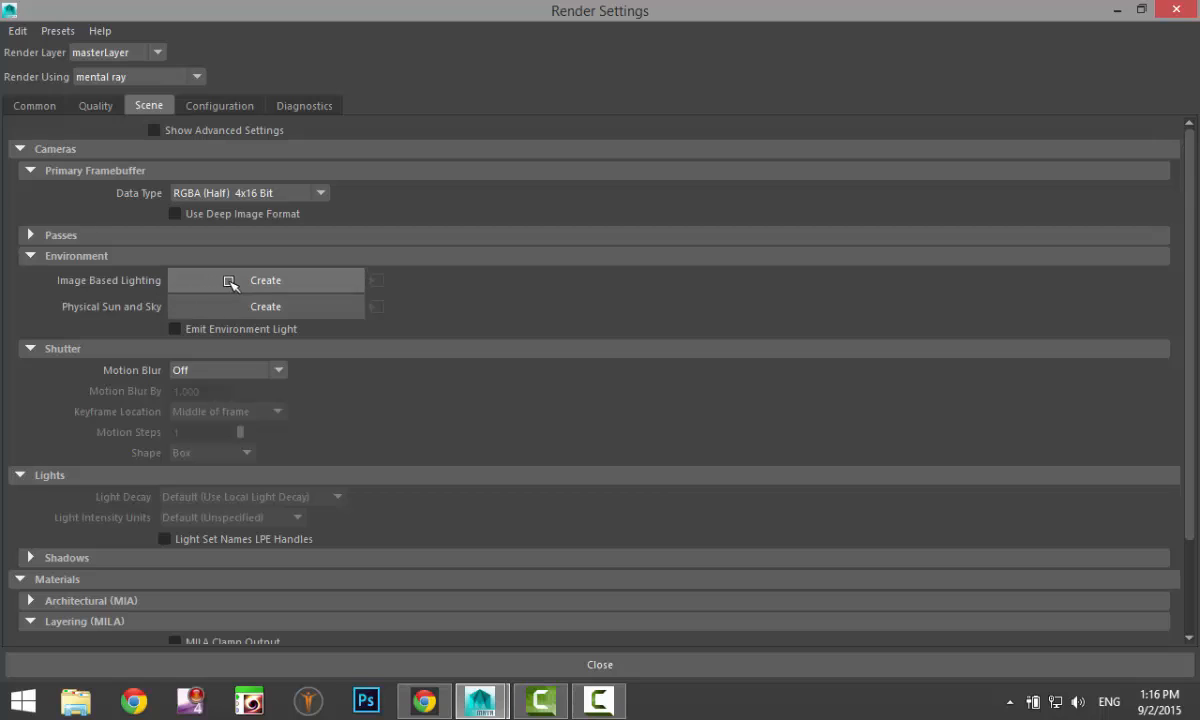
{"action": "left_click", "coordinate": [264, 280]}
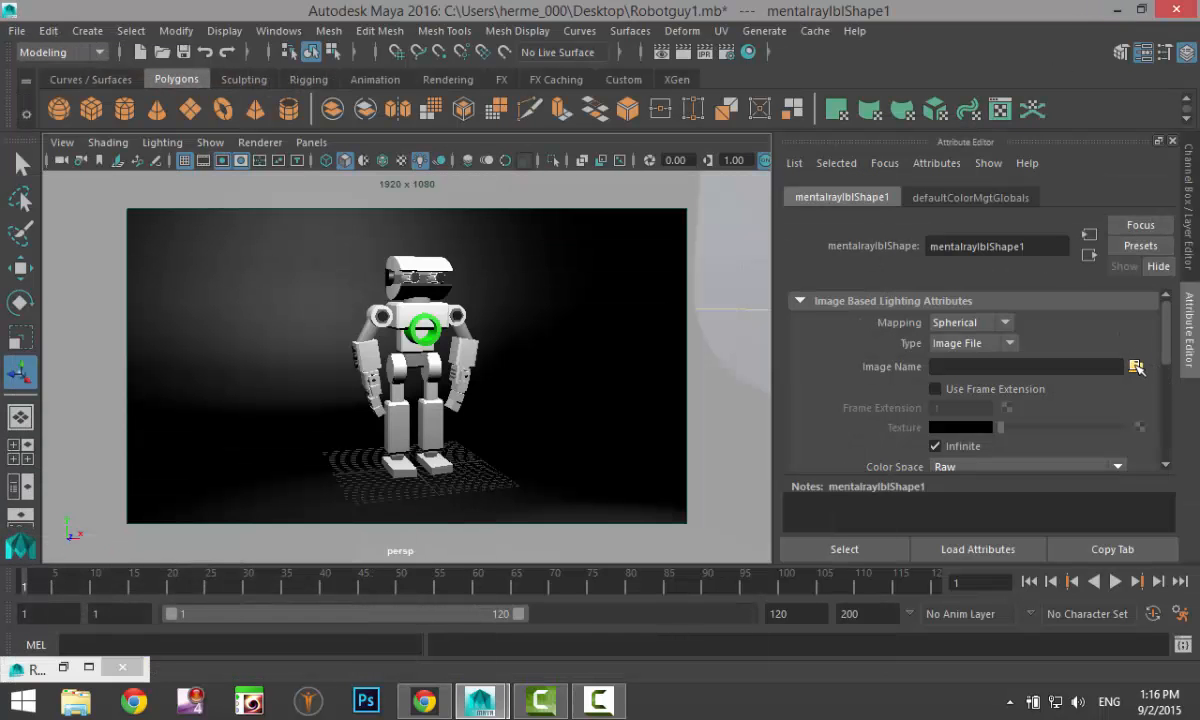
- Load Documents > maya > HDRI > Sky 12.hdr as the image-based lighting image
{"action": "left_click", "coordinate": [1136, 366]}
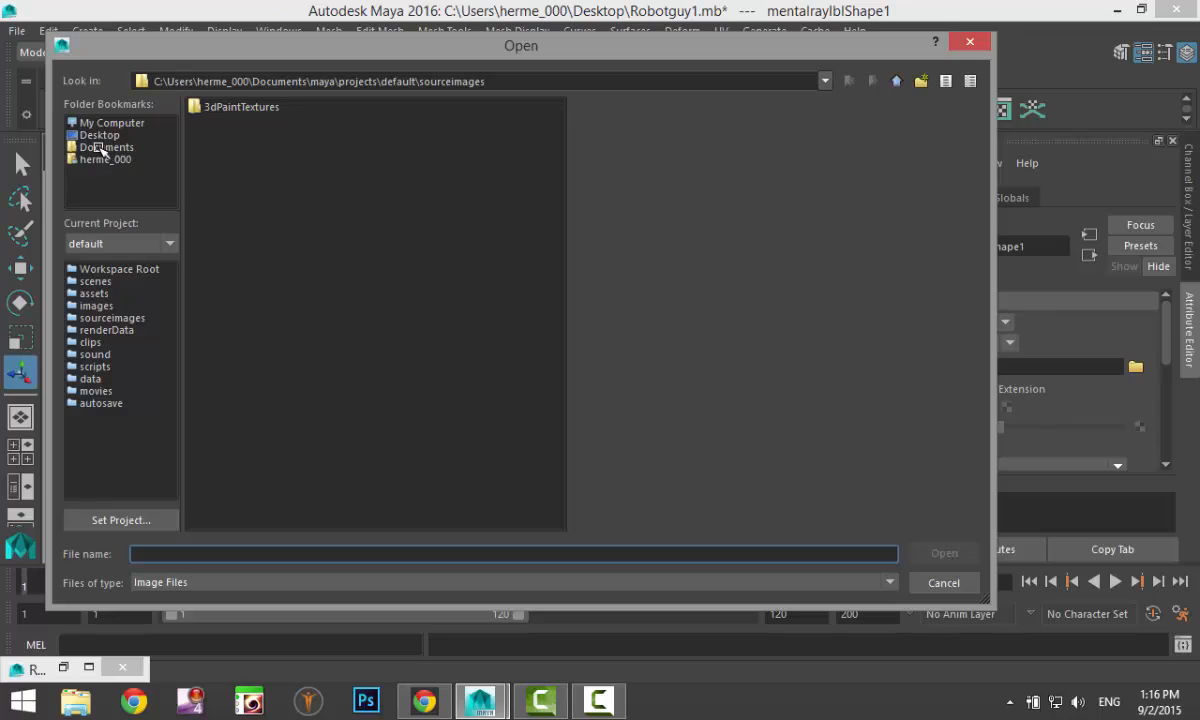
{"action": "mouse_move", "coordinate": [98, 150]}
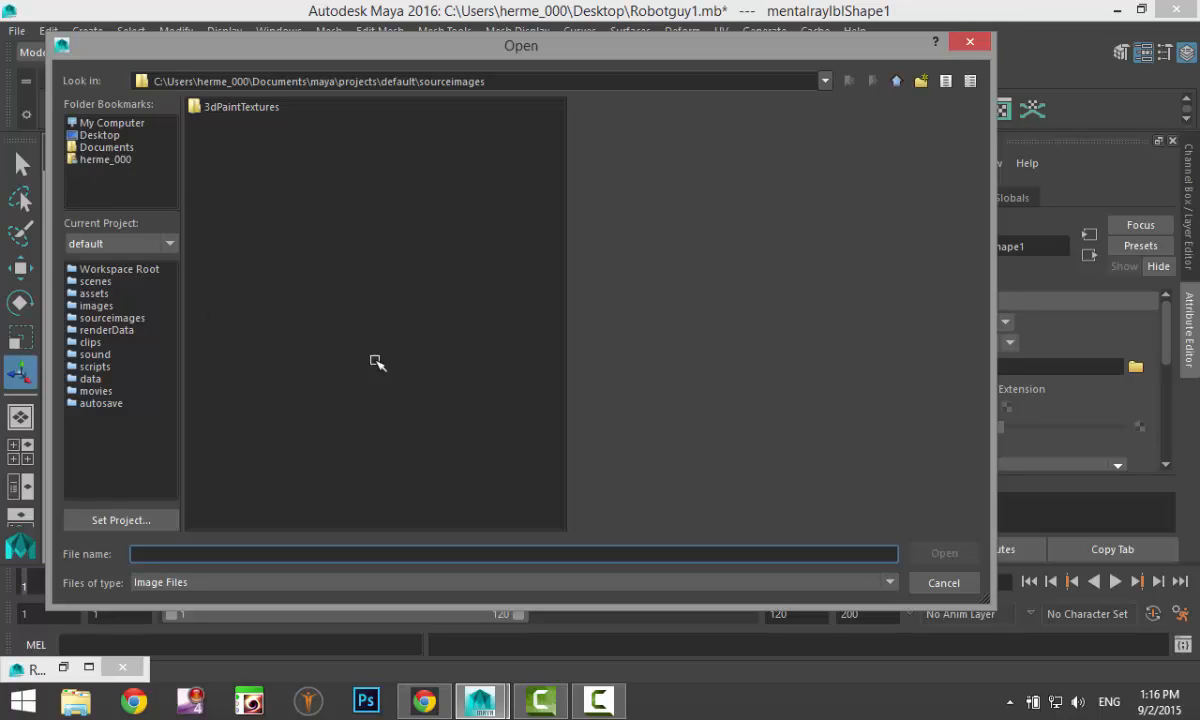
{"action": "mouse_move", "coordinate": [312, 316]}
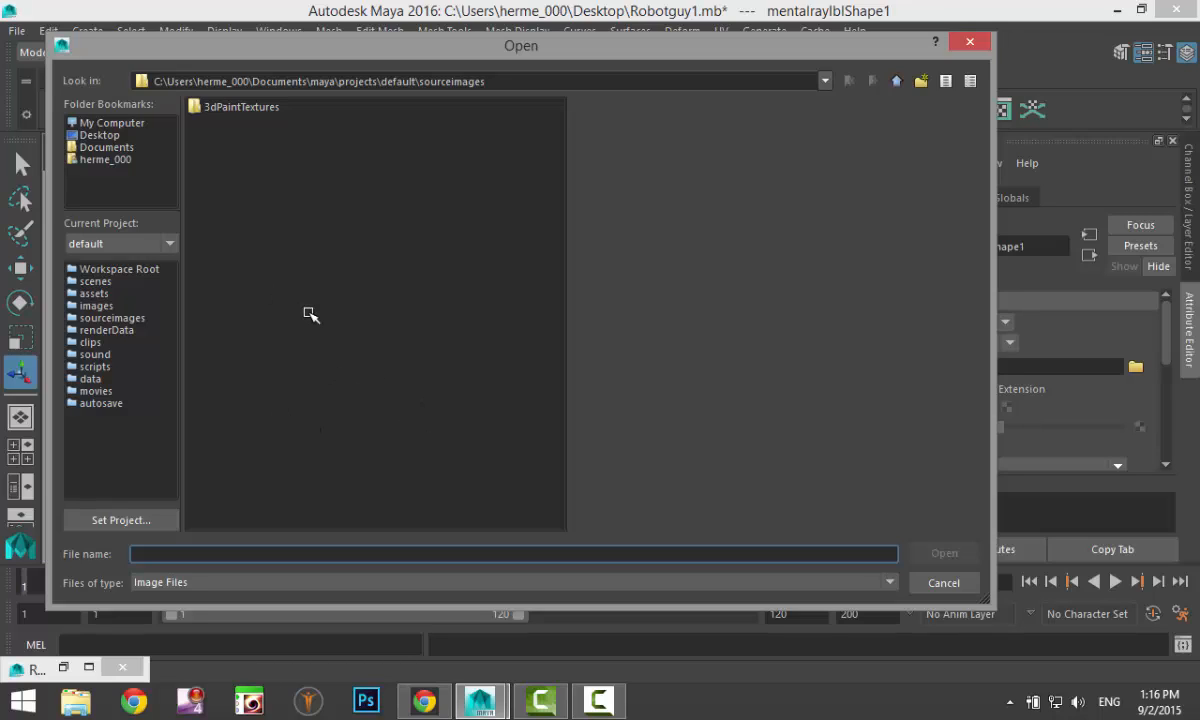
{"action": "left_click", "coordinate": [106, 148]}
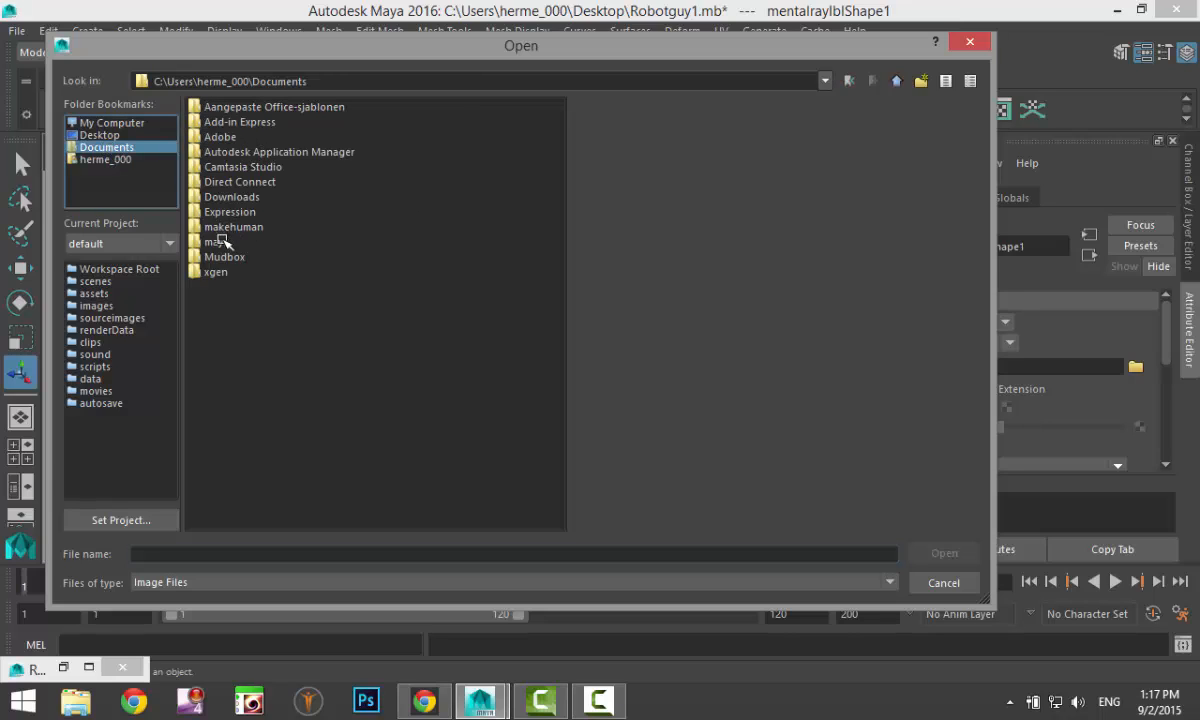
{"action": "double_click", "coordinate": [212, 242]}
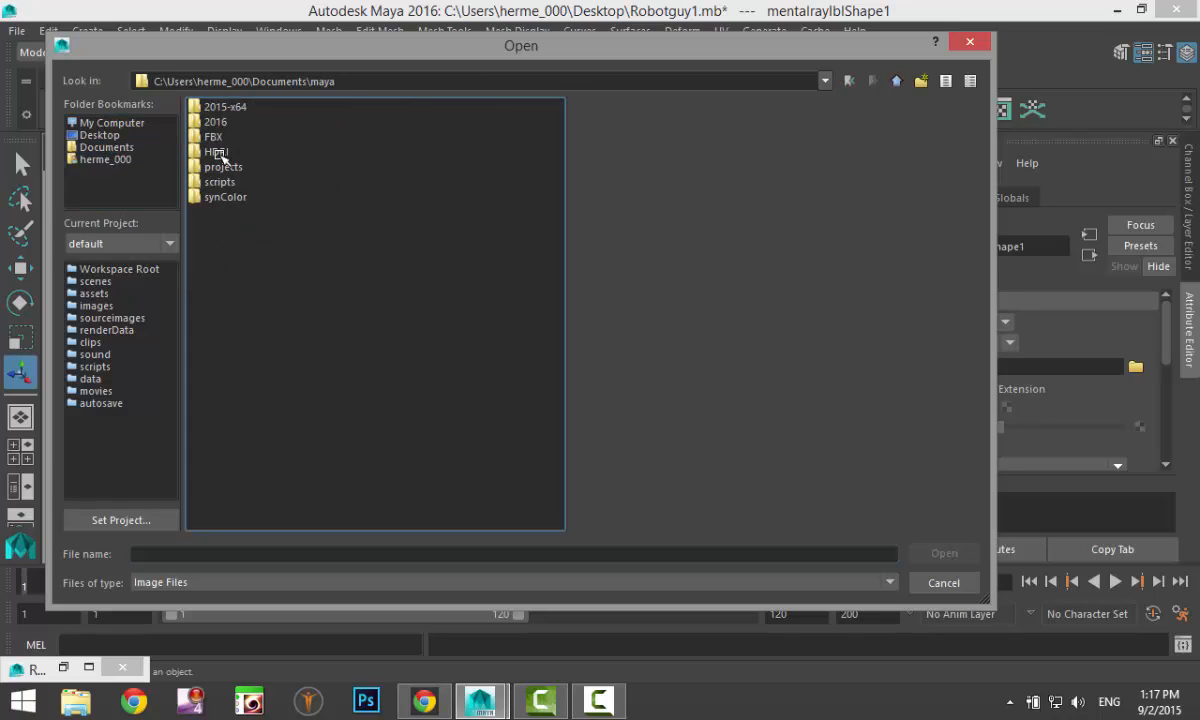
{"action": "double_click", "coordinate": [216, 152]}
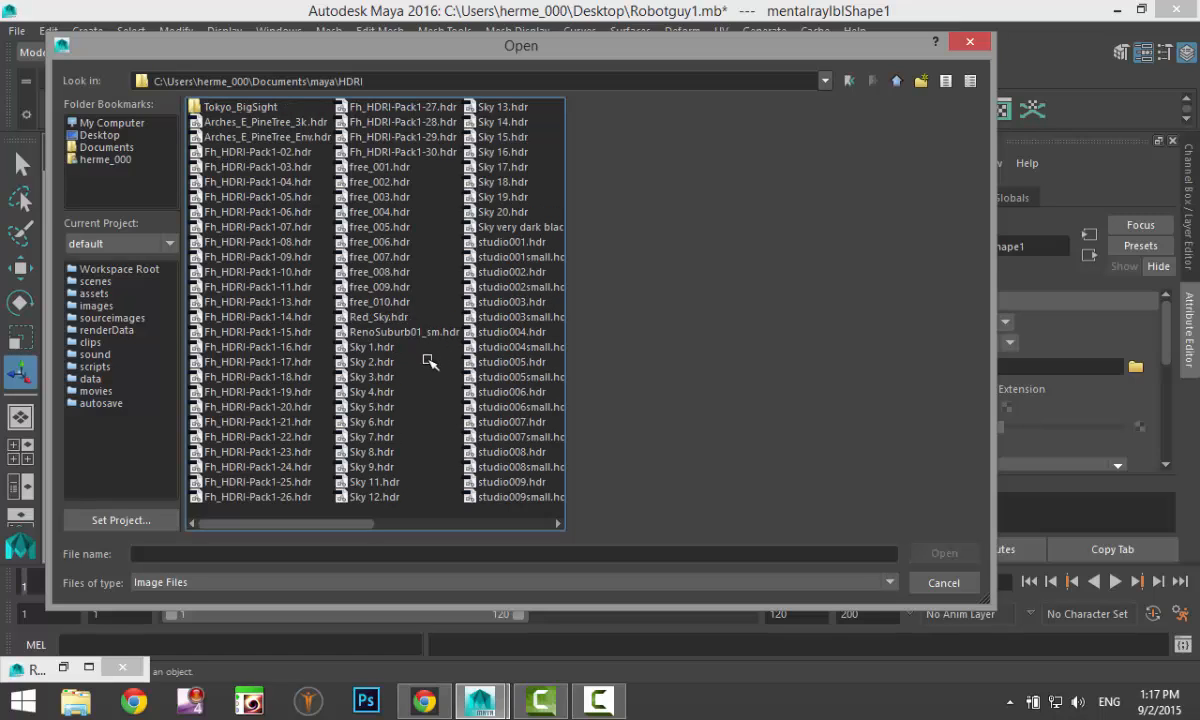
{"action": "left_click", "coordinate": [370, 496]}
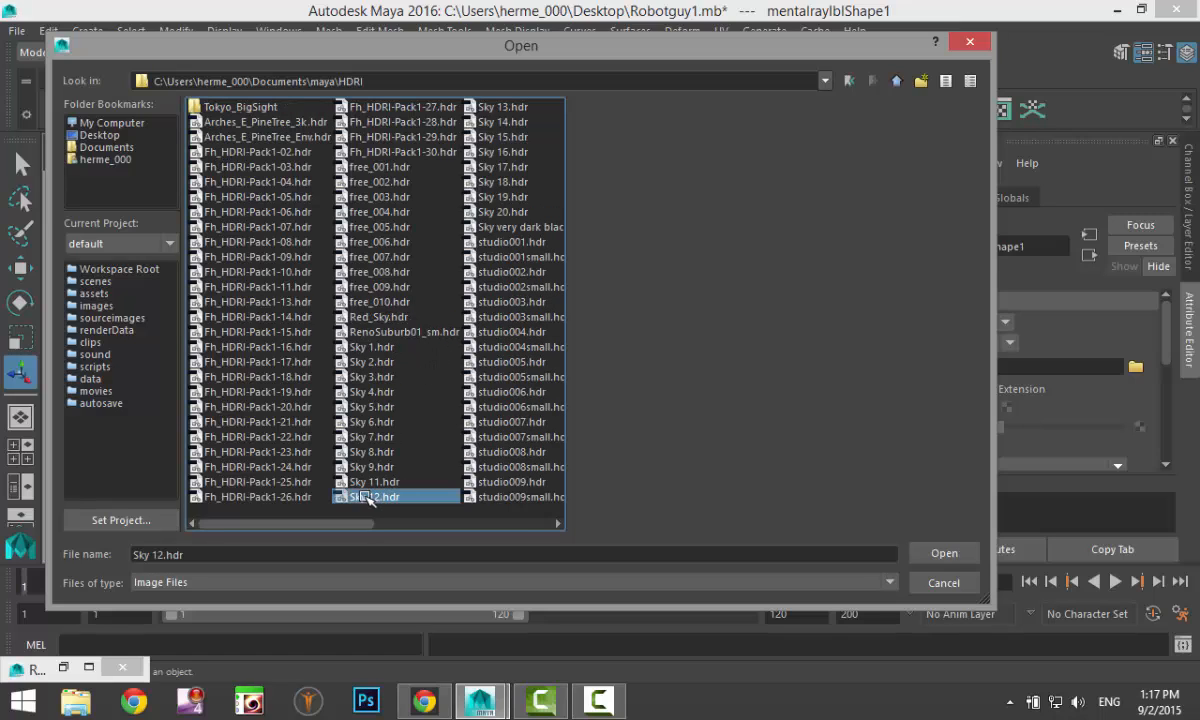
{"action": "left_click", "coordinate": [944, 552]}
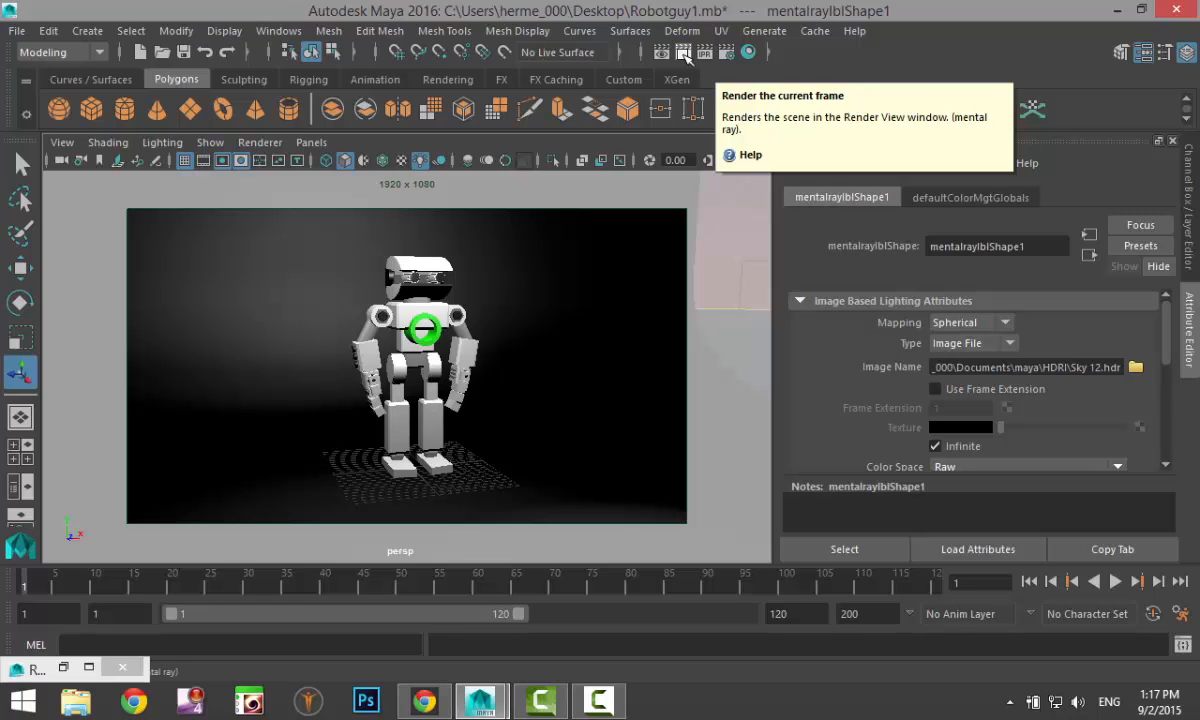
- Render the current frame in mental ray to see the robot lit by the Sky 12 HDRI
{"action": "left_click", "coordinate": [684, 52]}
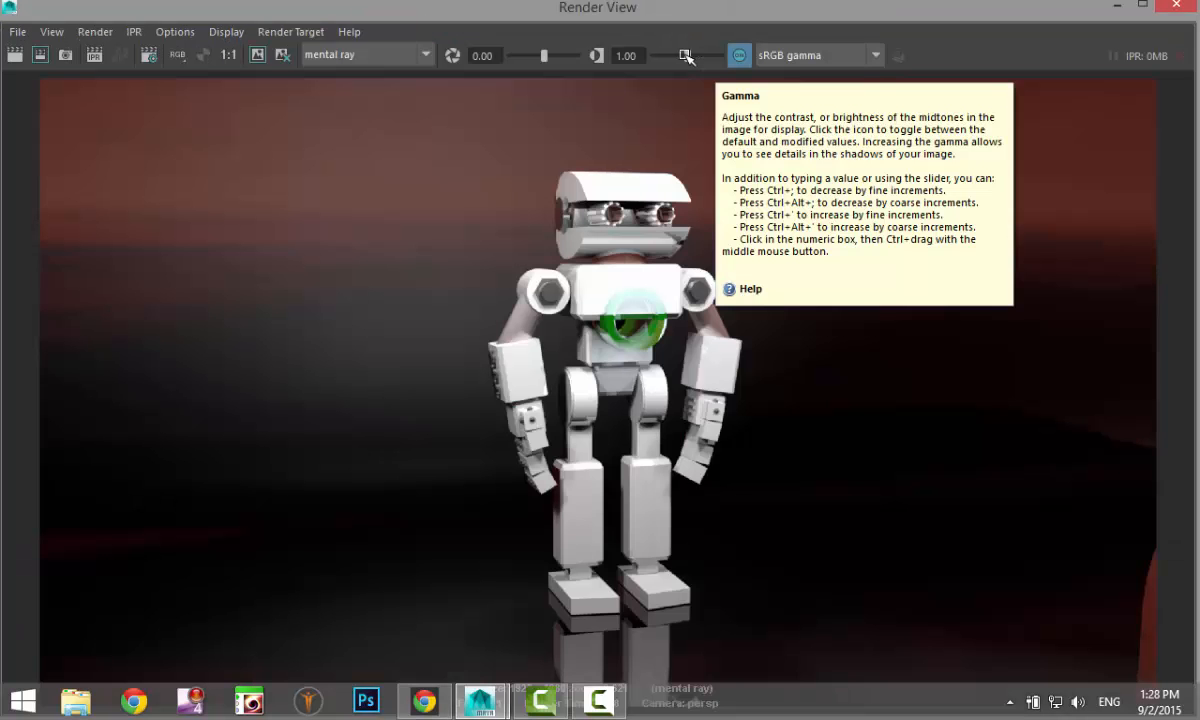
{"action": "mouse_move", "coordinate": [1010, 52]}
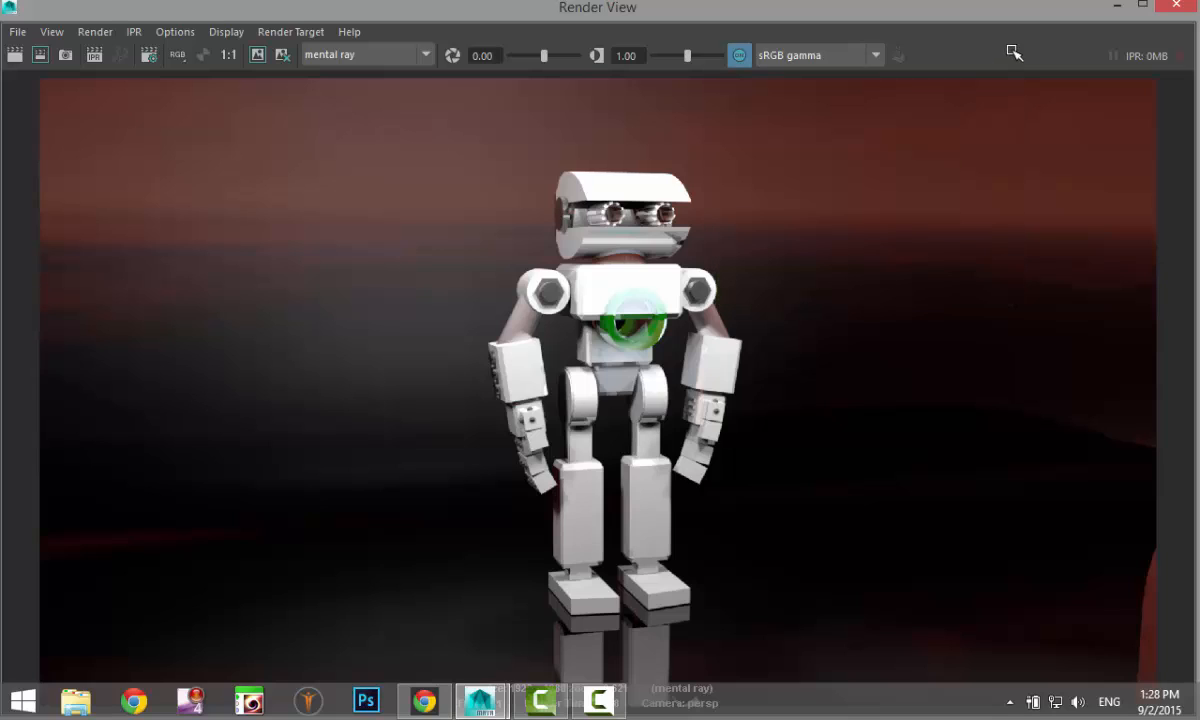
{"action": "mouse_move", "coordinate": [604, 336]}
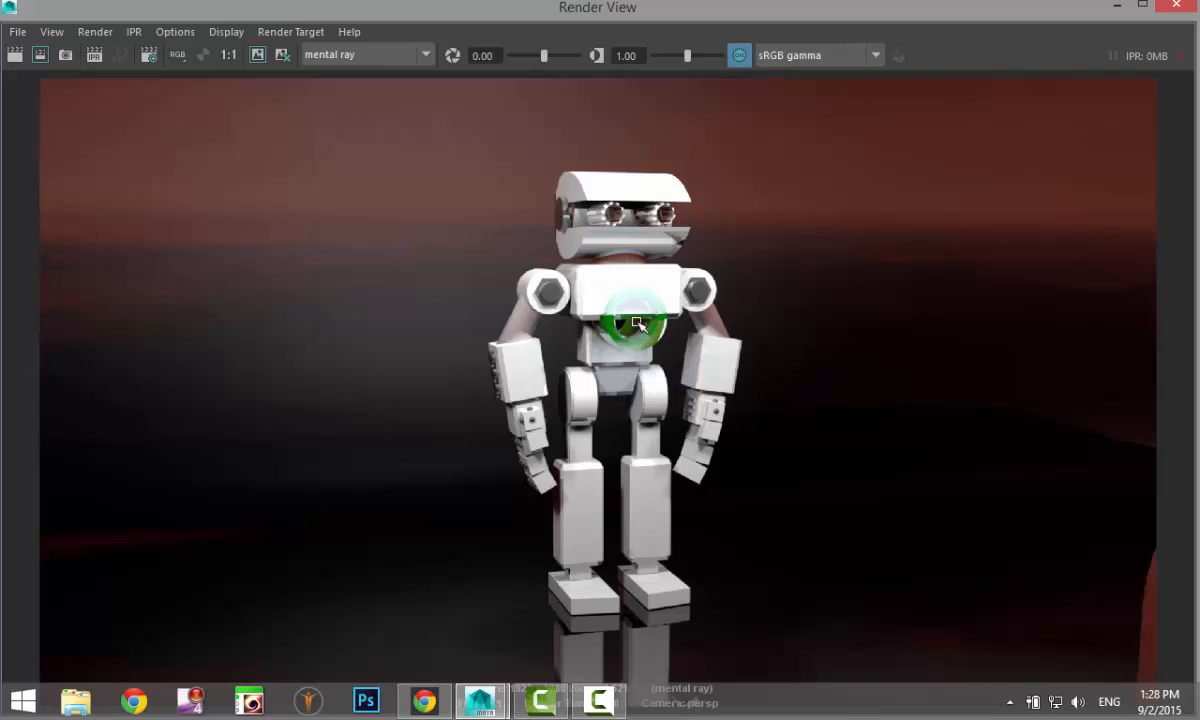
{"action": "mouse_move", "coordinate": [680, 320]}
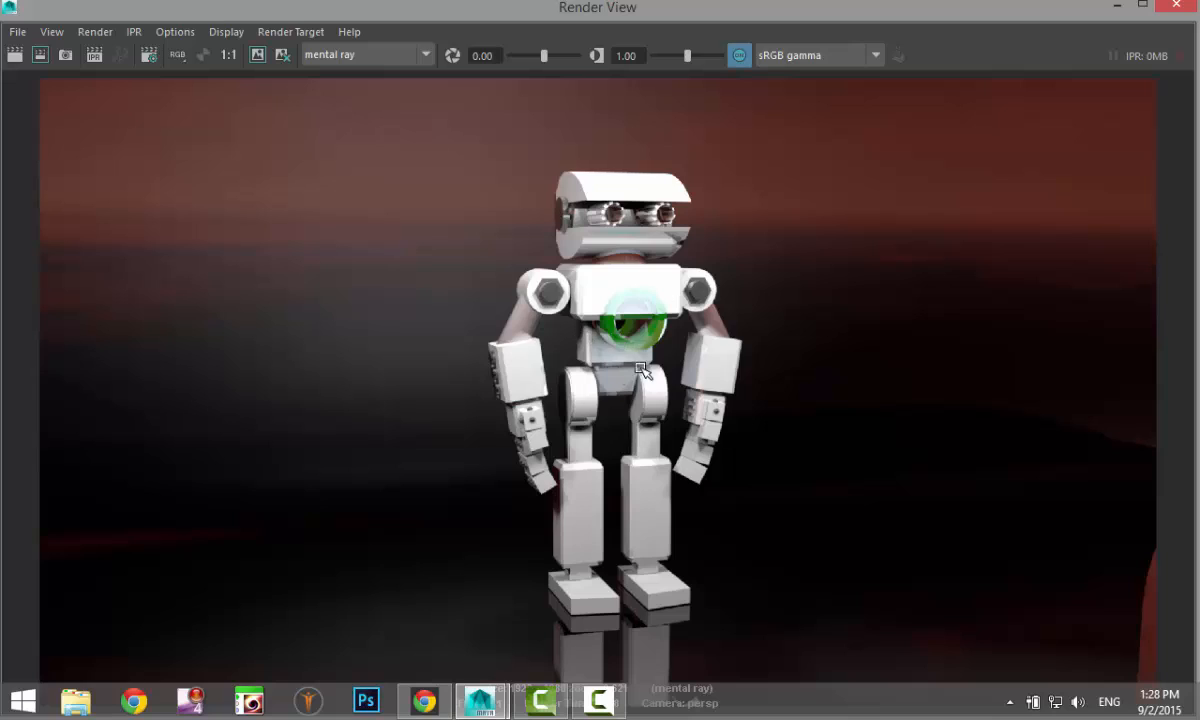
{"action": "mouse_move", "coordinate": [654, 320]}
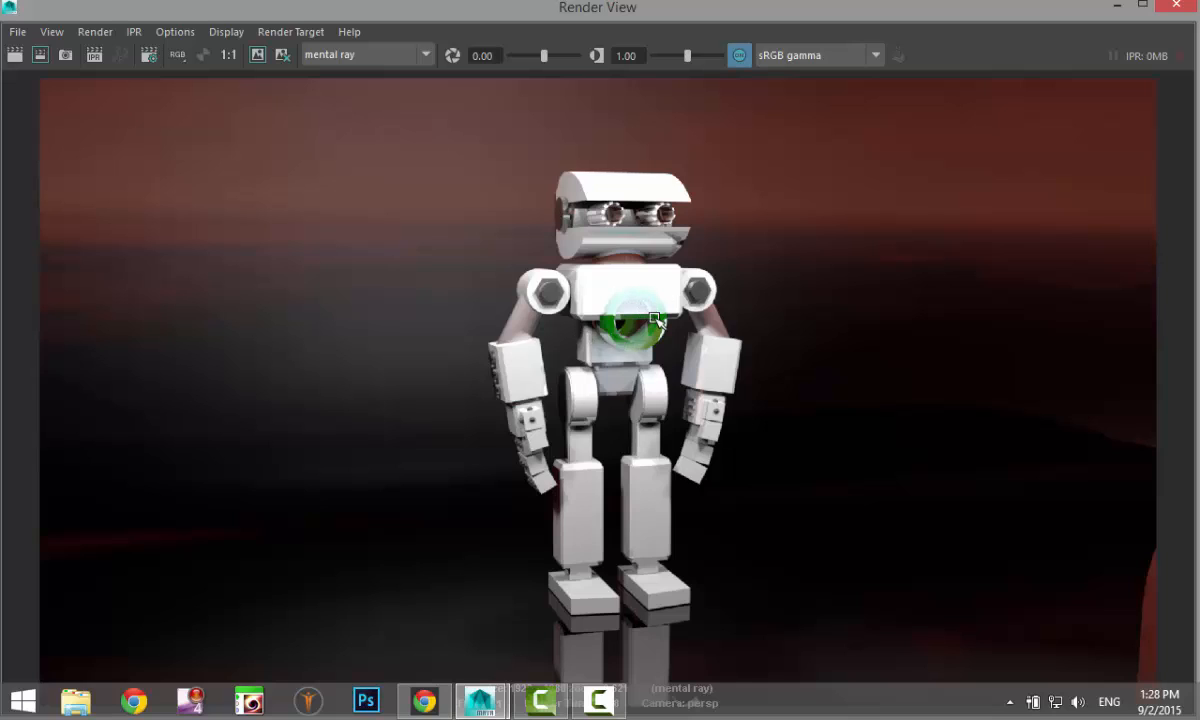
{"action": "mouse_move", "coordinate": [1030, 204]}
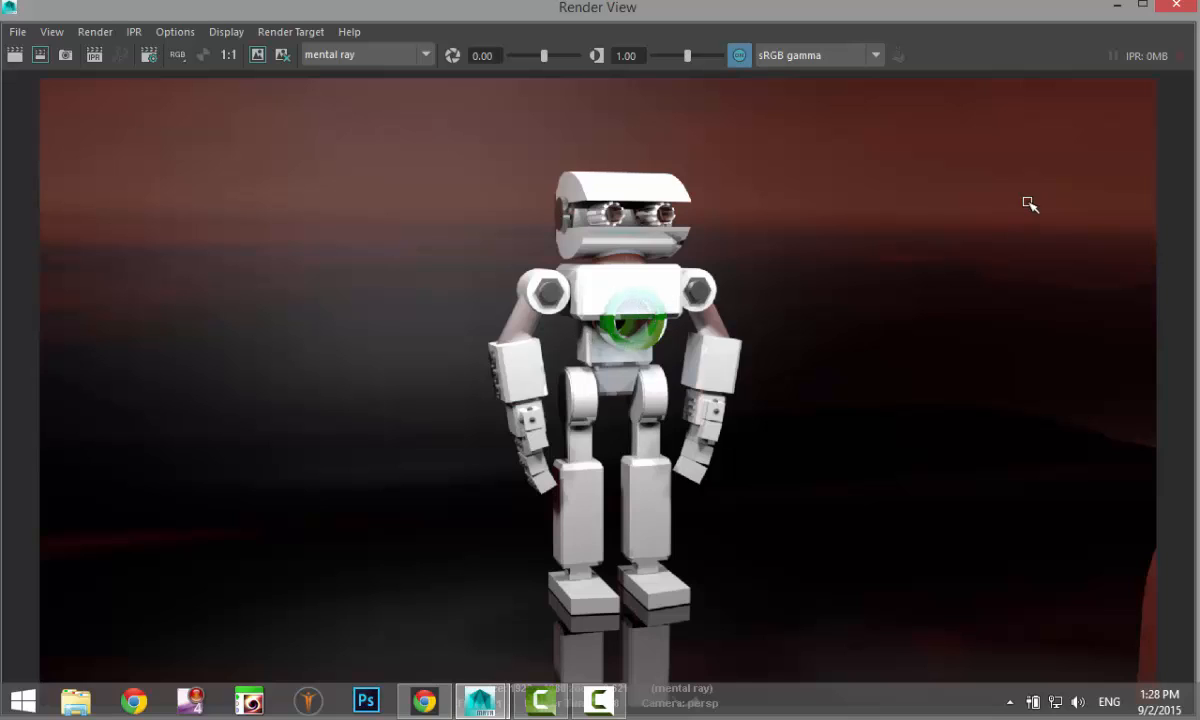